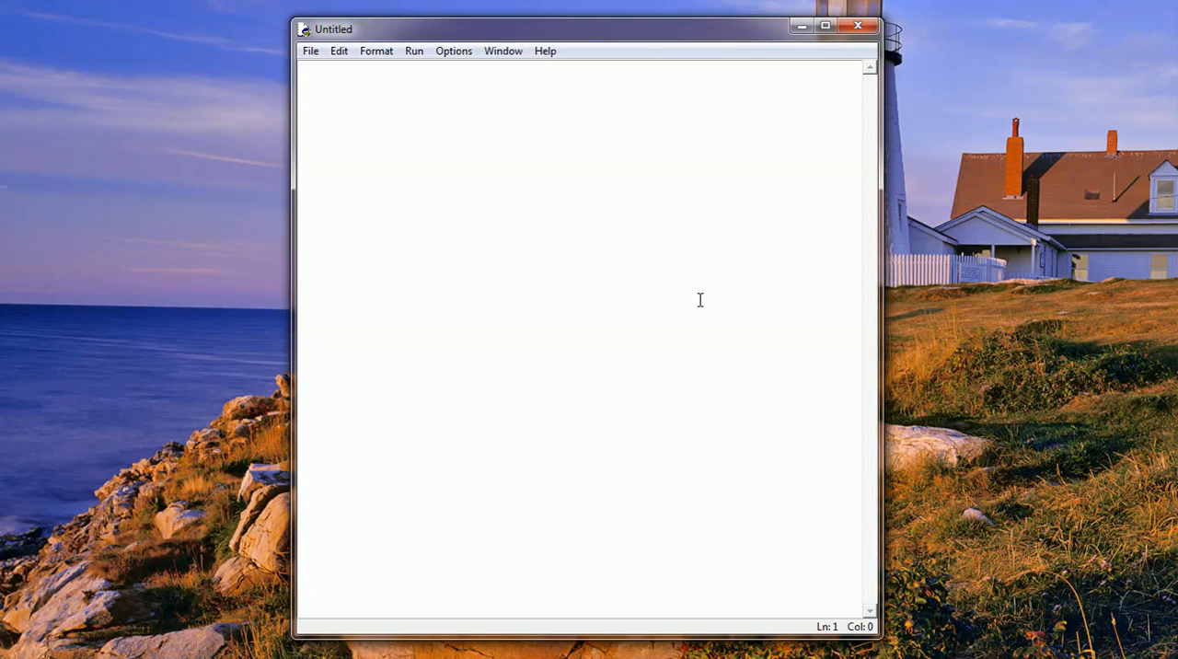
Start the script with 'import cv2' and close the laptop2.jpg photo preview.
{"action": "left_click", "coordinate": [304, 69]}
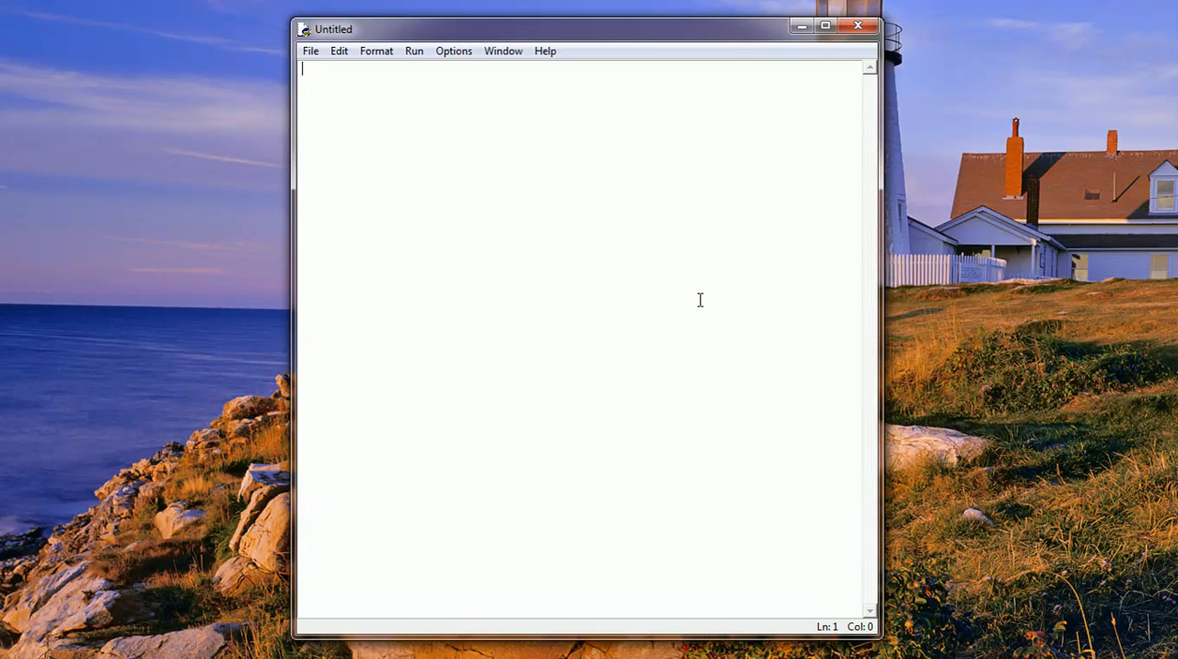
{"action": "type", "text": "impo"}
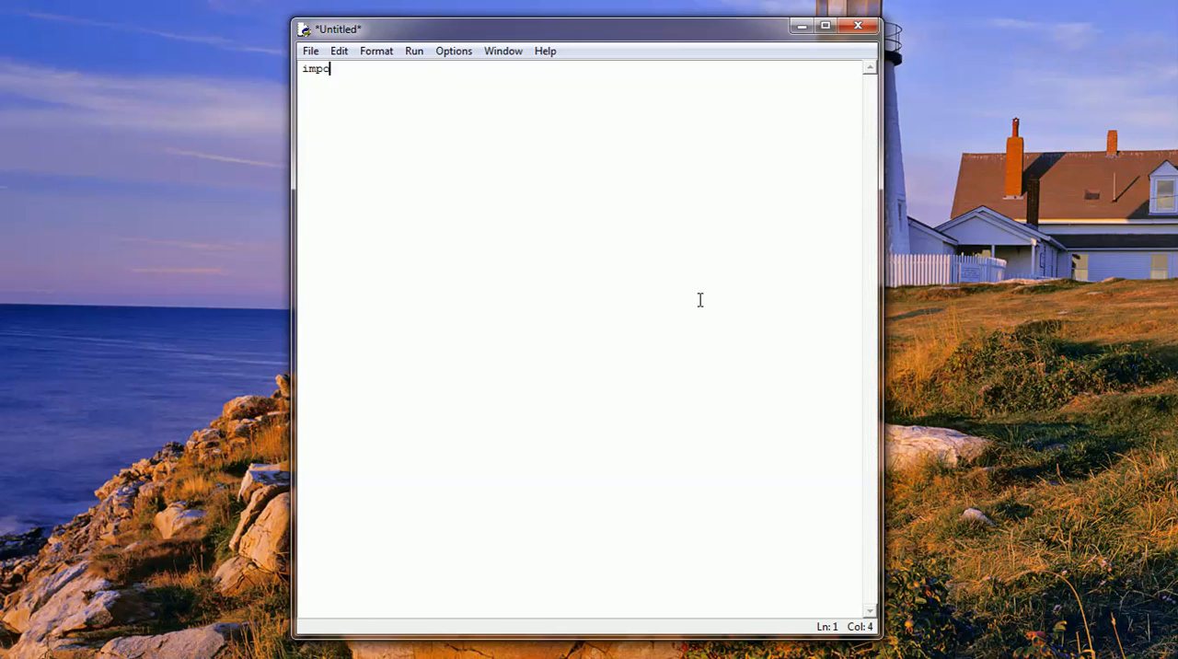
{"action": "type", "text": "rt cv"}
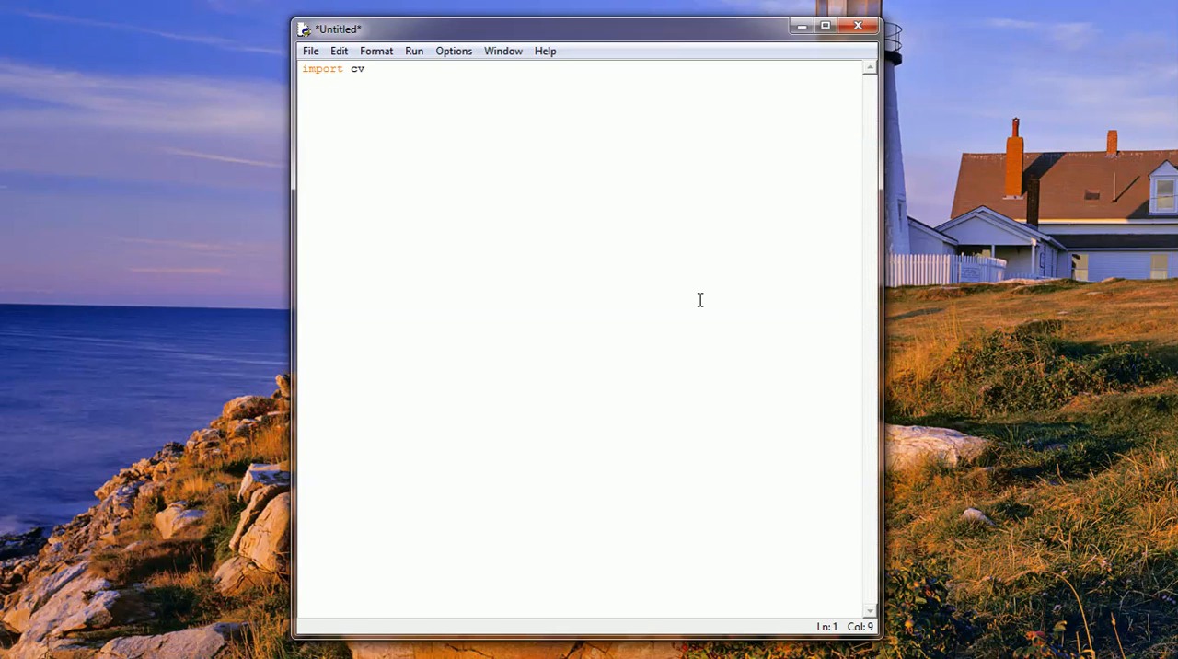
{"action": "type", "text": "2"}
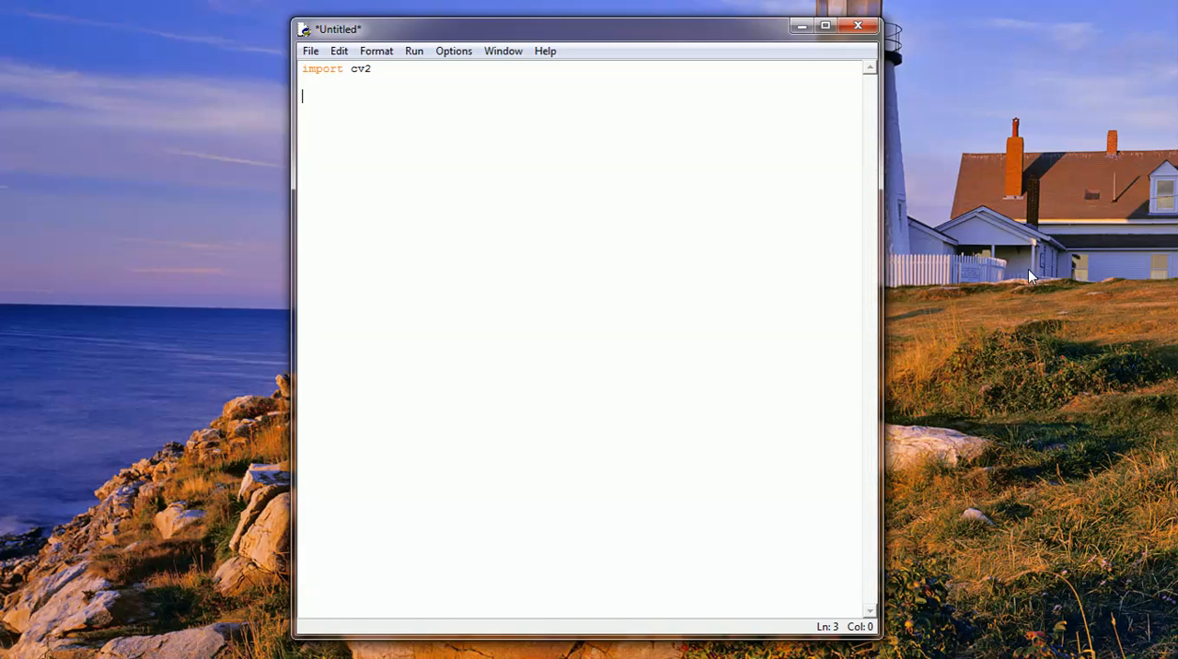
{"action": "mouse_move", "coordinate": [428, 152]}
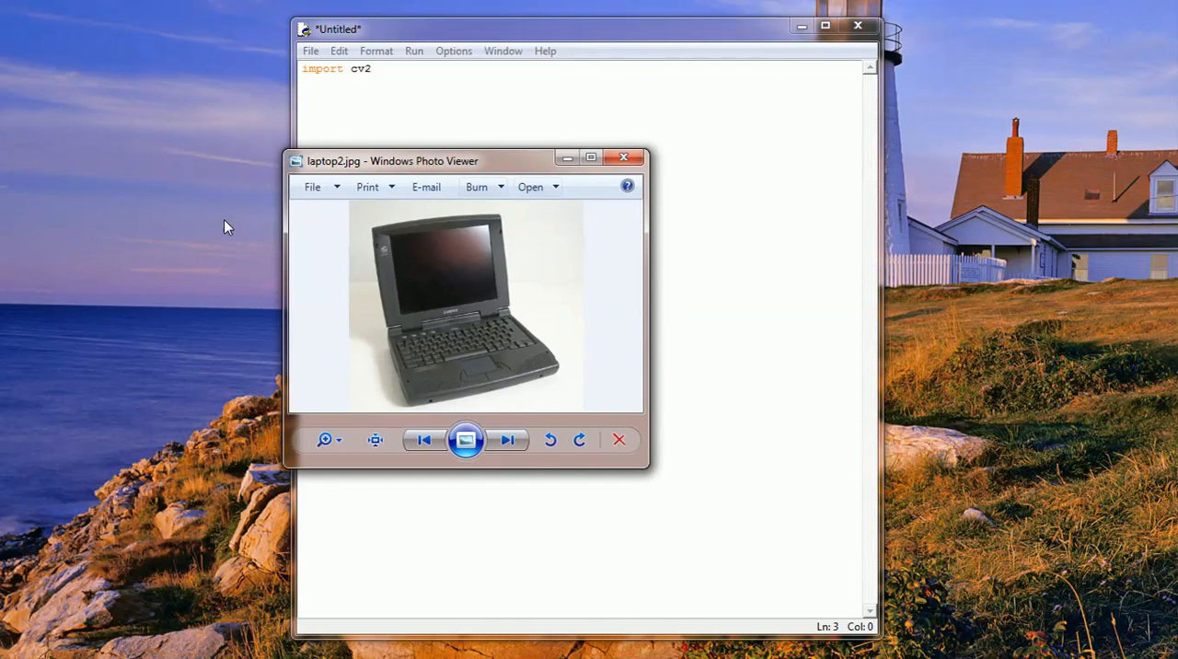
{"action": "mouse_move", "coordinate": [513, 191]}
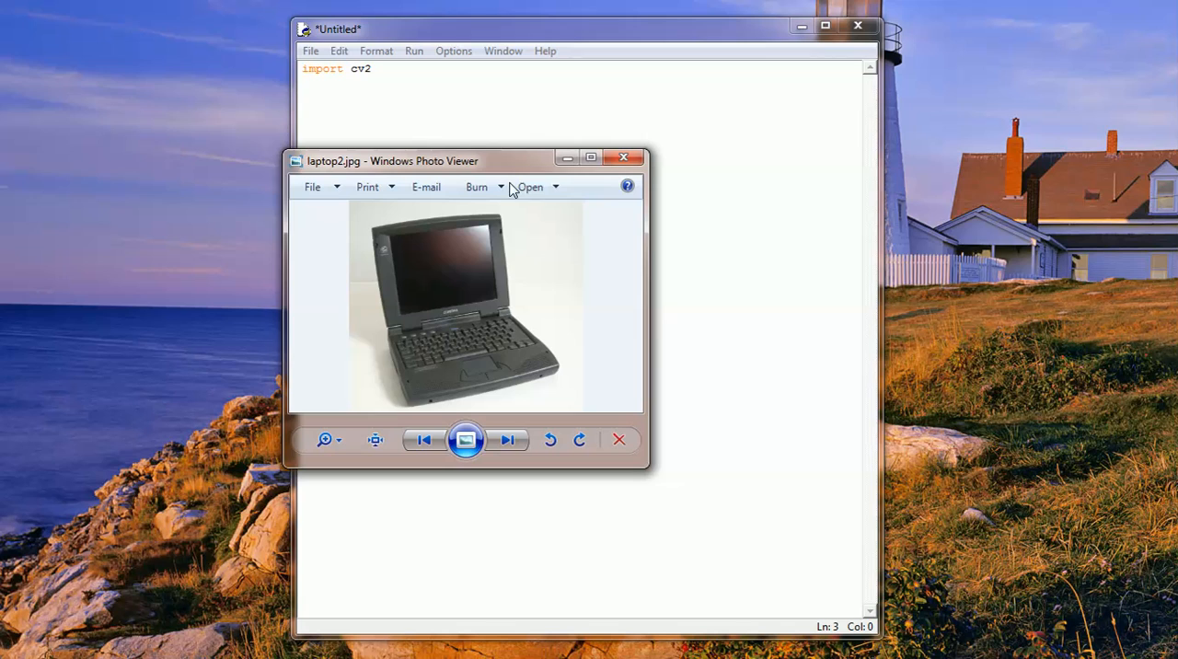
{"action": "mouse_move", "coordinate": [625, 158]}
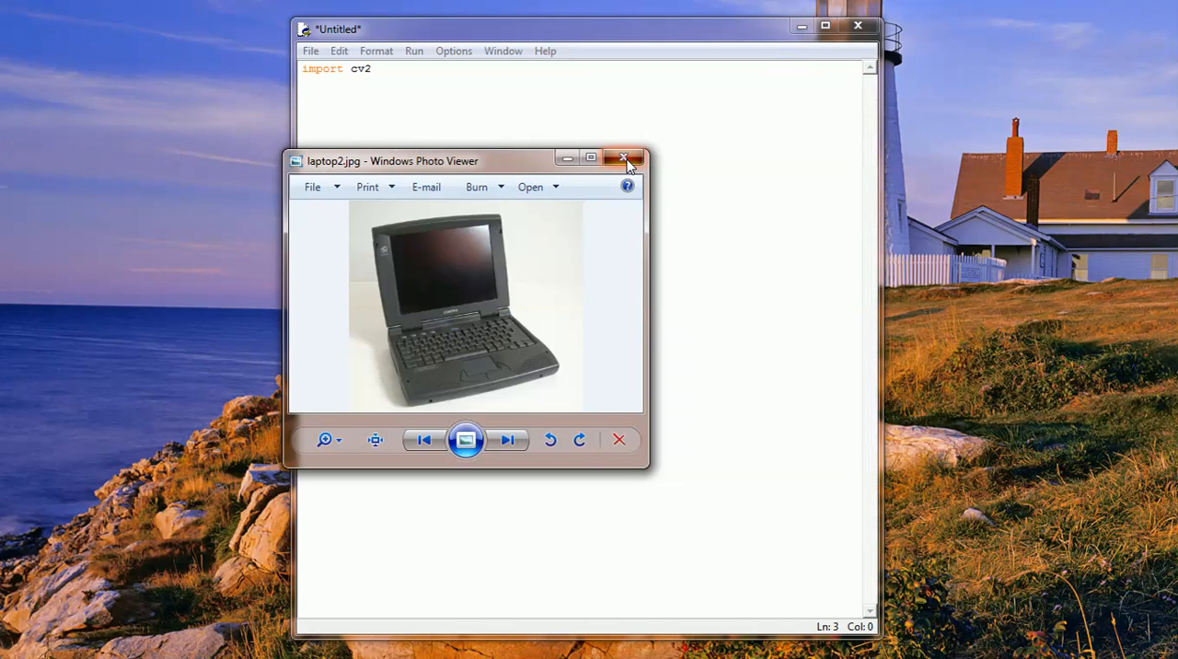
{"action": "left_click", "coordinate": [625, 159]}
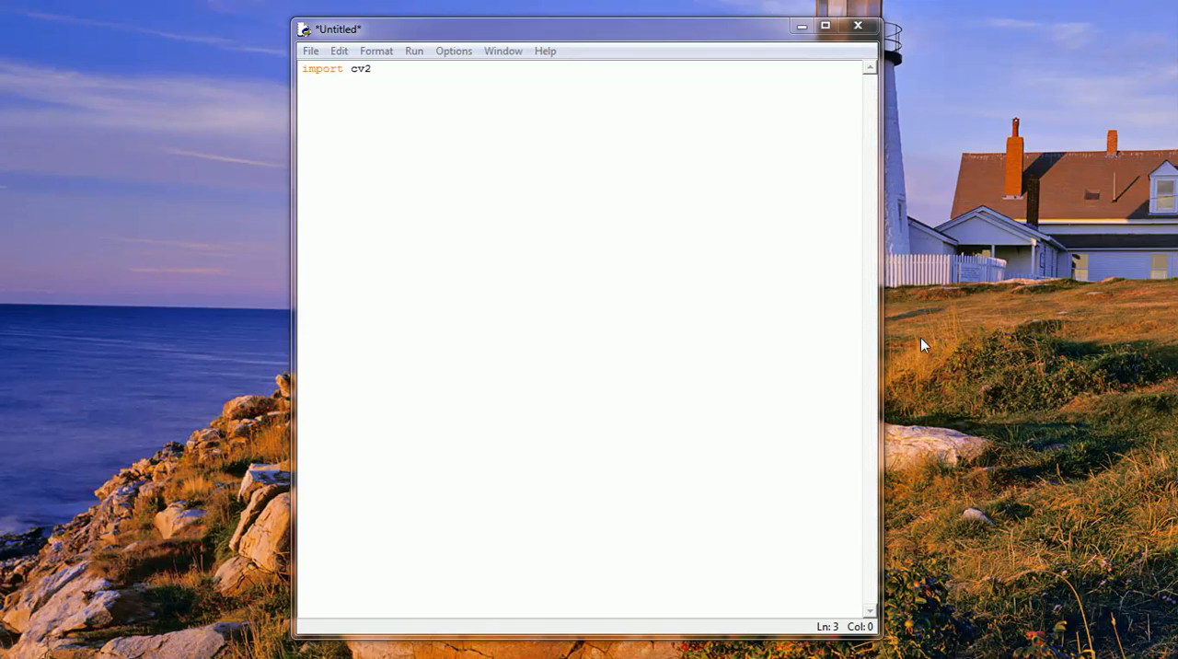
{"action": "mouse_move", "coordinate": [643, 303]}
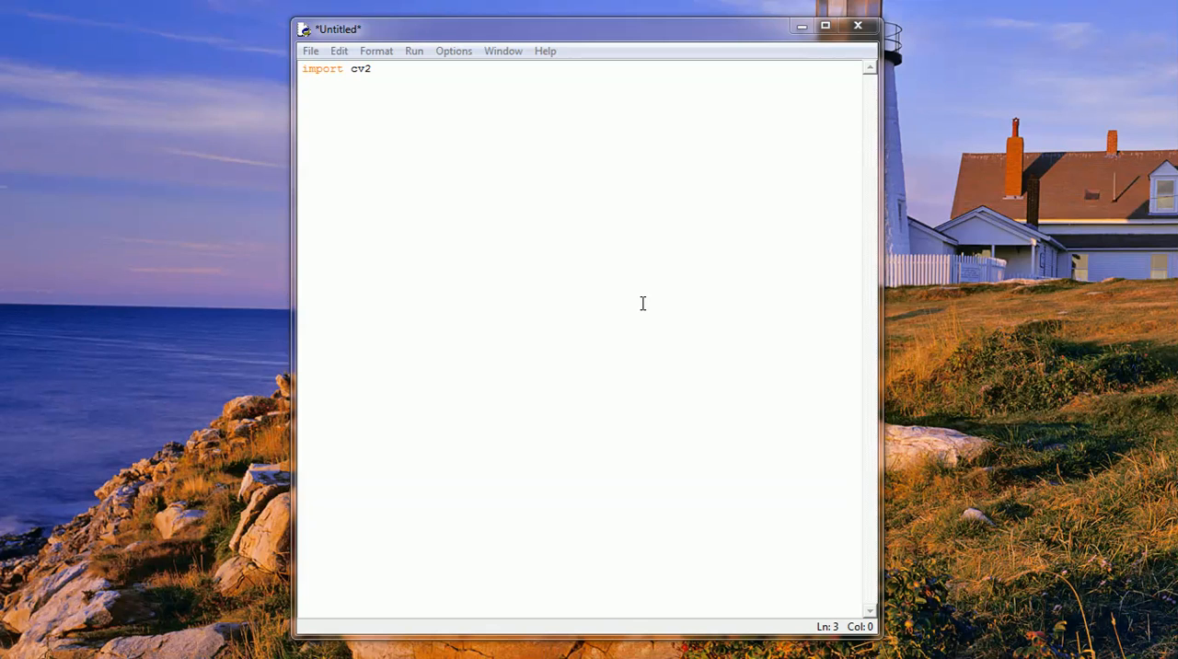
{"action": "left_click", "coordinate": [622, 311]}
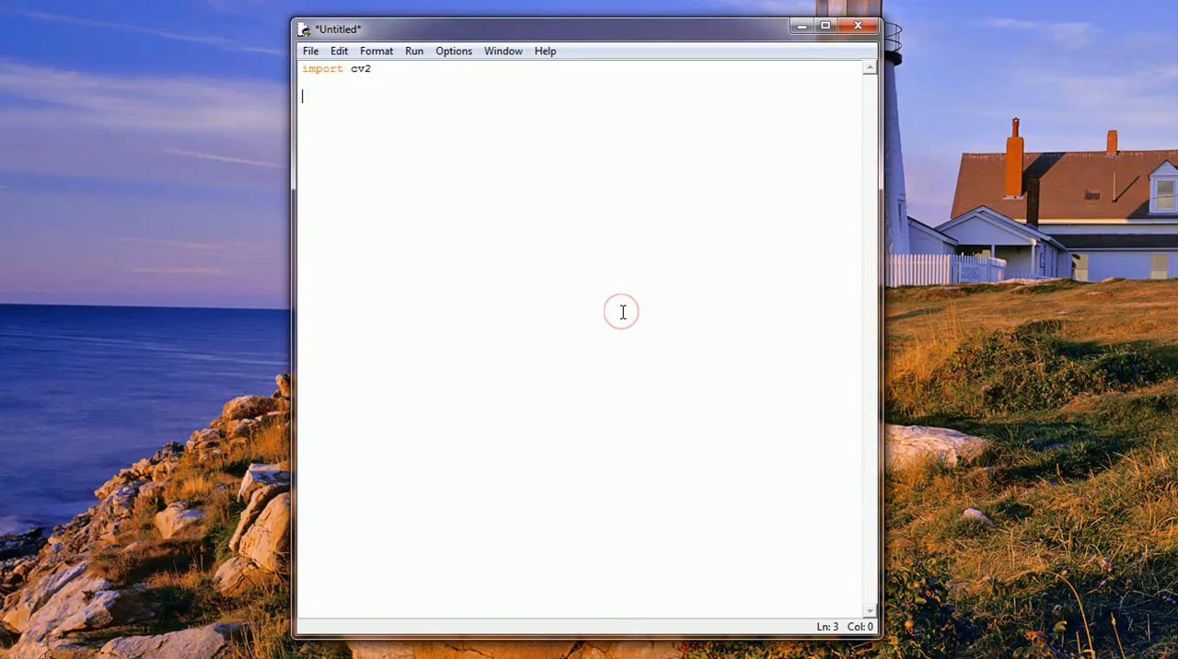
{"action": "mouse_move", "coordinate": [622, 311]}
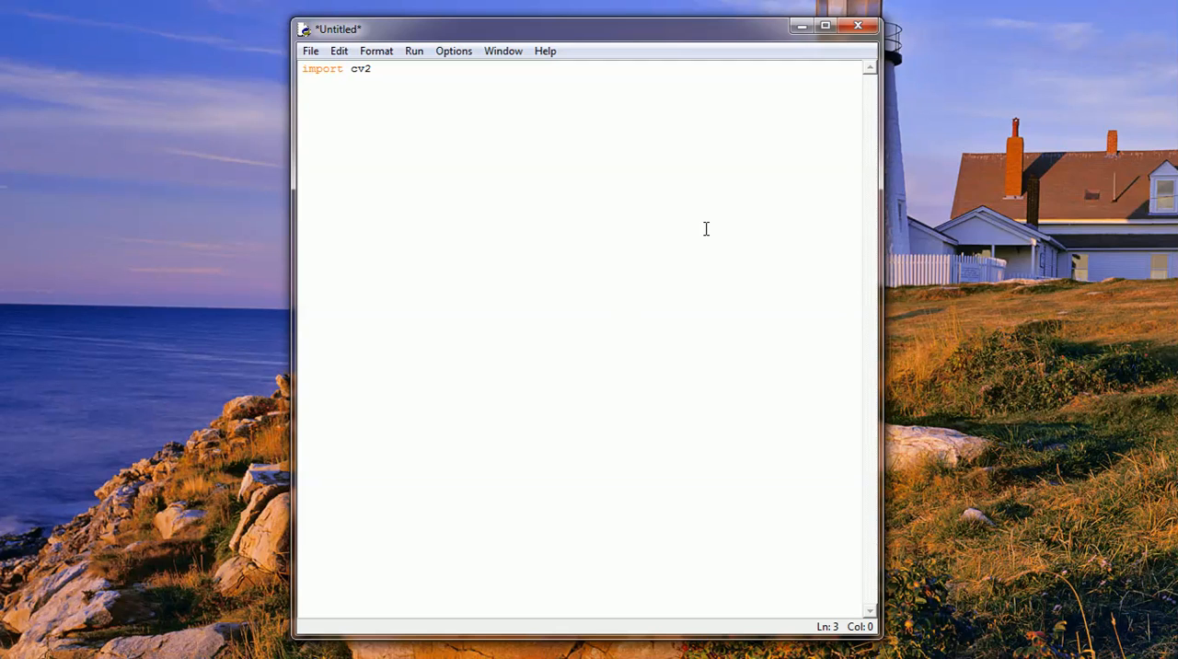
{"action": "mouse_move", "coordinate": [1011, 145]}
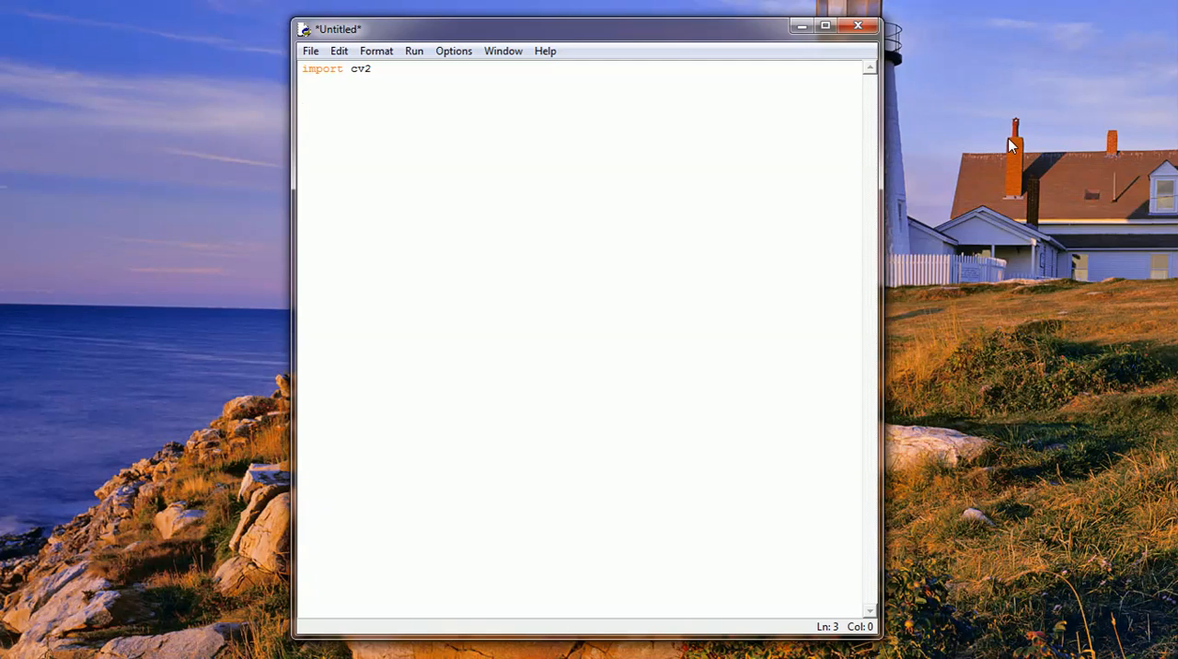
{"action": "mouse_move", "coordinate": [326, 126]}
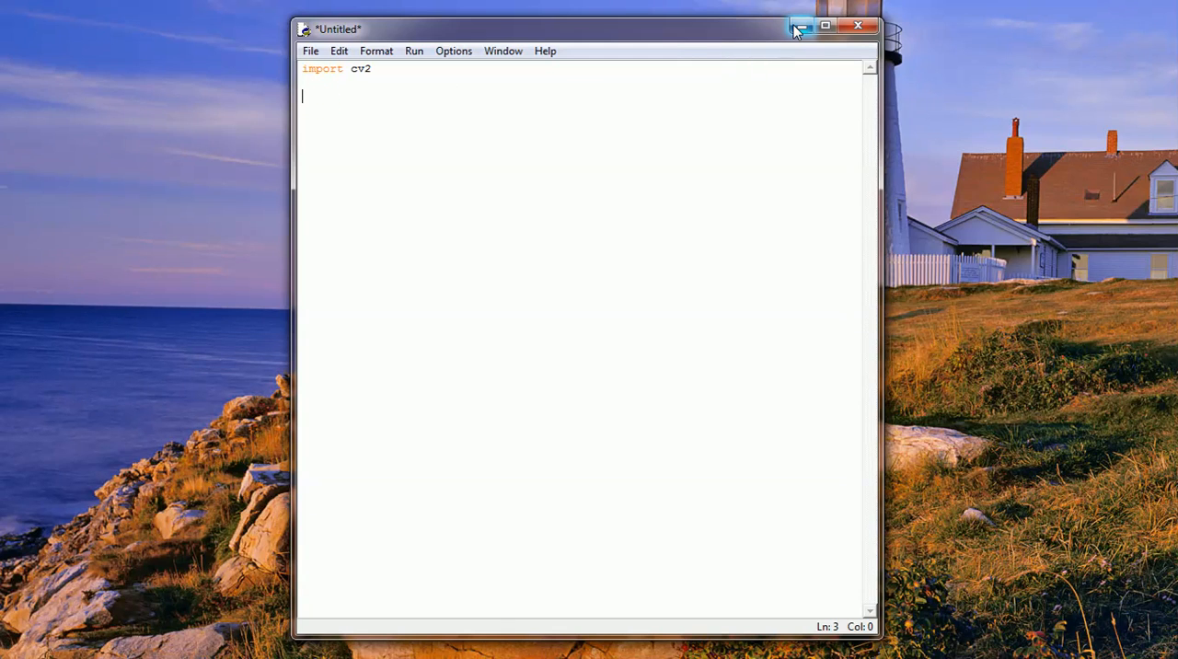
{"action": "mouse_move", "coordinate": [800, 26]}
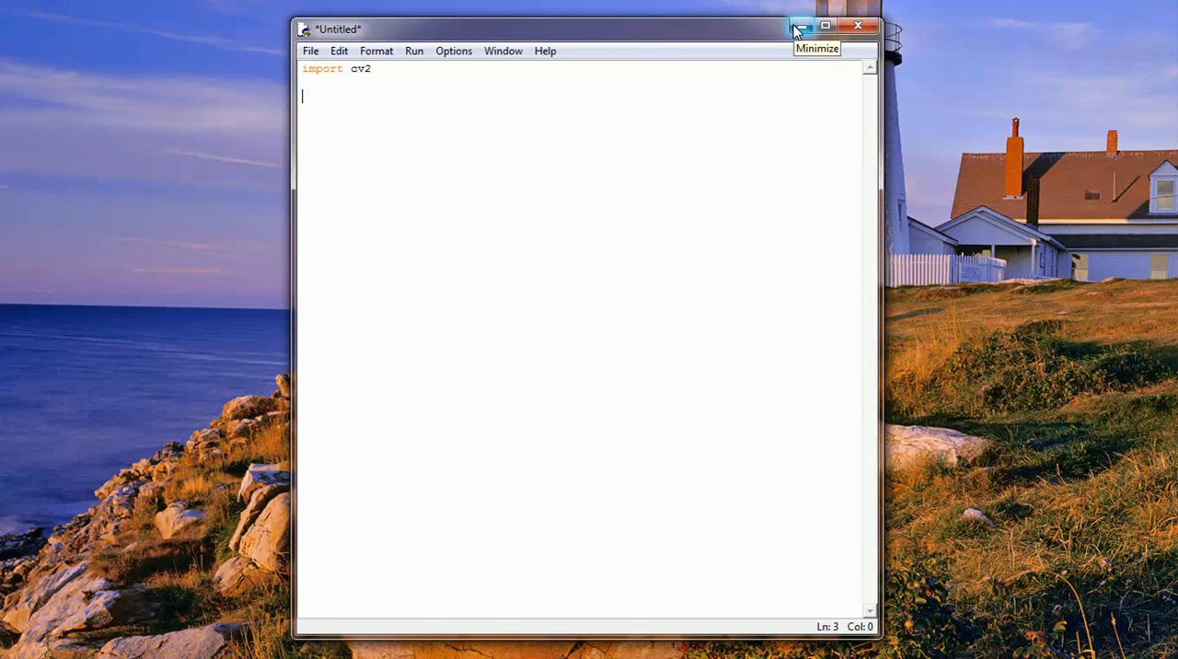
Write img = cv2.imread('laptop2.jpg') and begin a new line below it.
{"action": "type", "text": "img"}
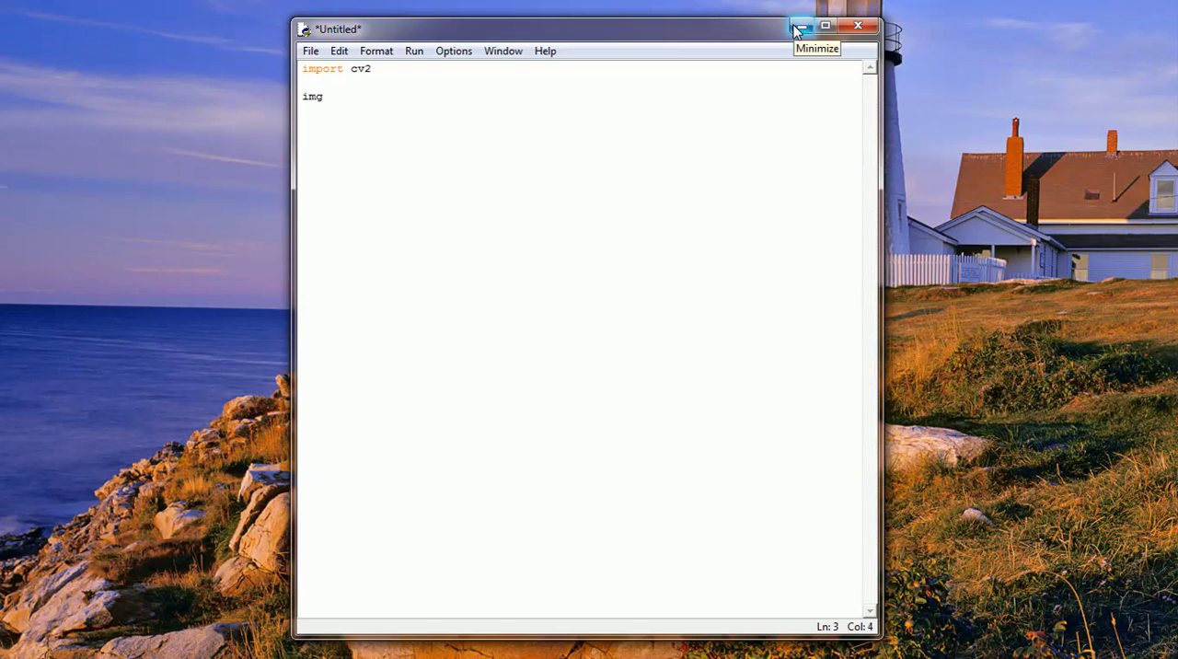
{"action": "type", "text": "= cv"}
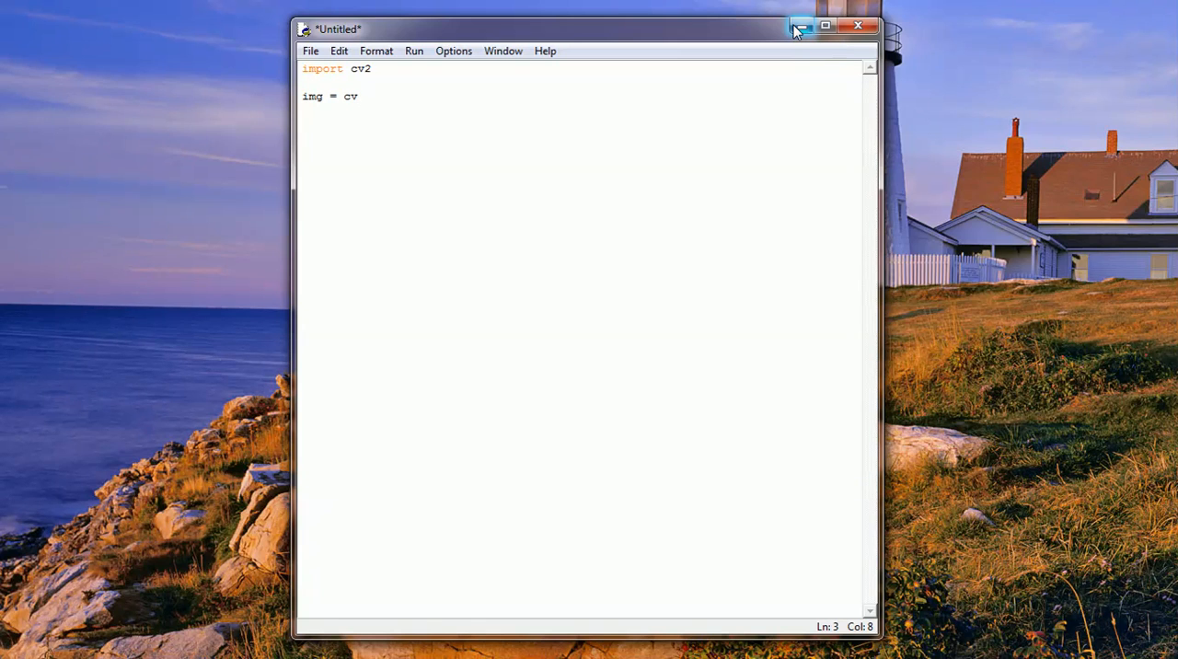
{"action": "type", "text": "2."}
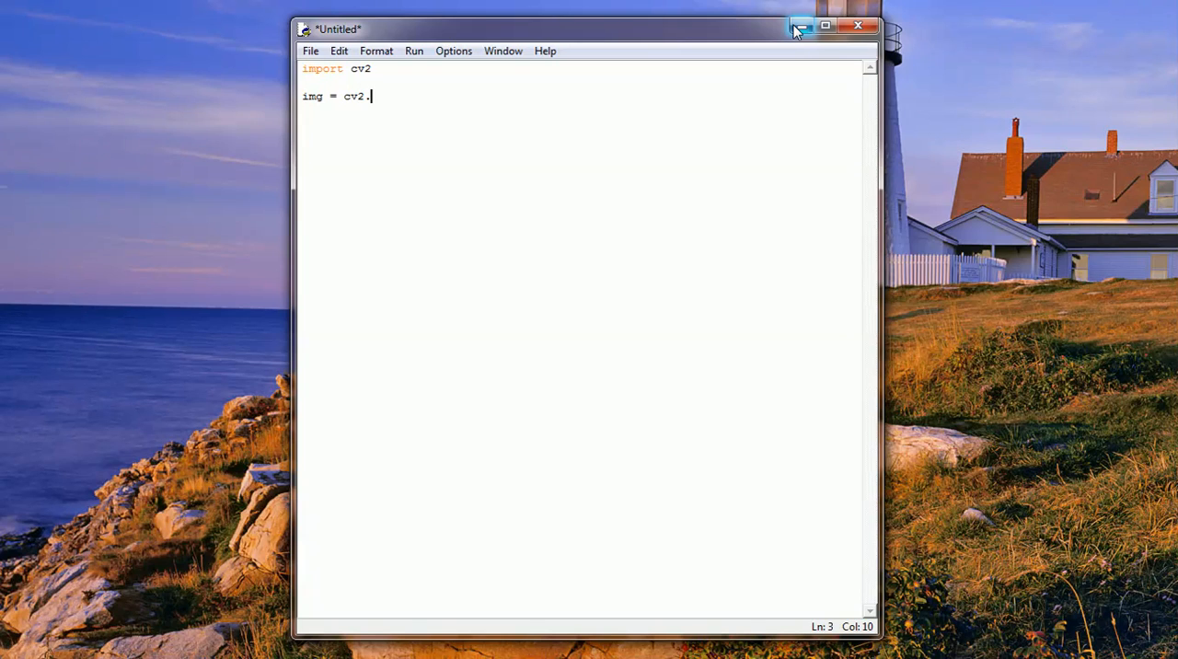
{"action": "type", "text": "i"}
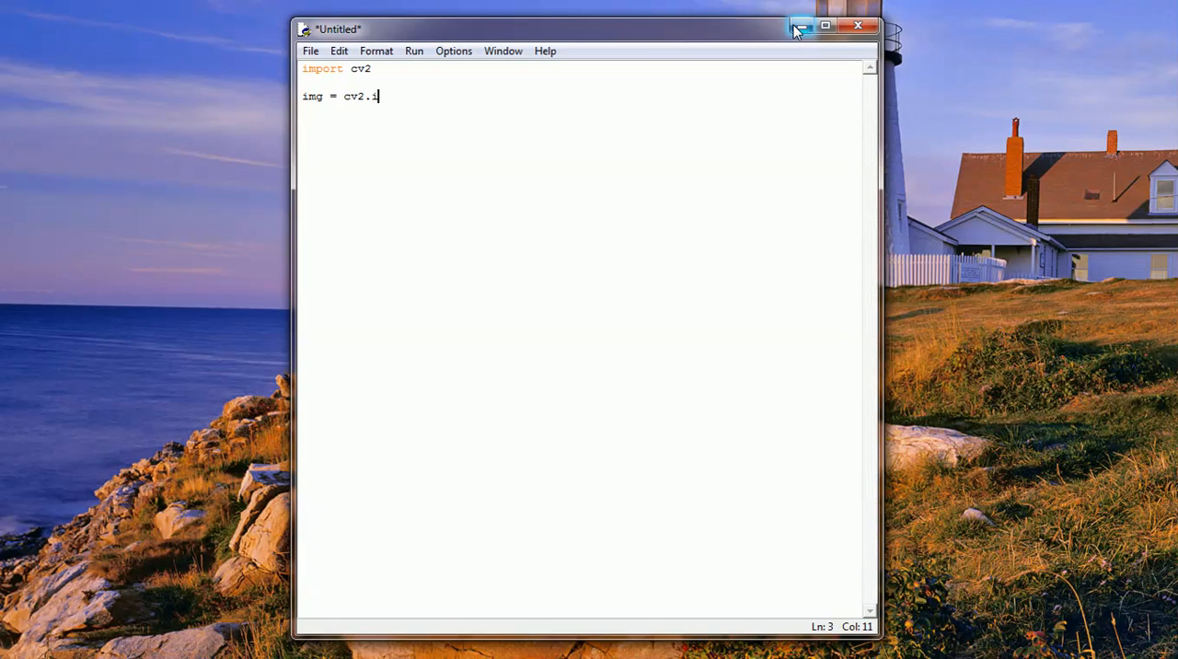
{"action": "type", "text": "mread("}
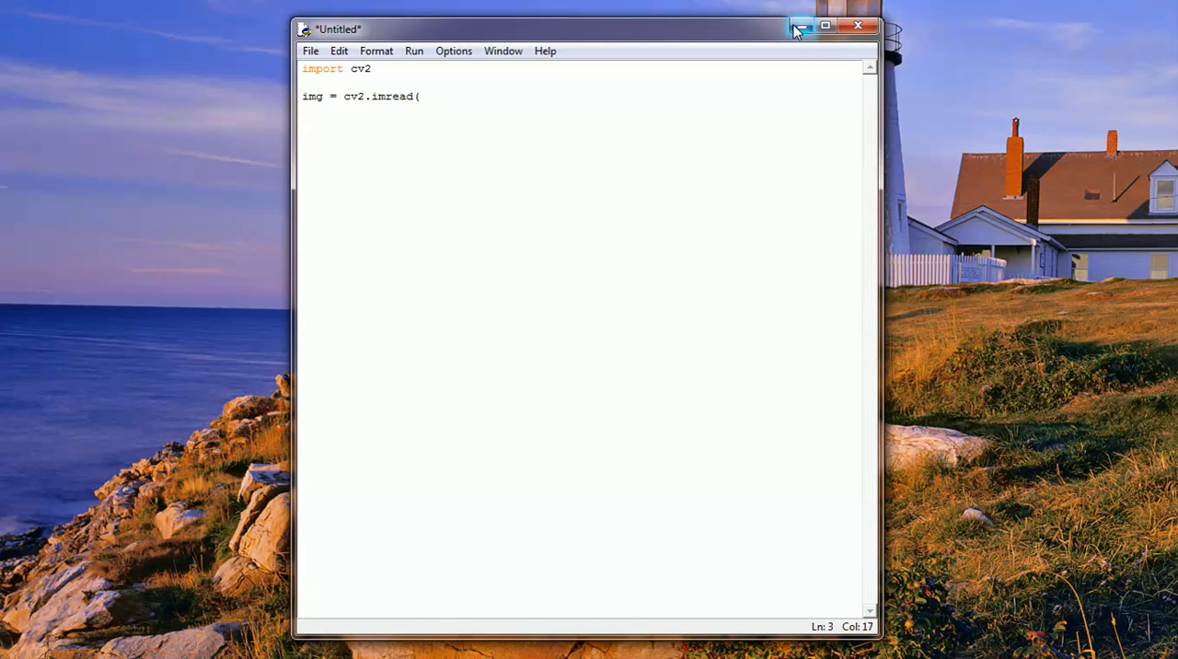
{"action": "type", "text": "'"}
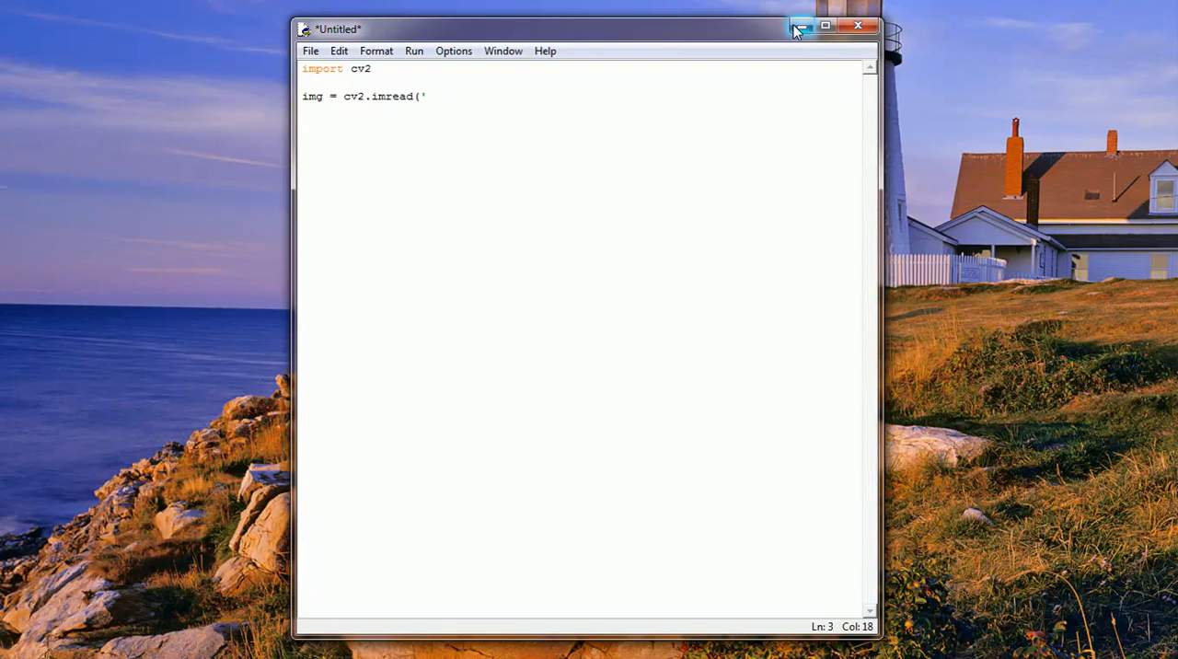
{"action": "type", "text": "laptop"}
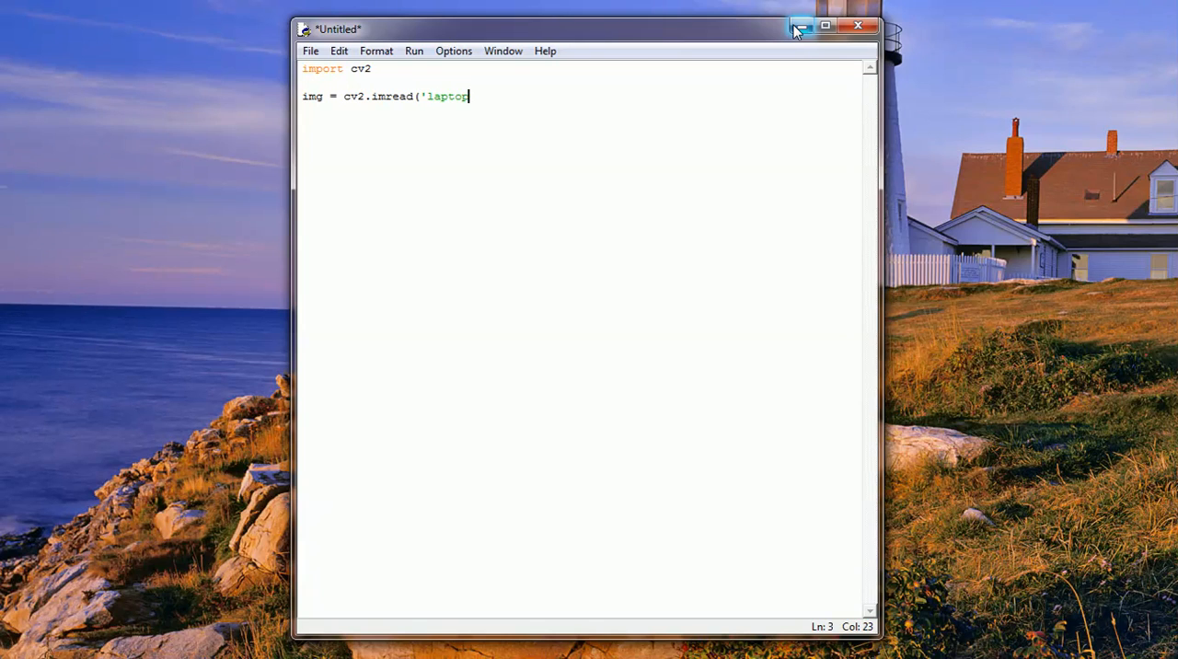
{"action": "type", "text": "2.jpg"}
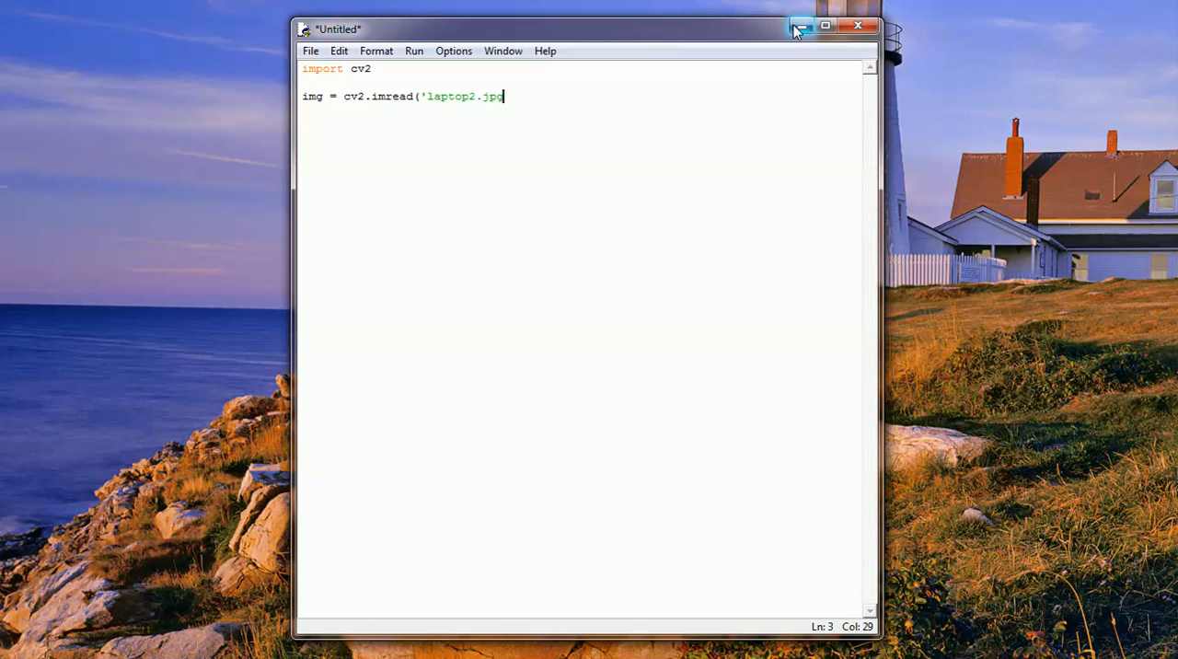
{"action": "type", "text": "')"}
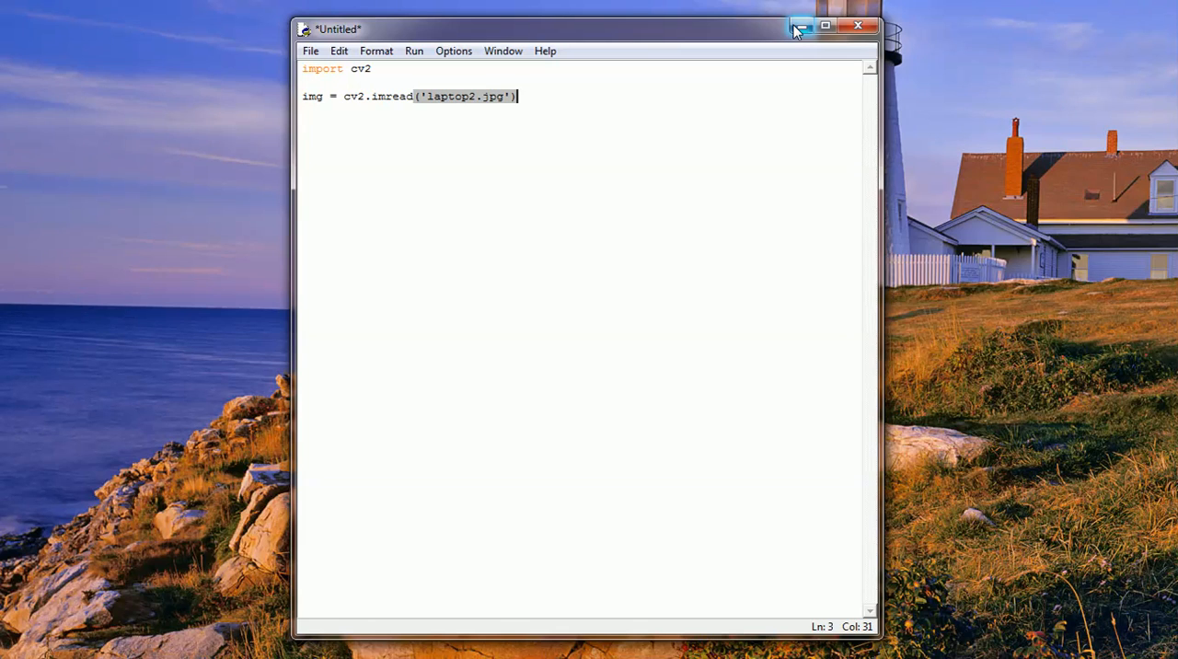
{"action": "key", "text": "Return"}
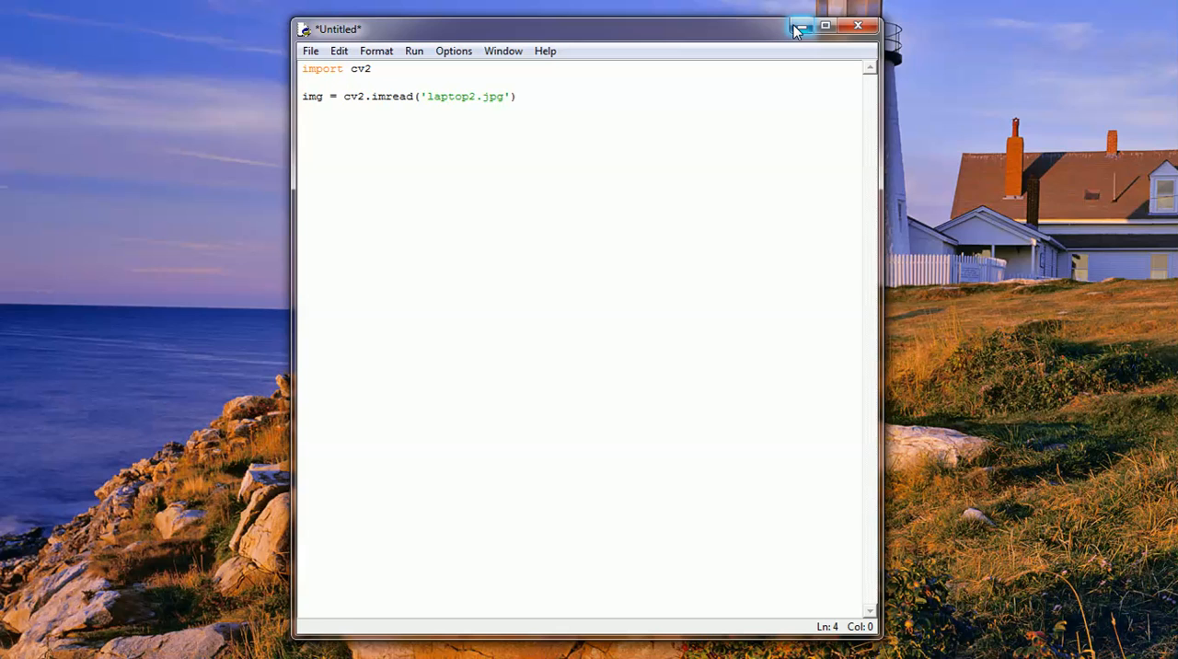
{"action": "left_click", "coordinate": [304, 110]}
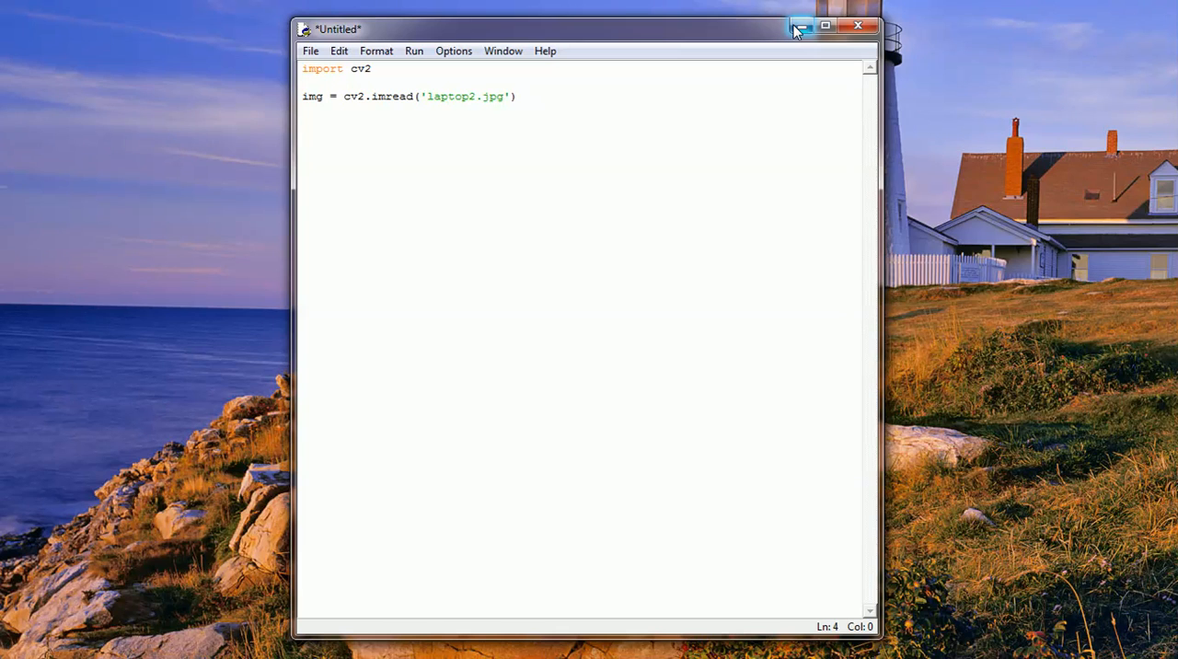
Add print and cv2.imshow('firstImg', img), fixing the mistyped window name.
{"action": "type", "text": "print img"}
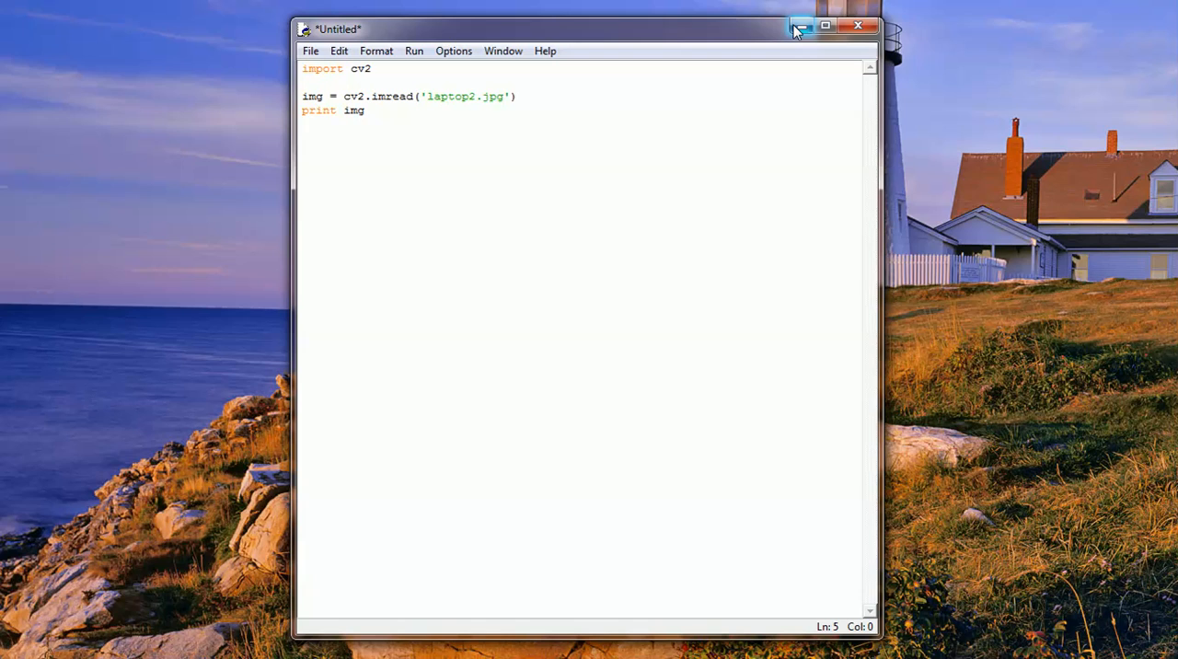
{"action": "type", "text": "cv2"}
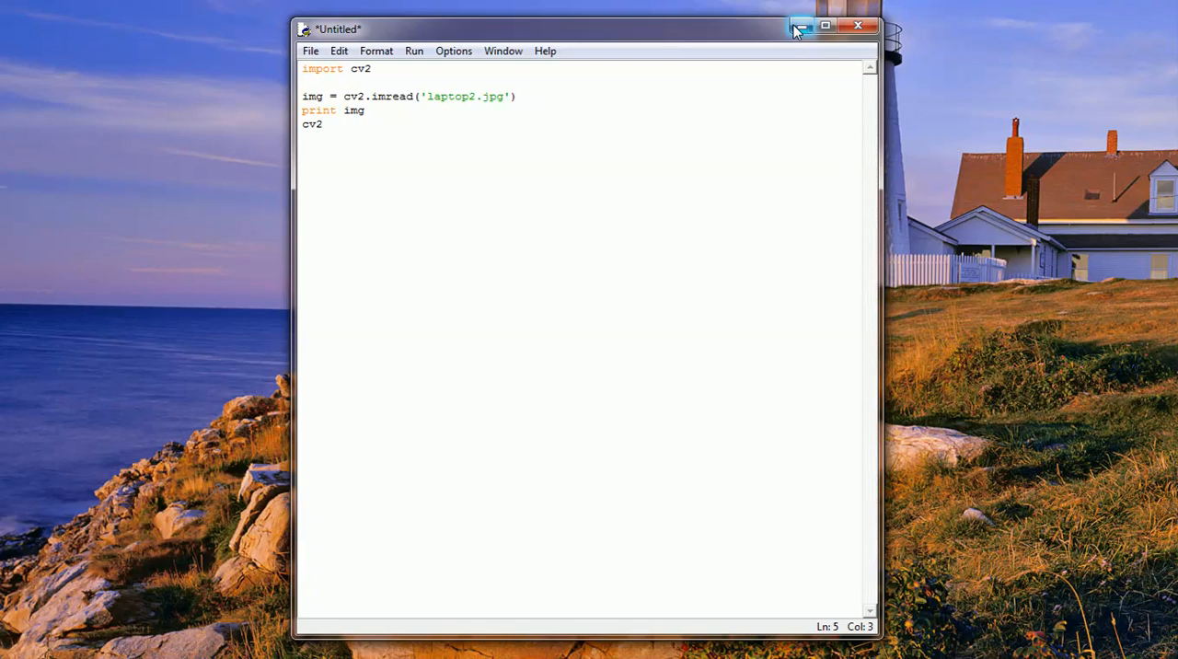
{"action": "type", "text": ".i"}
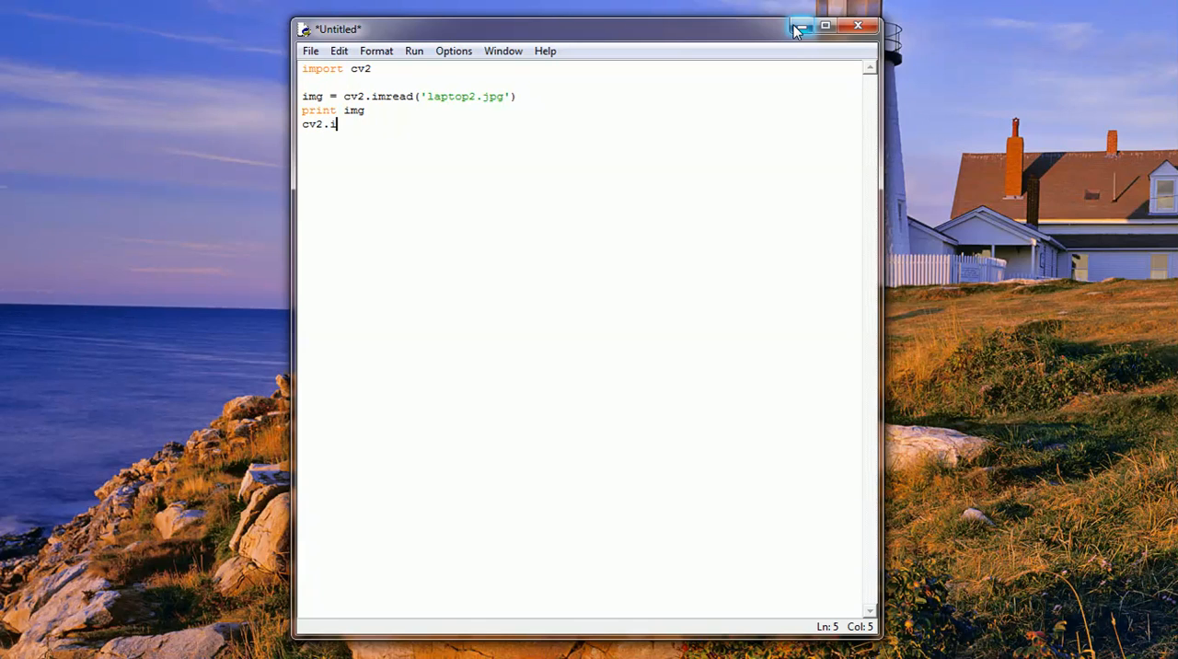
{"action": "type", "text": "mshw"}
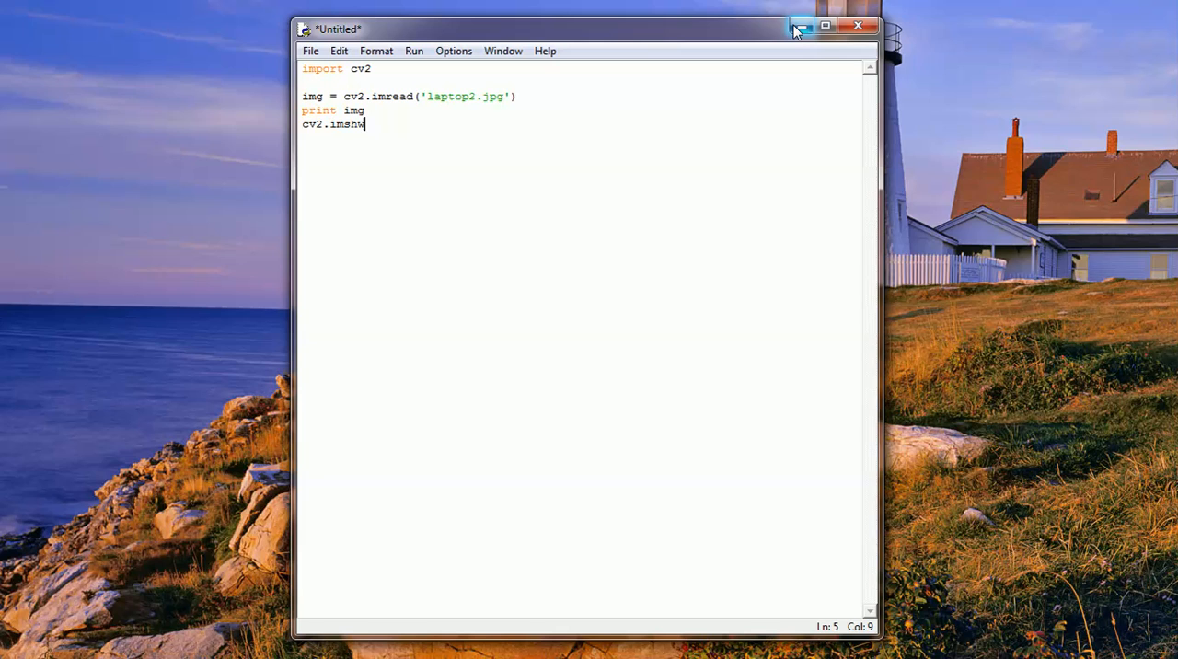
{"action": "type", "text": "ow("}
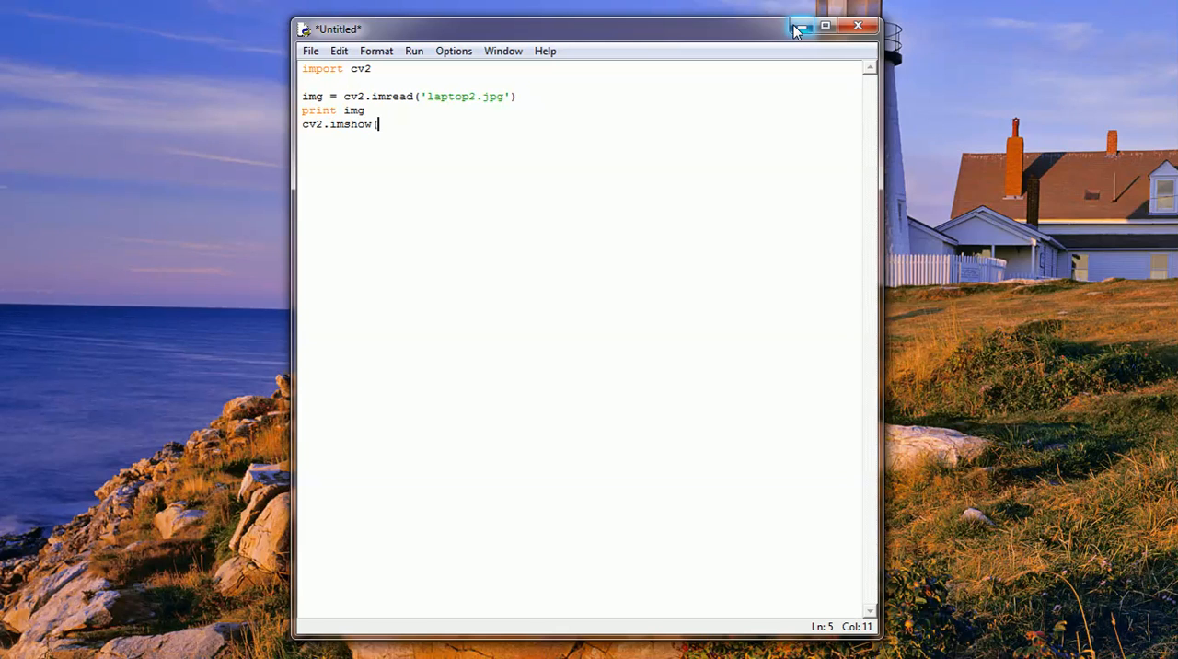
{"action": "type", "text": "'"}
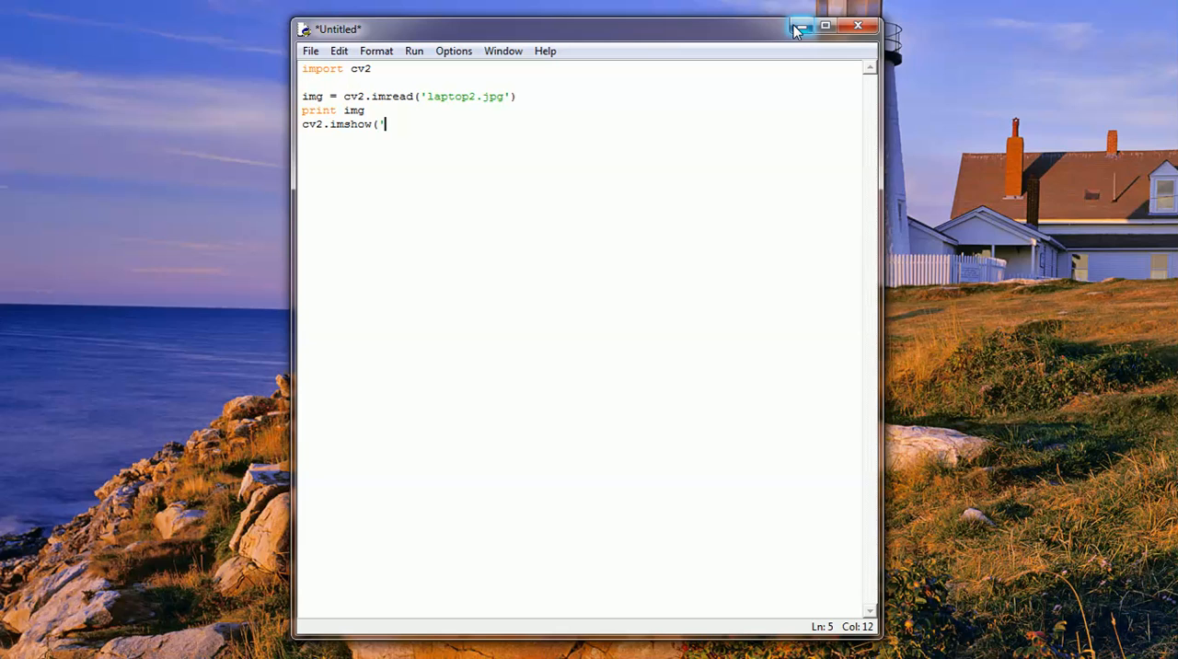
{"action": "type", "text": "f"}
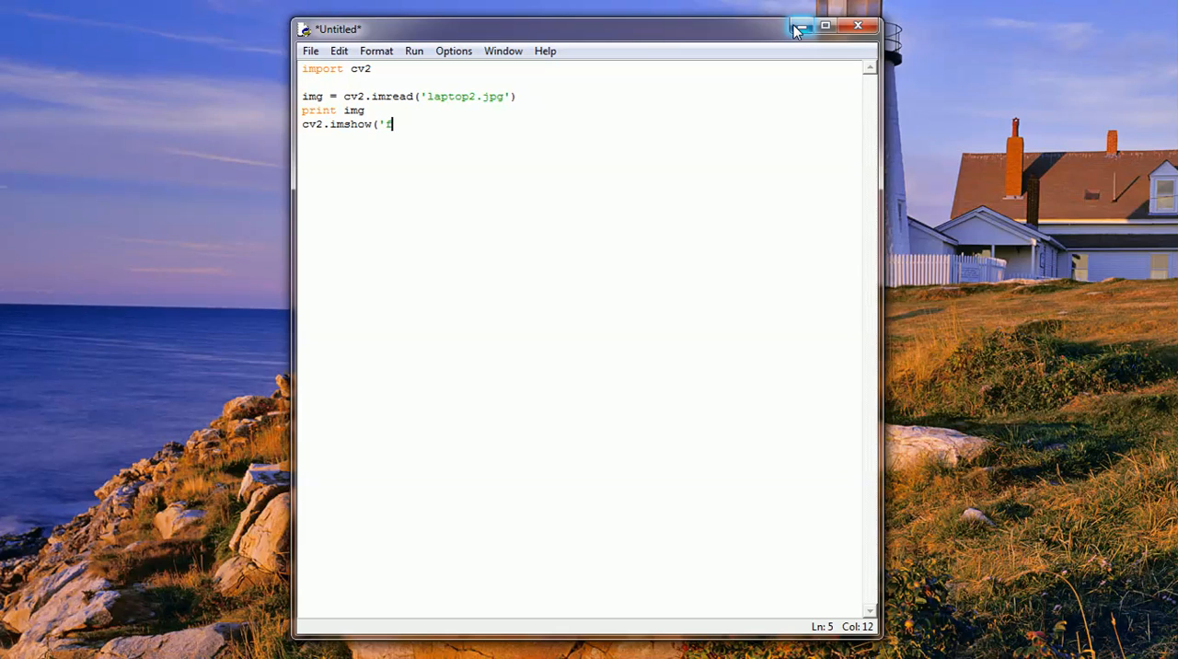
{"action": "type", "text": "irstima"}
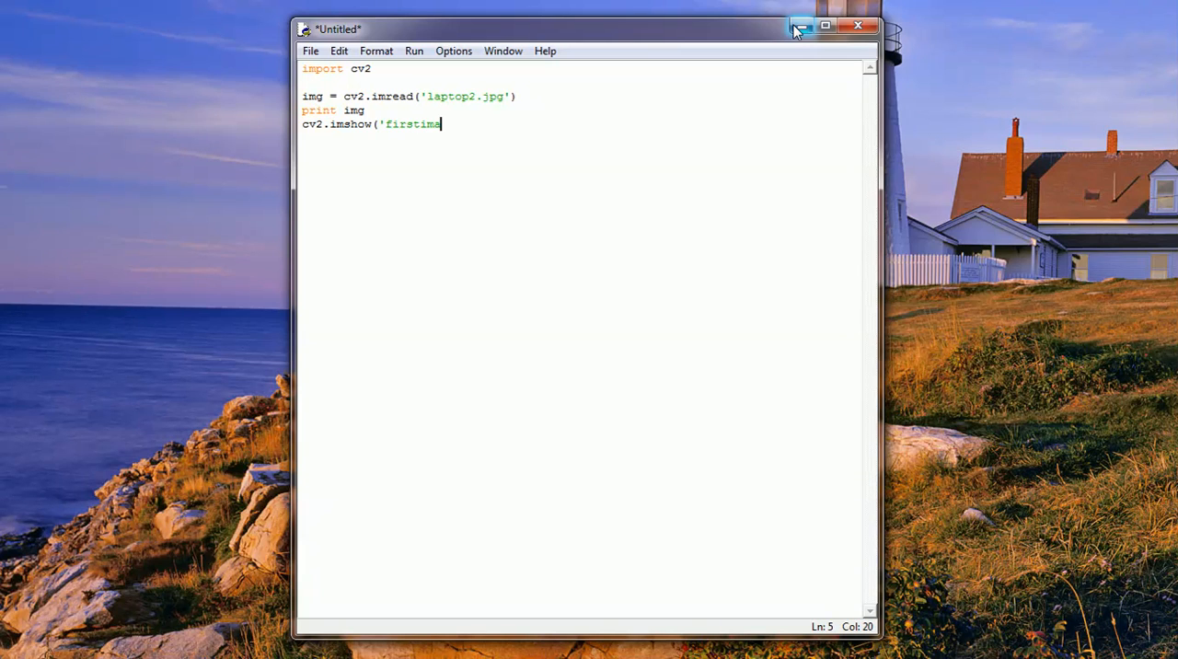
{"action": "key", "text": "BackSpace"}
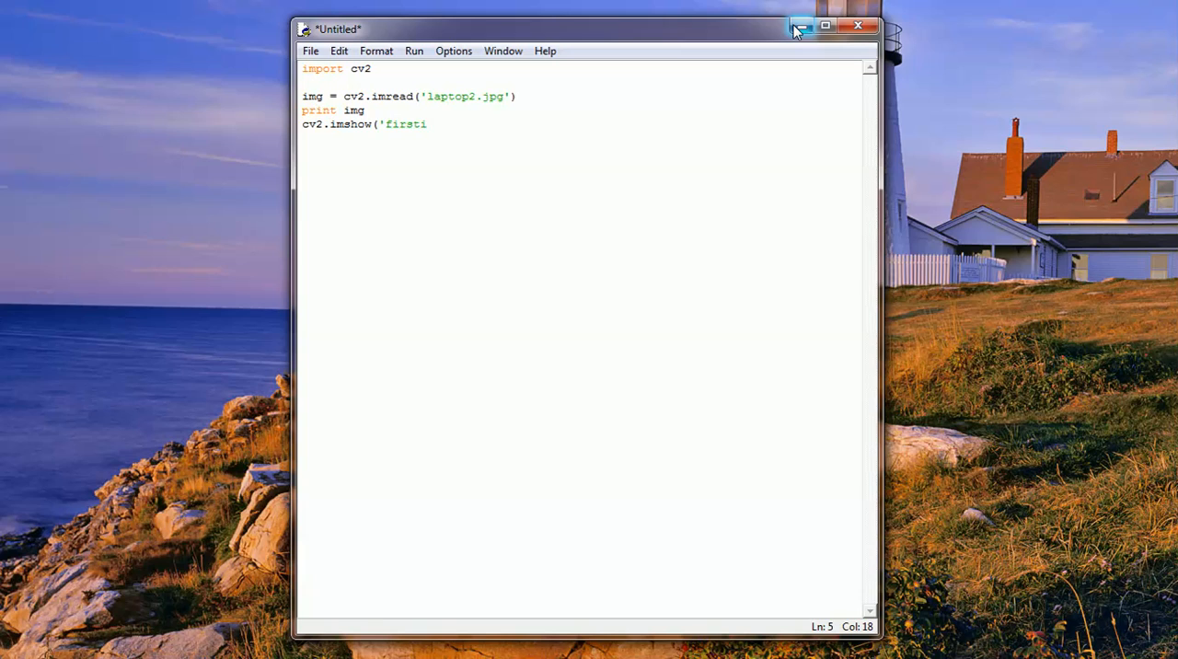
{"action": "type", "text": "mg',"}
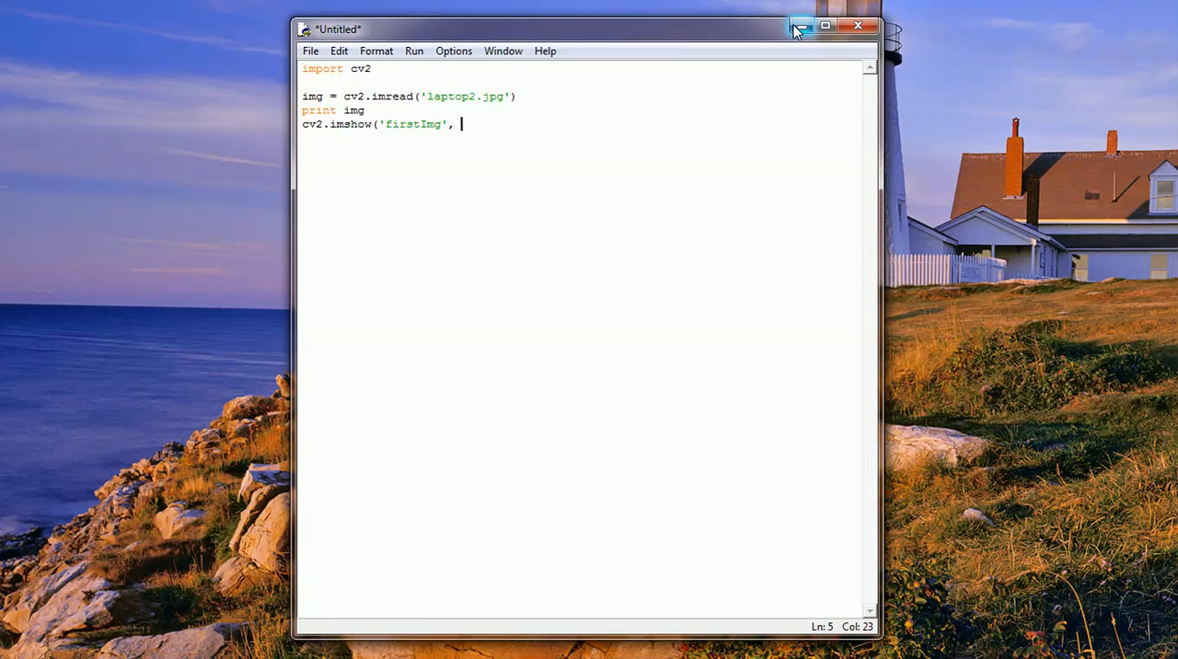
{"action": "type", "text": "s"}
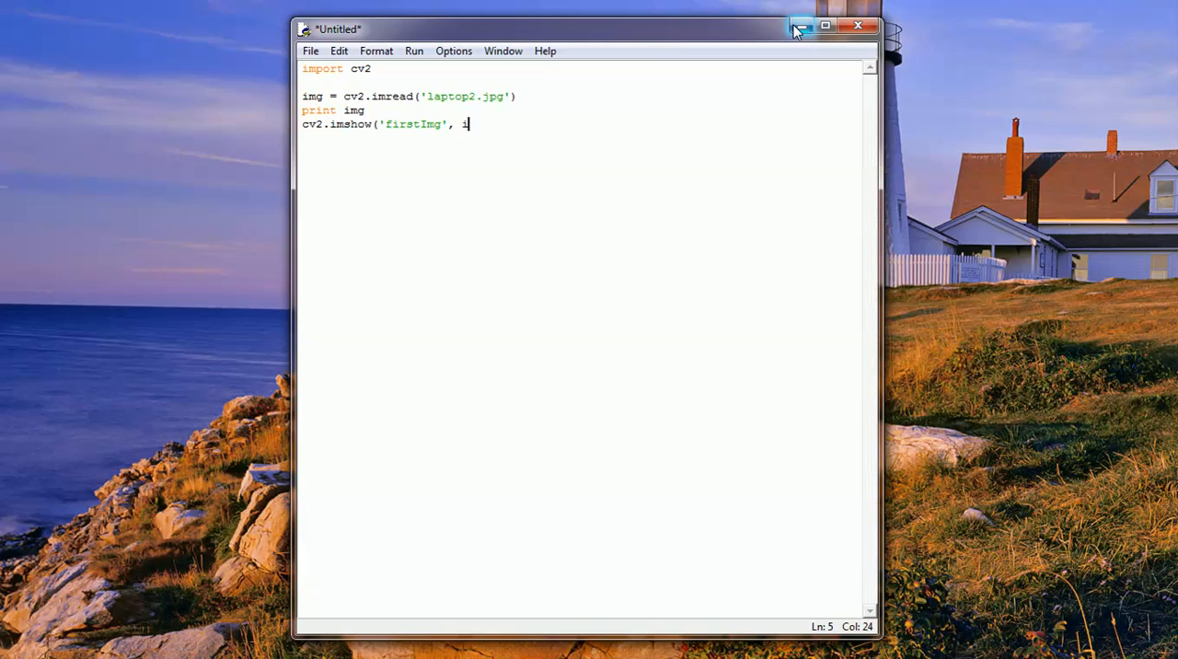
{"action": "type", "text": "mg)"}
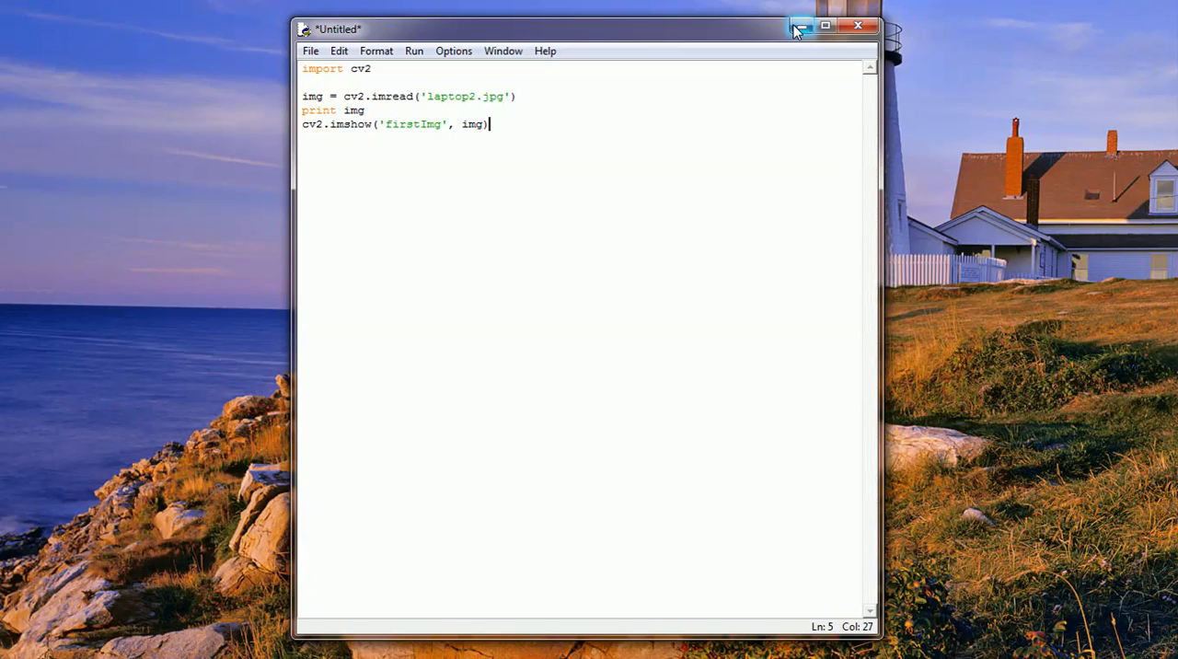
Add a cv2.waitKey(0) line after the display call.
{"action": "key", "text": "Return"}
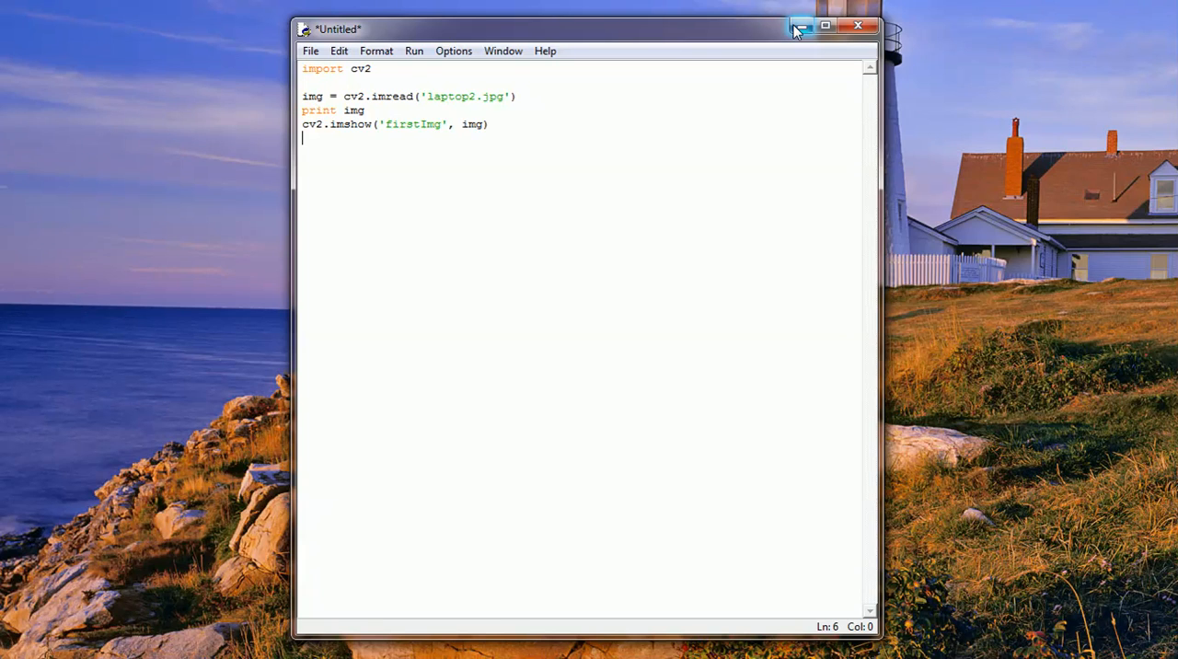
{"action": "type", "text": "cv"}
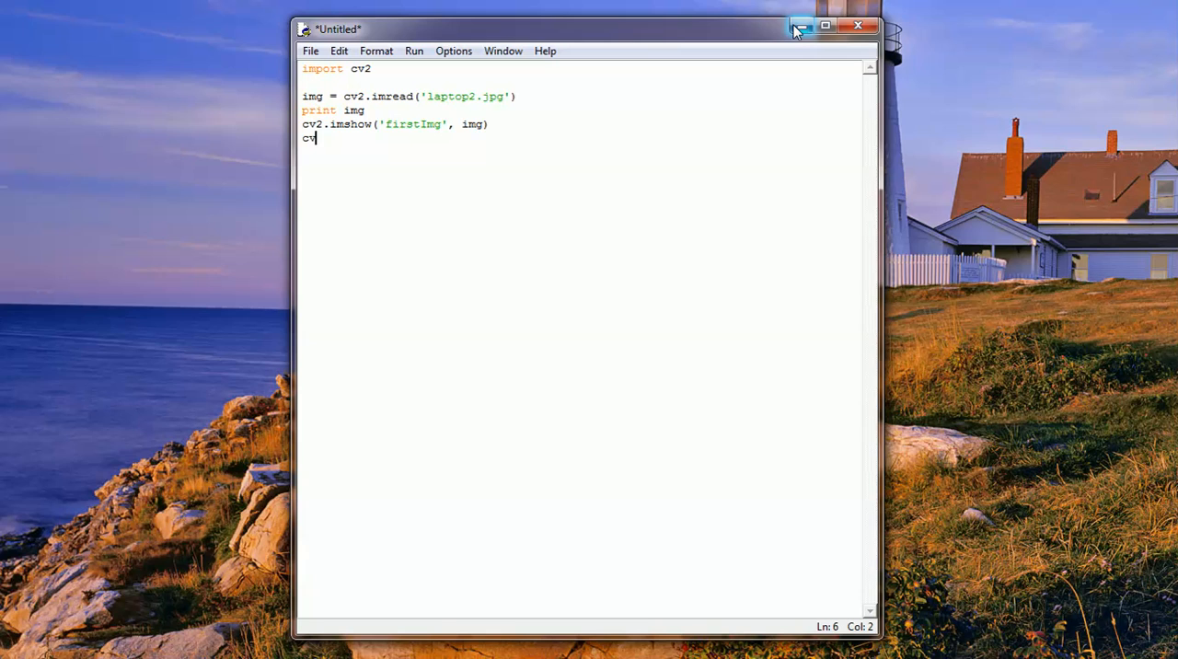
{"action": "type", "text": "2.wait"}
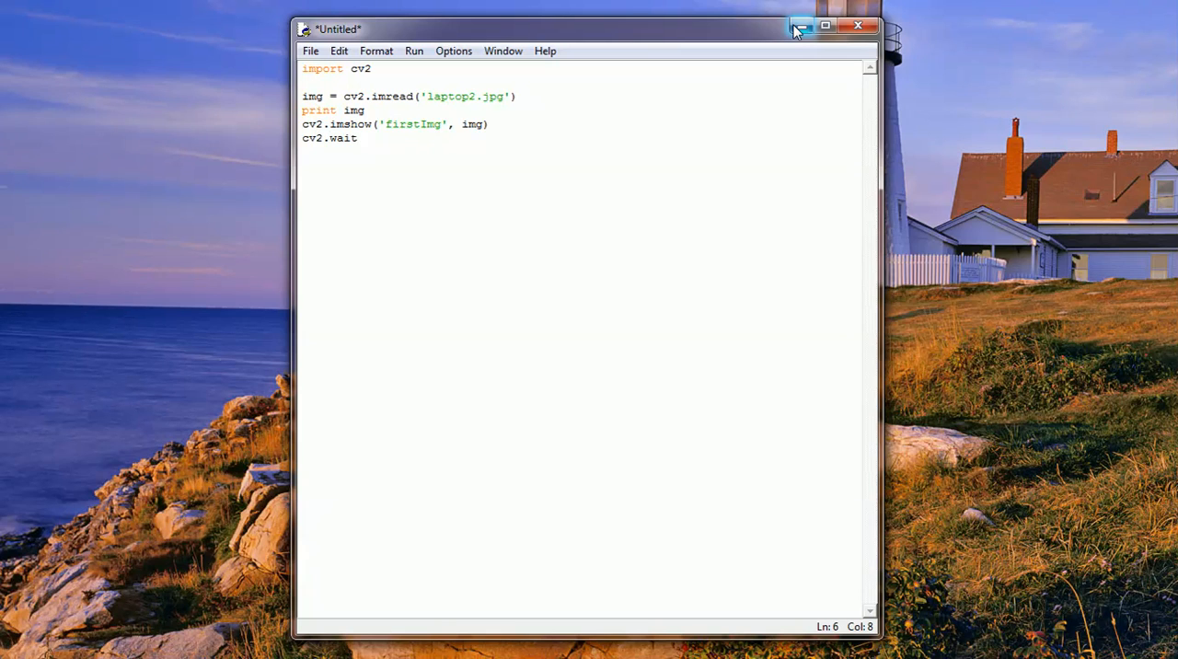
{"action": "type", "text": "Key"}
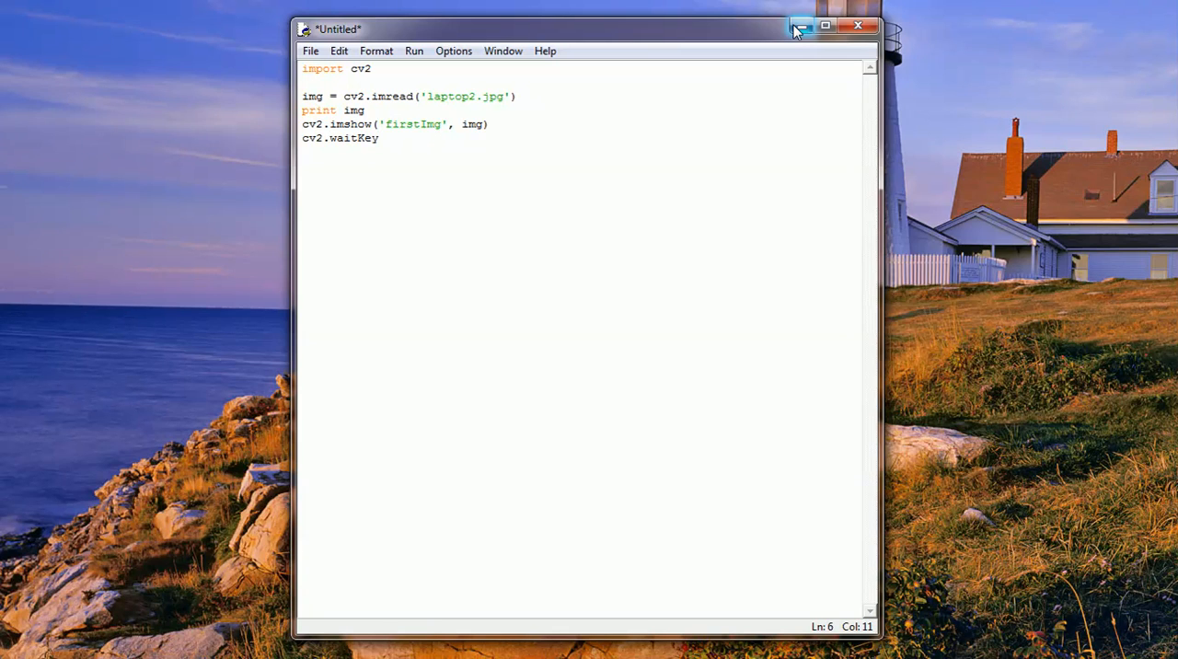
{"action": "left_click", "coordinate": [378, 137]}
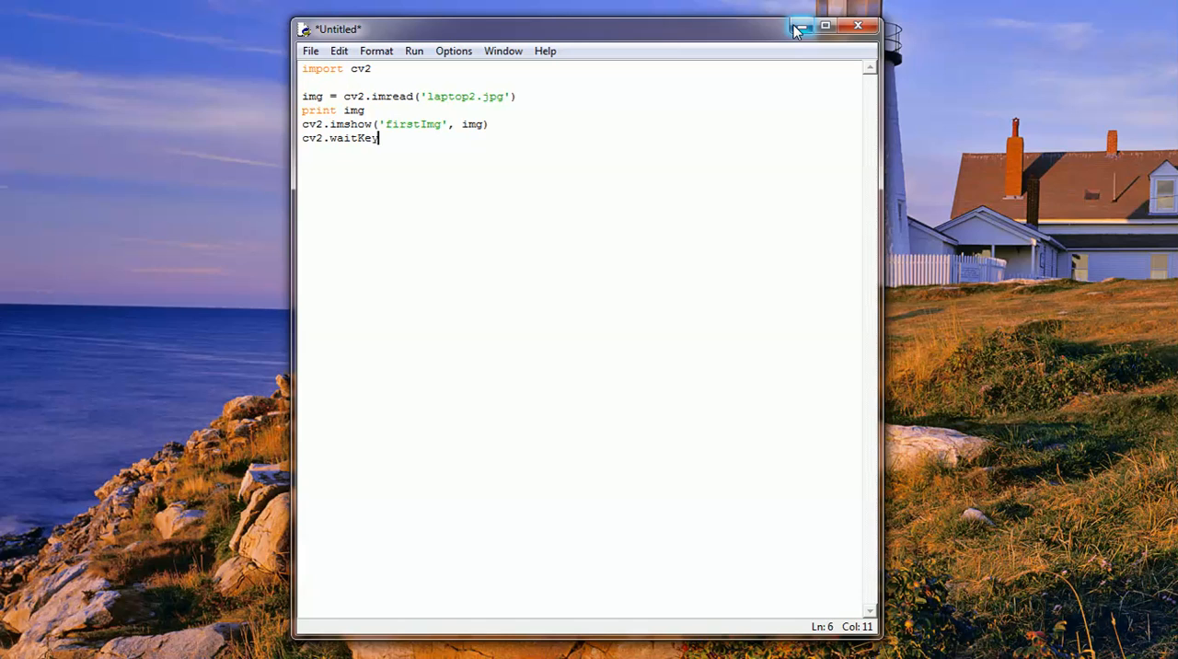
{"action": "type", "text": "(0)"}
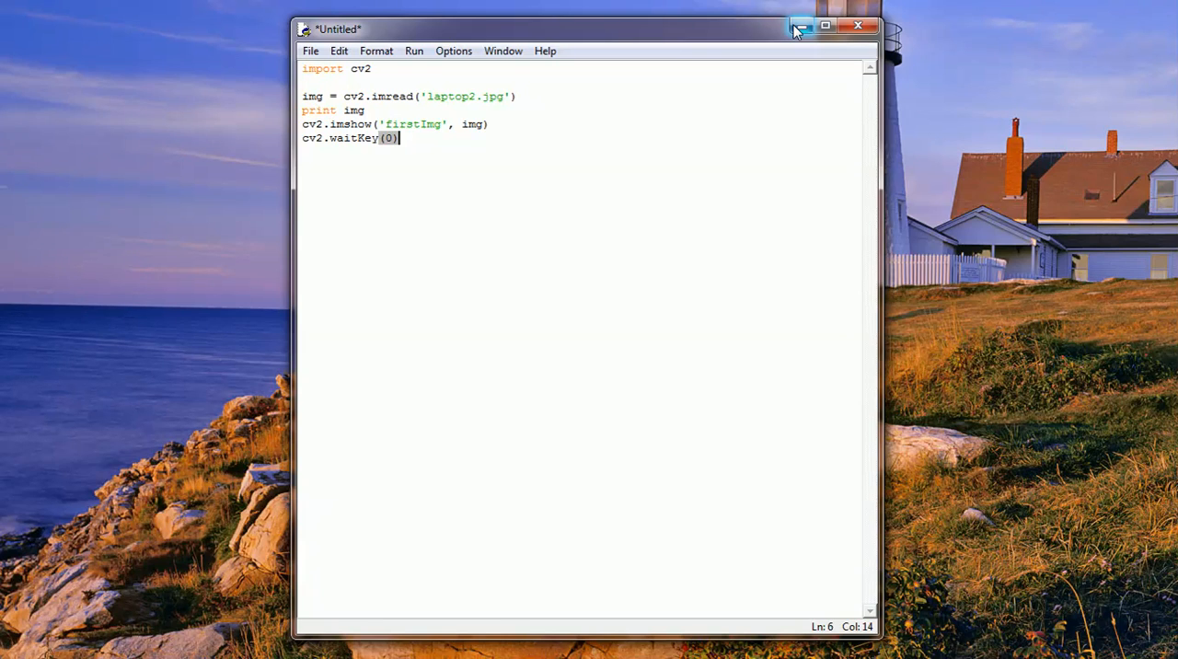
Add cv2.destroyAllWindows() on the following line.
{"action": "key", "text": "Return"}
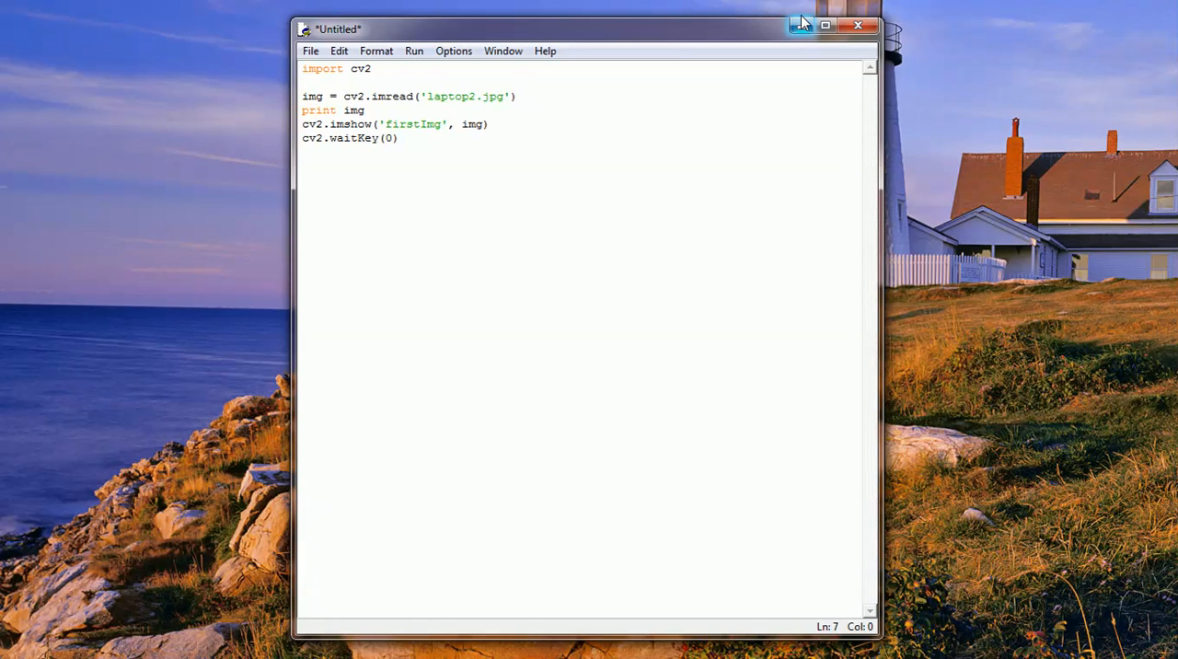
{"action": "type", "text": "cv"}
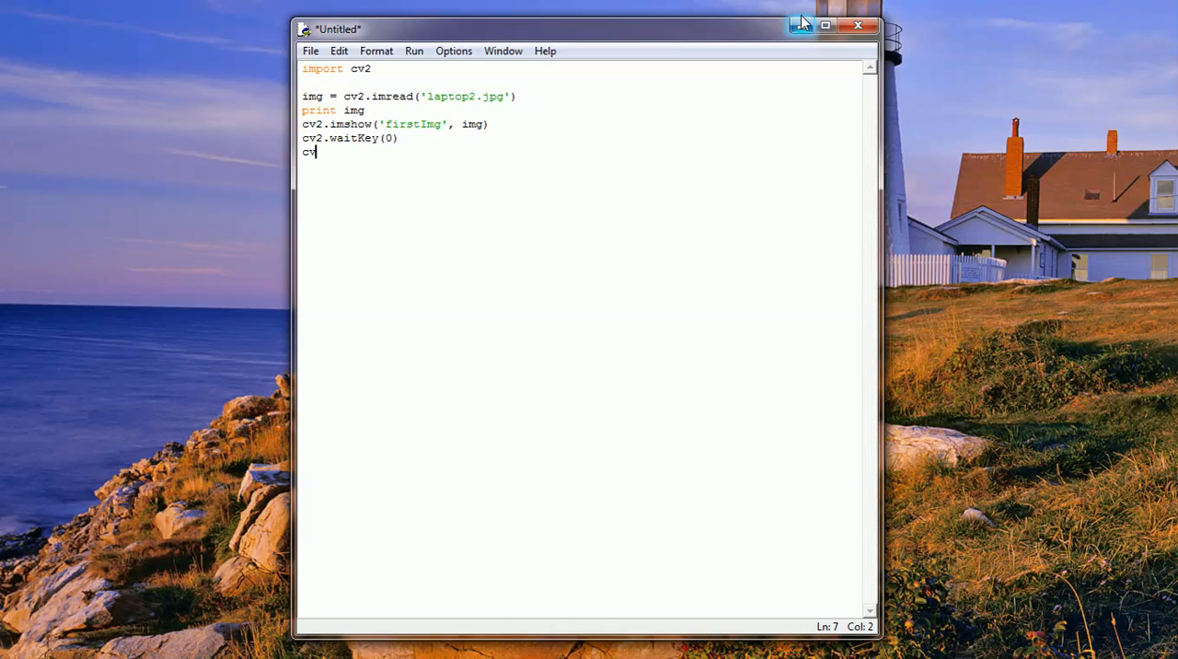
{"action": "type", "text": "2.de"}
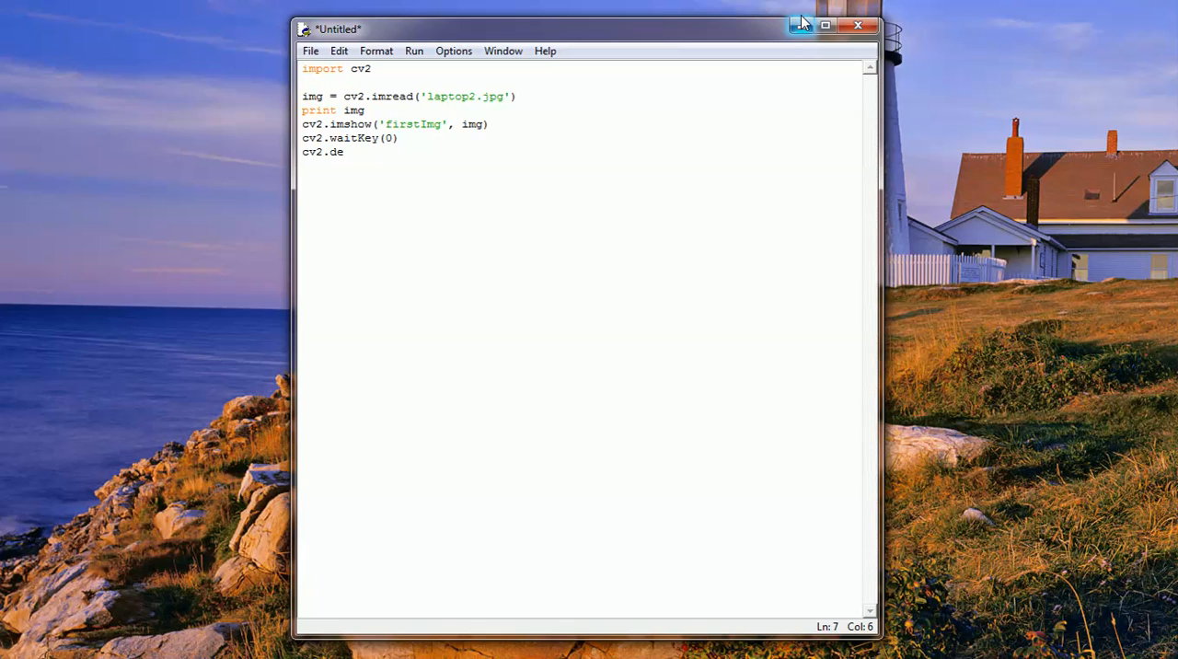
{"action": "type", "text": "s"}
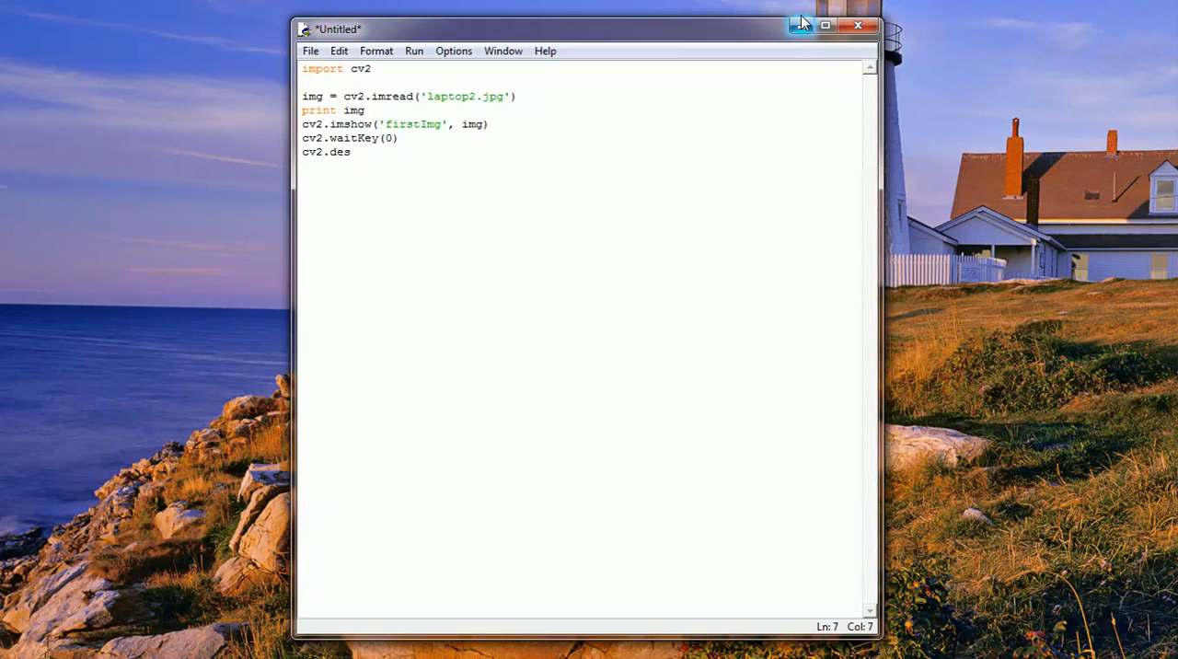
{"action": "type", "text": "t"}
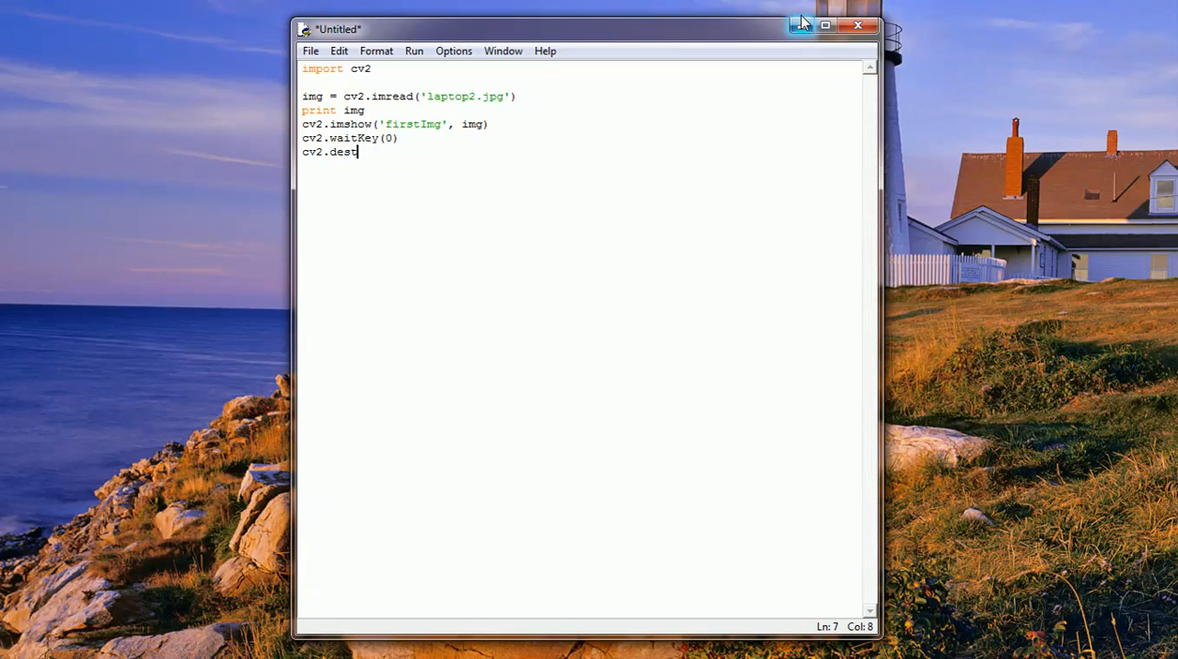
{"action": "type", "text": "r"}
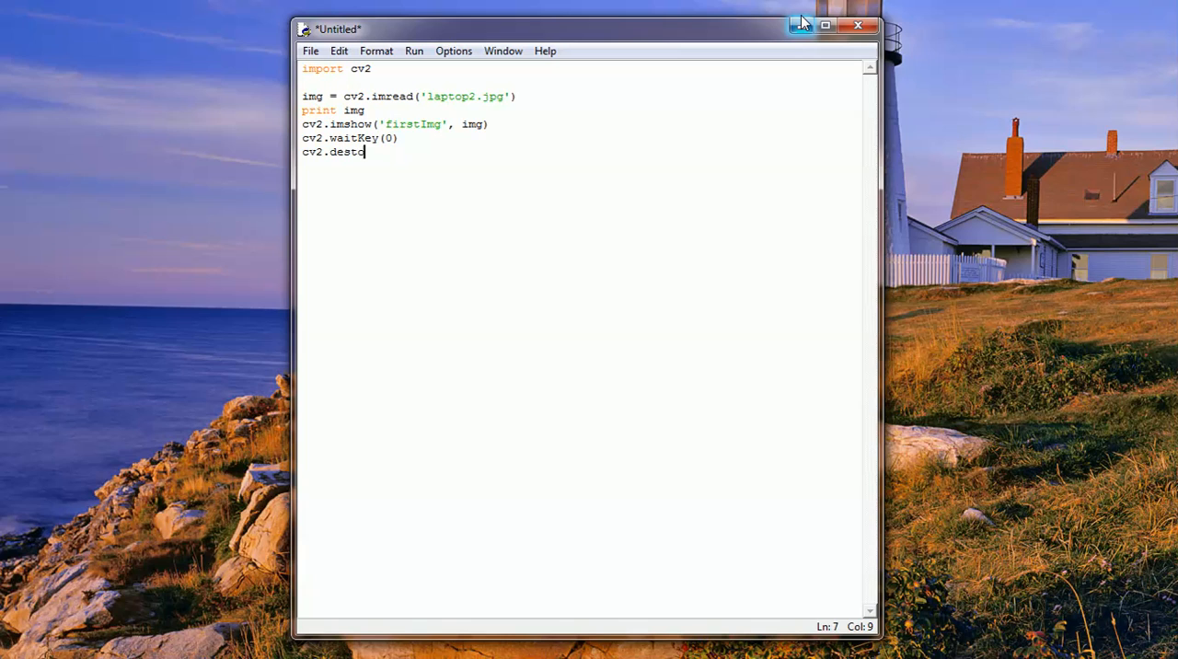
{"action": "type", "text": "oy"}
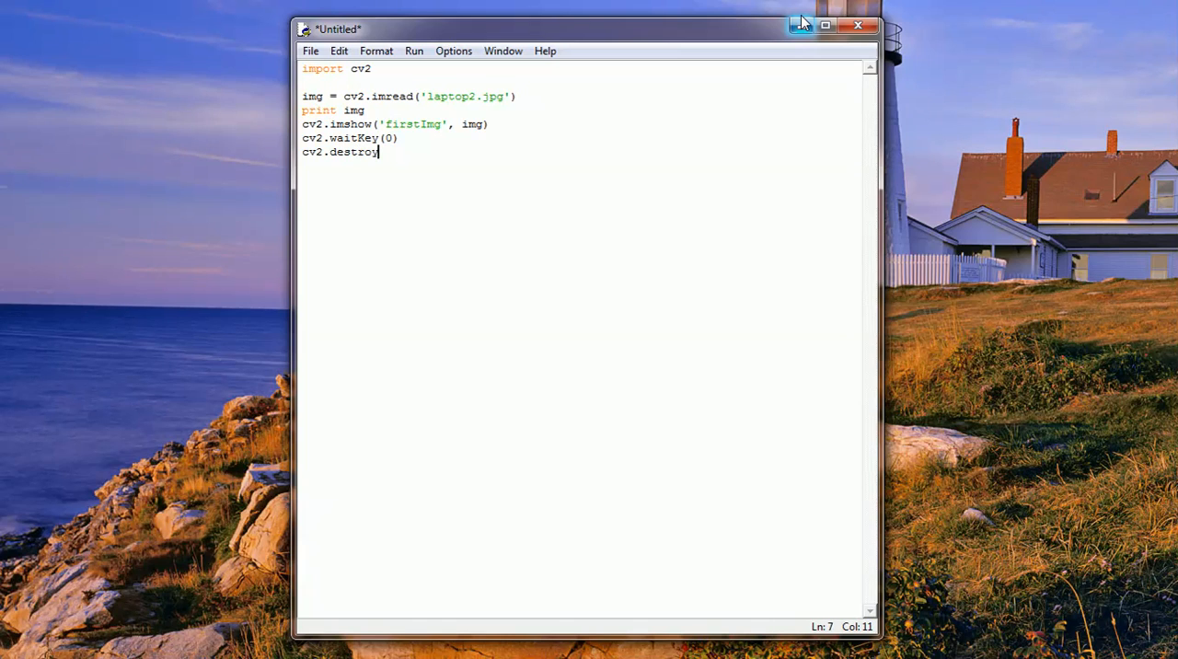
{"action": "type", "text": "AllW"}
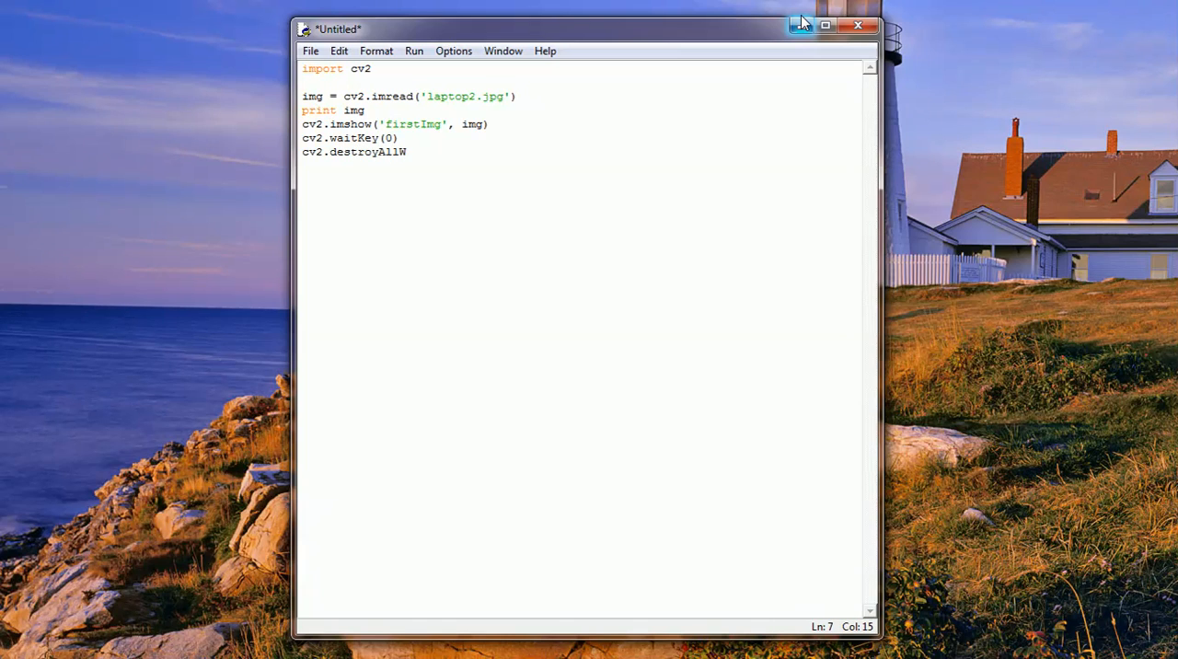
{"action": "type", "text": "indows"}
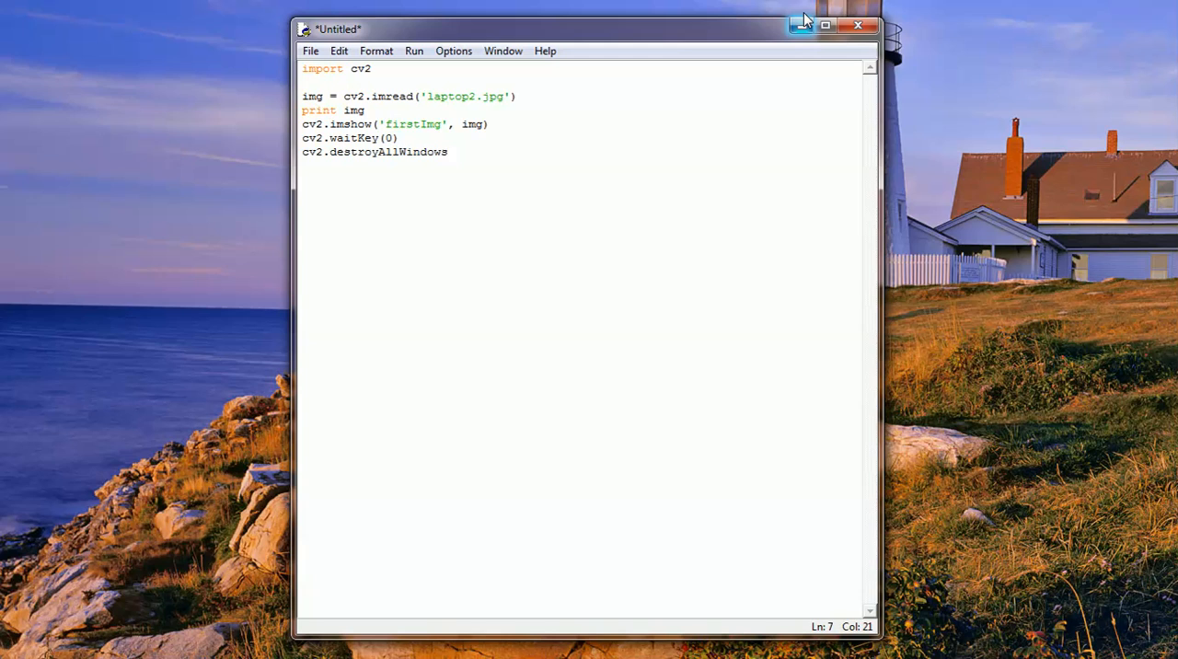
{"action": "type", "text": "()"}
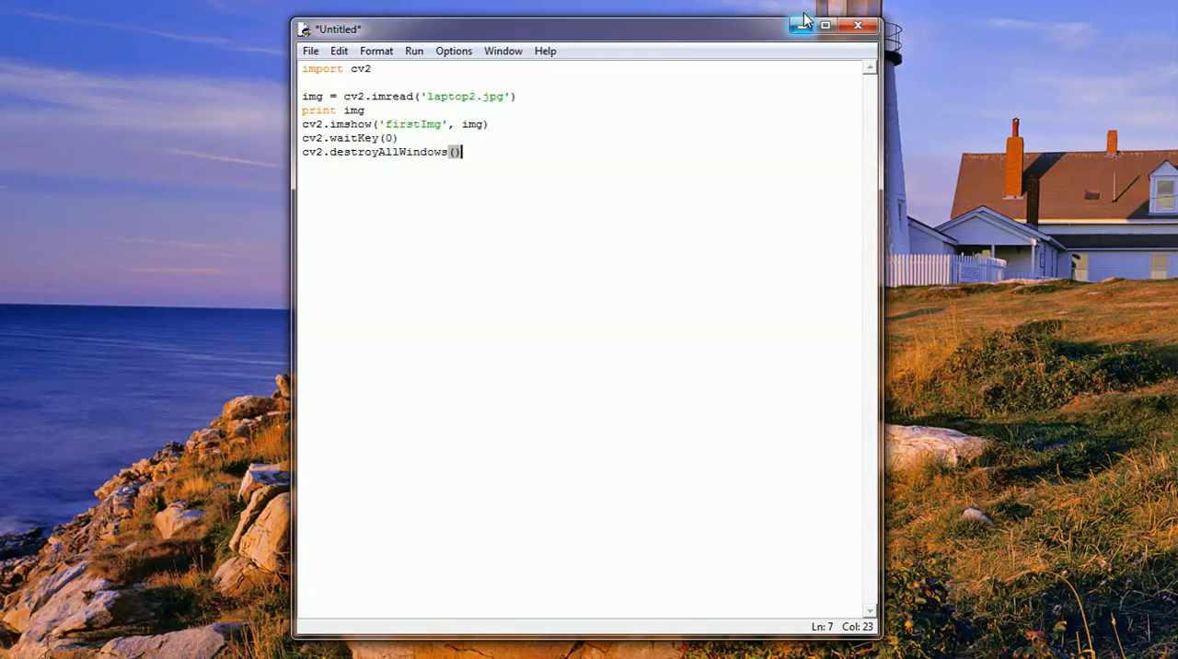
{"action": "key", "text": "Backspace"}
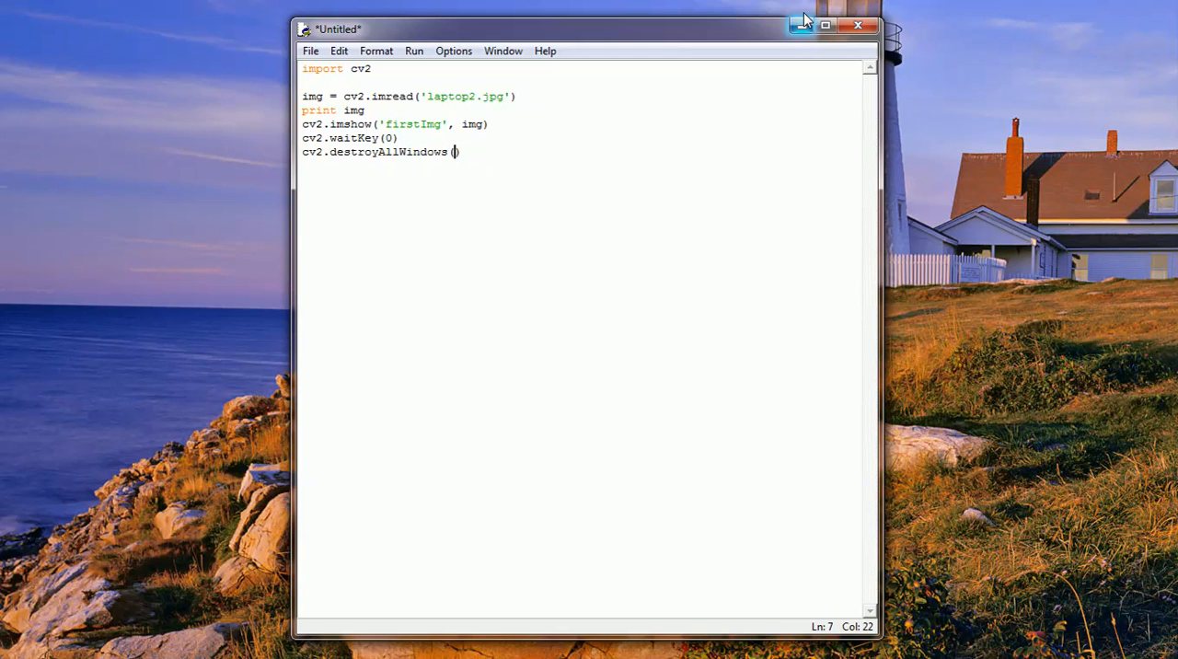
{"action": "type", "text": "''"}
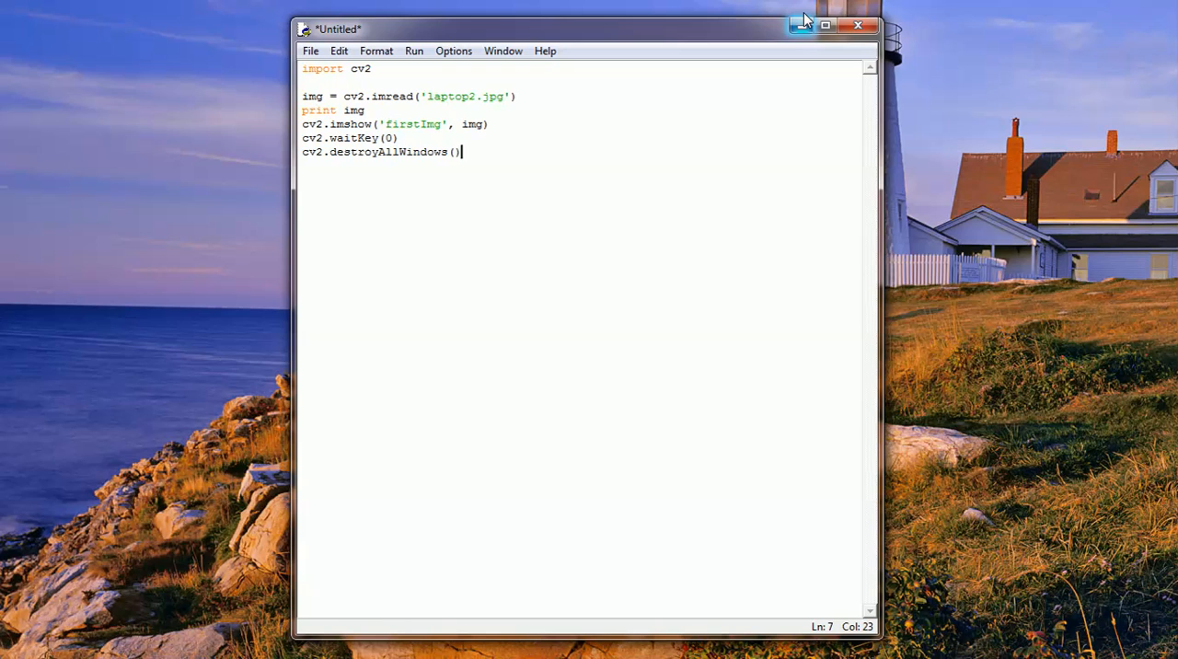
{"action": "left_click", "coordinate": [414, 50]}
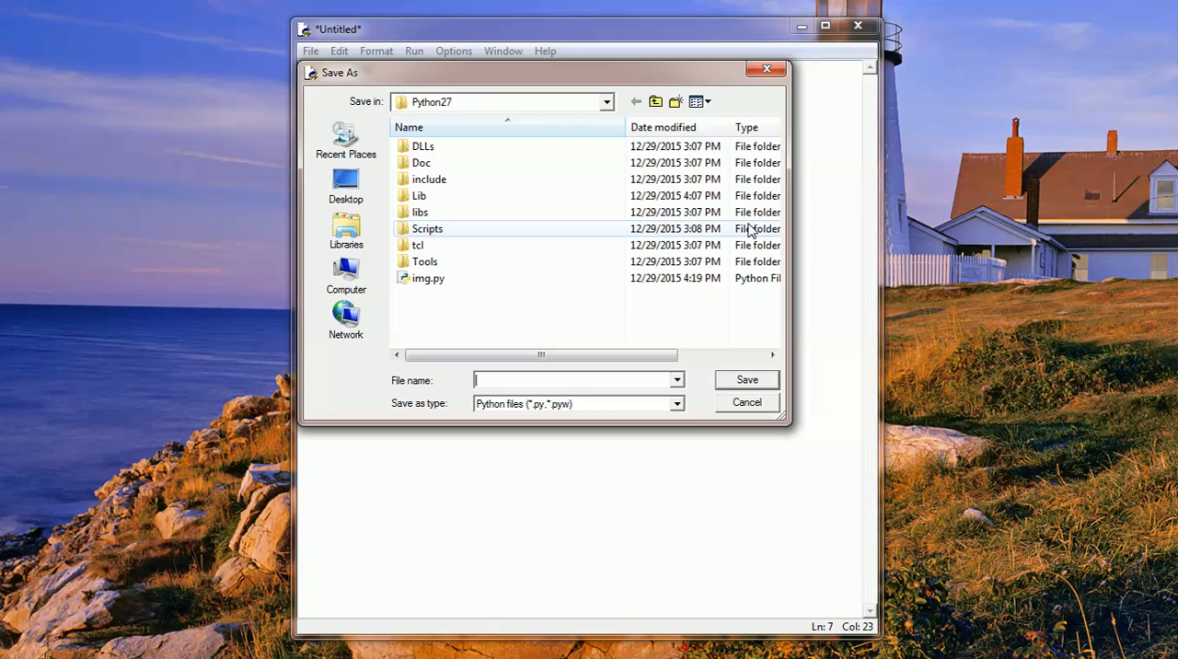
Name the file opencv_1_test and save it into the Python27 folder.
{"action": "type", "text": "opencv_1_"}
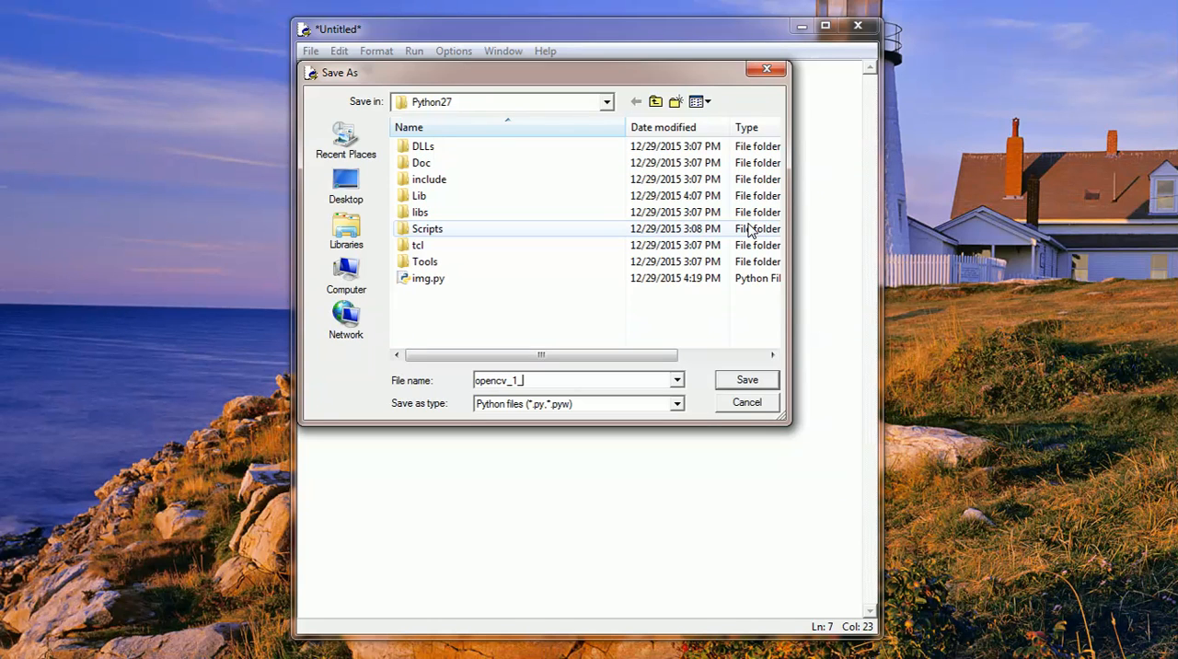
{"action": "left_click", "coordinate": [746, 380]}
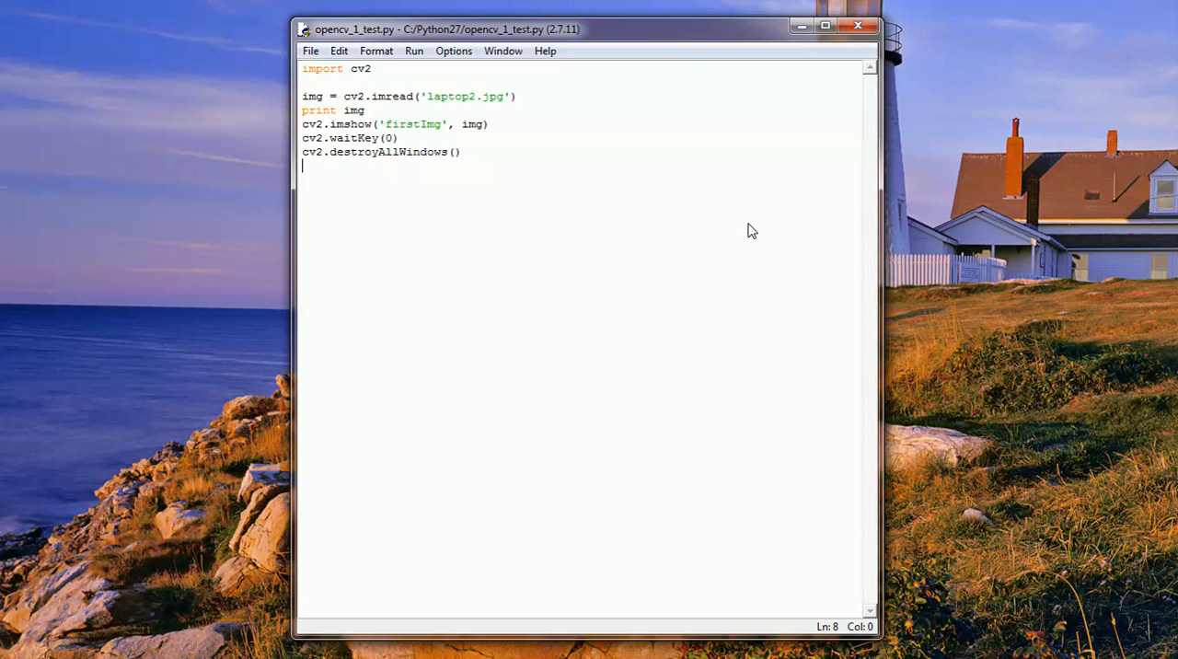
{"action": "left_click", "coordinate": [414, 51]}
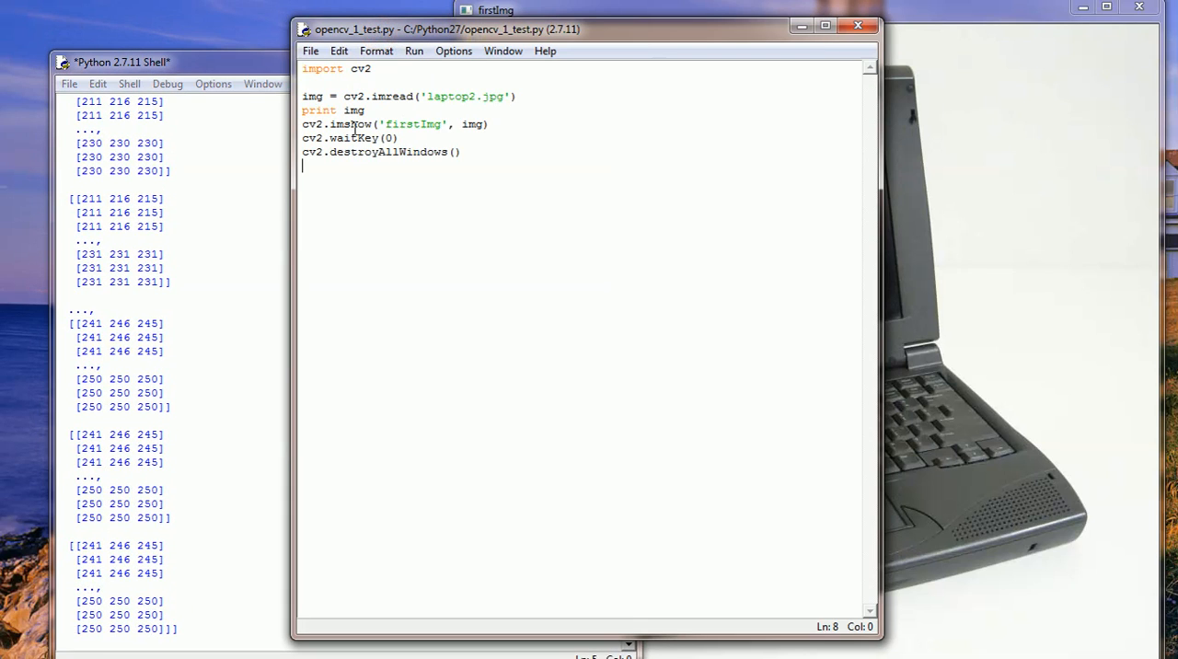
{"action": "mouse_move", "coordinate": [445, 124]}
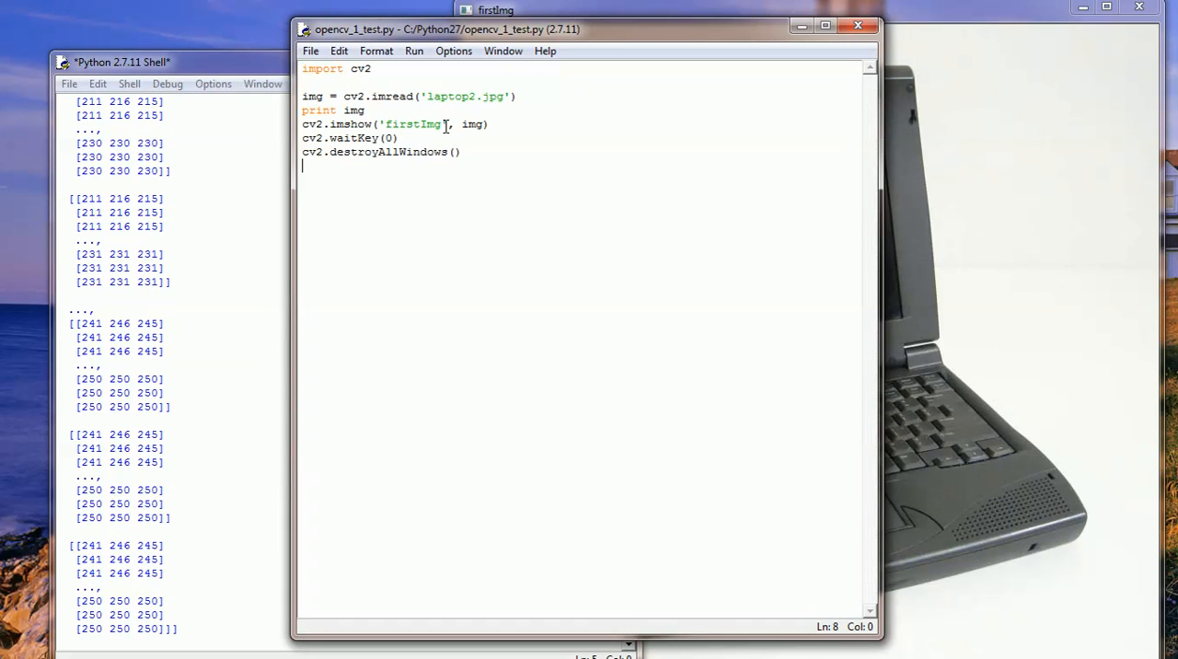
{"action": "mouse_move", "coordinate": [477, 124]}
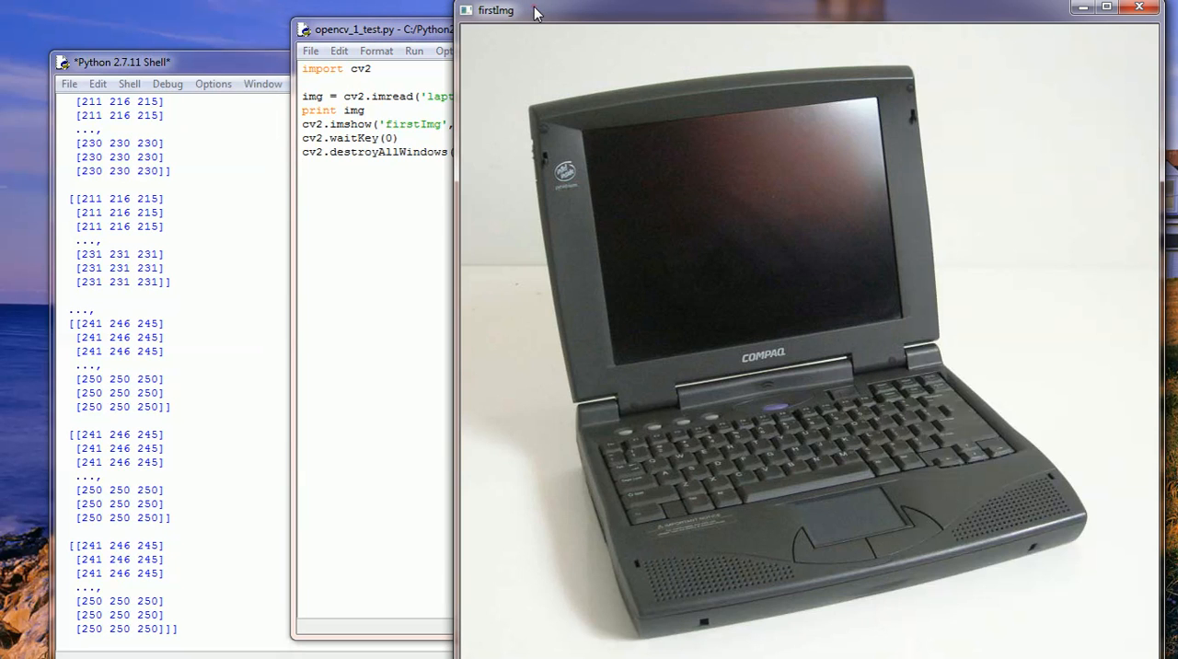
Bring the opencv_1_test.py editor back in front of the firstImg image window.
{"action": "left_click", "coordinate": [377, 28]}
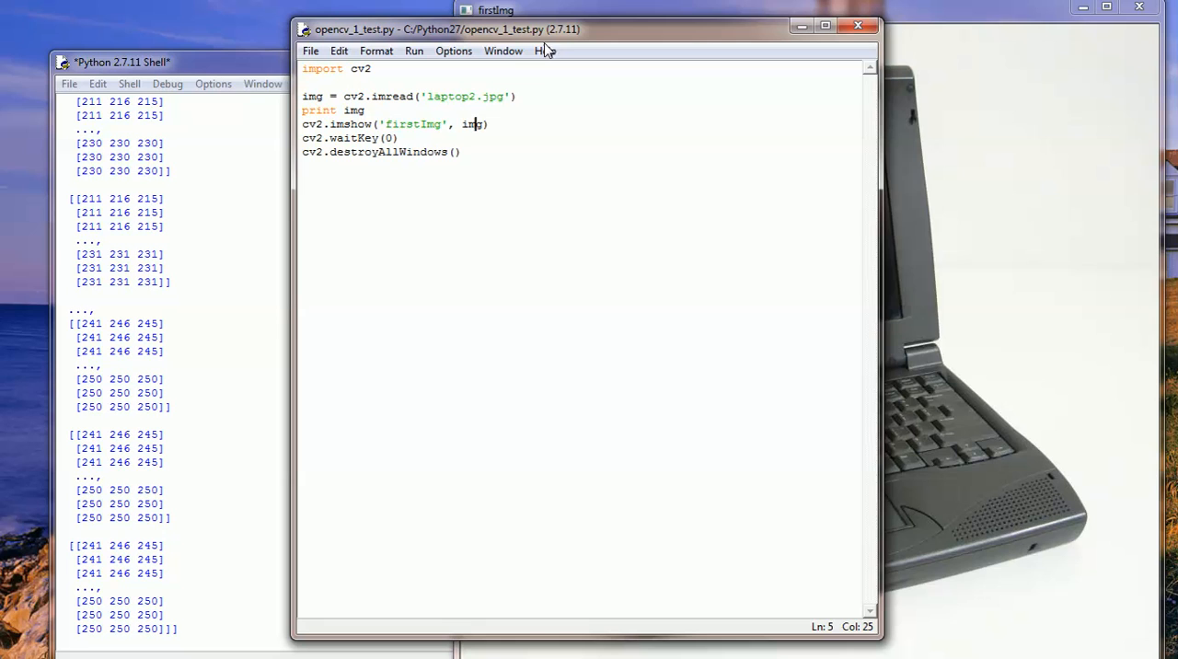
{"action": "mouse_move", "coordinate": [180, 73]}
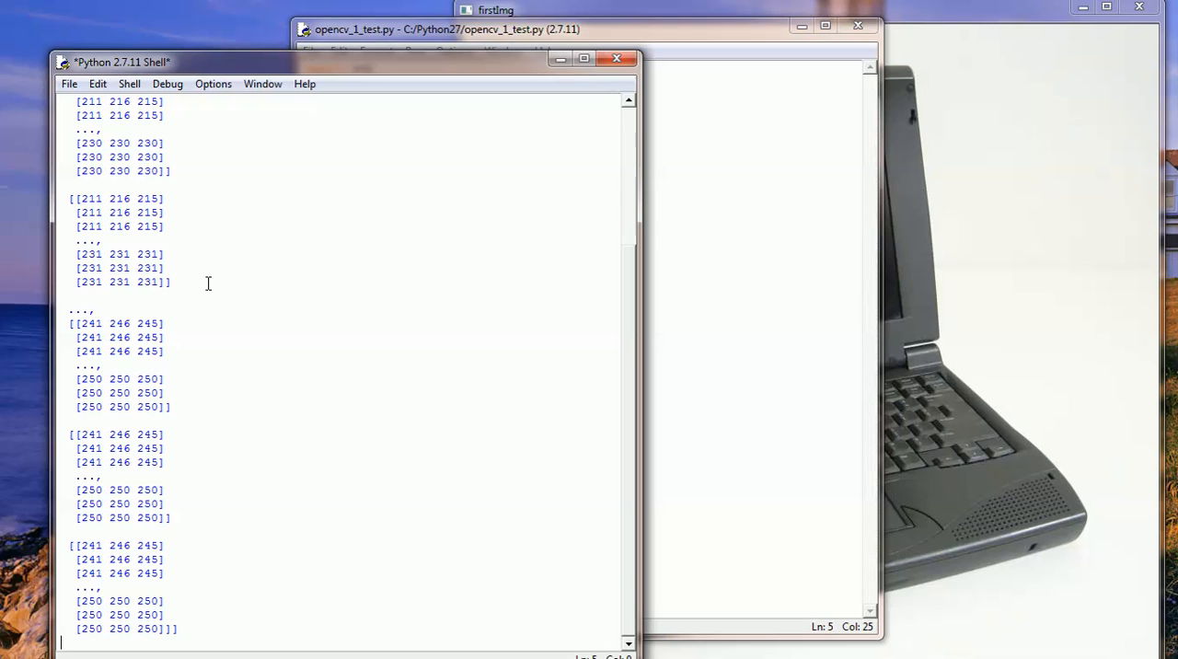
{"action": "mouse_move", "coordinate": [147, 386]}
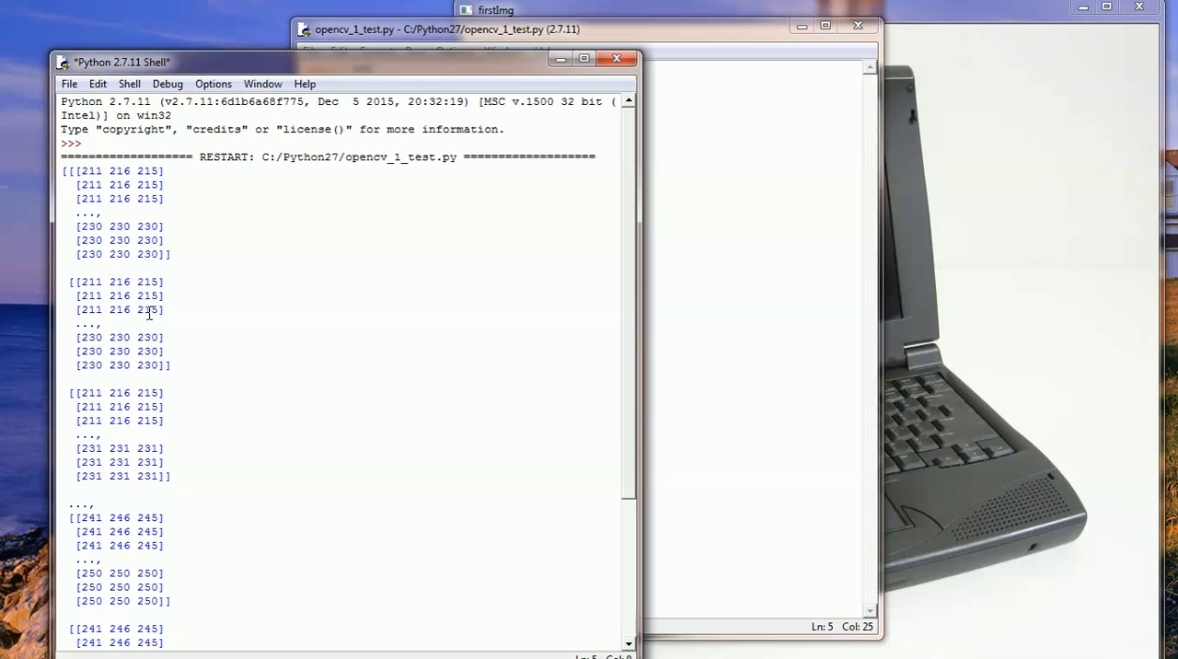
{"action": "mouse_move", "coordinate": [123, 194]}
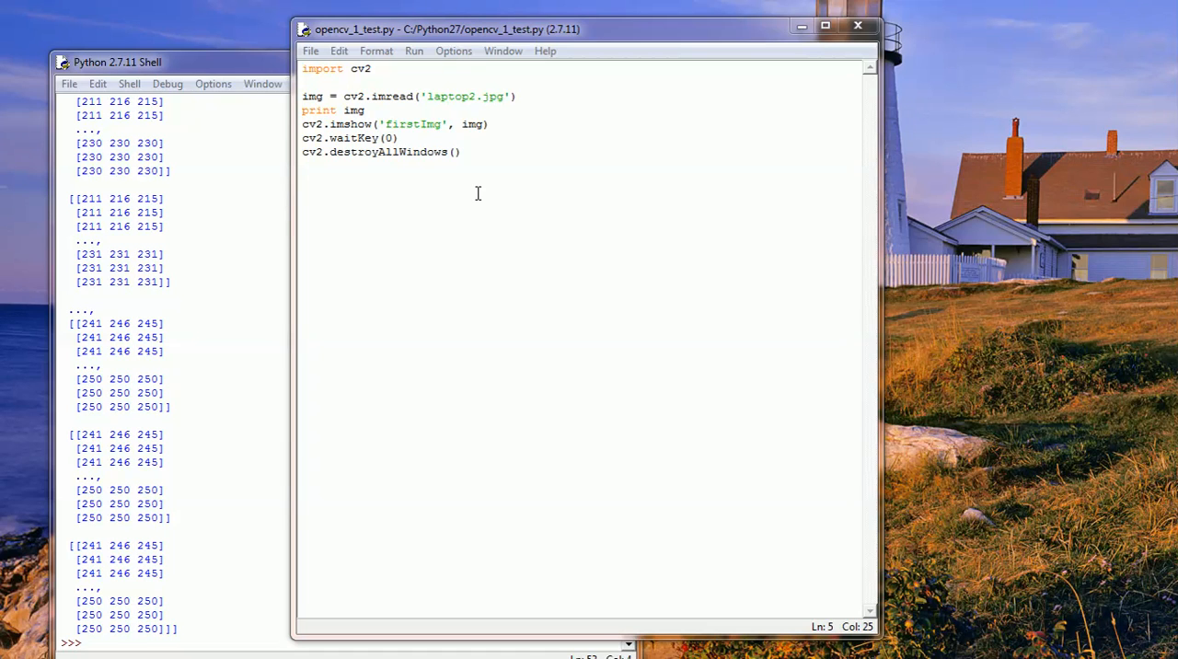
{"action": "mouse_move", "coordinate": [480, 216]}
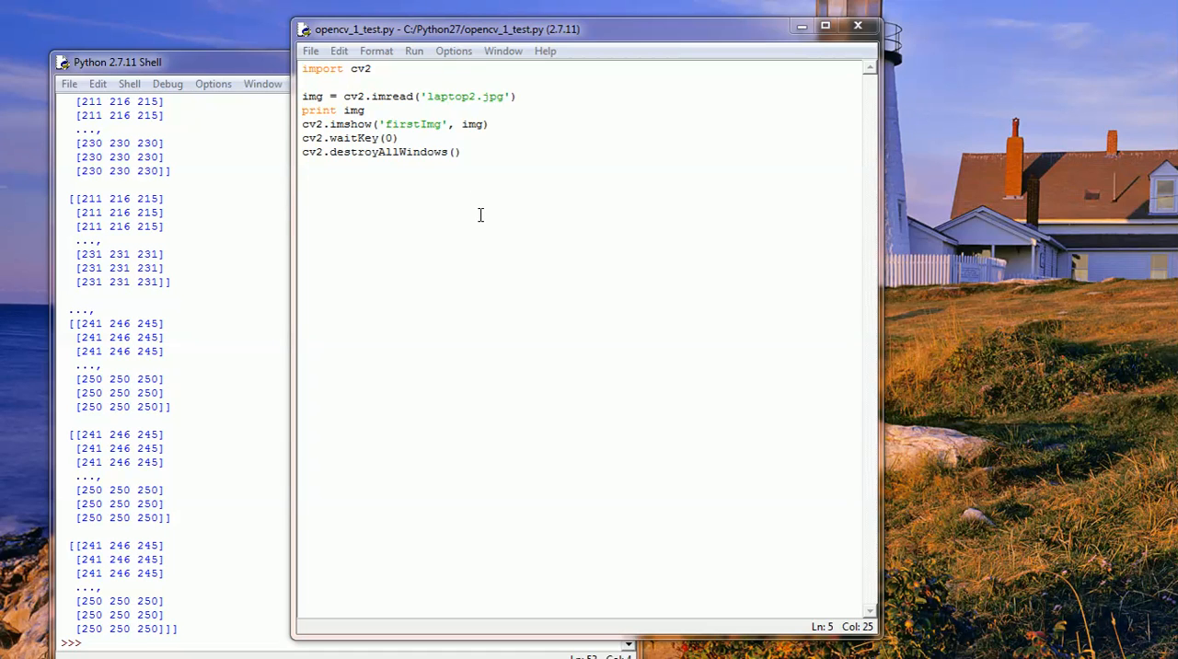
{"action": "mouse_move", "coordinate": [471, 207]}
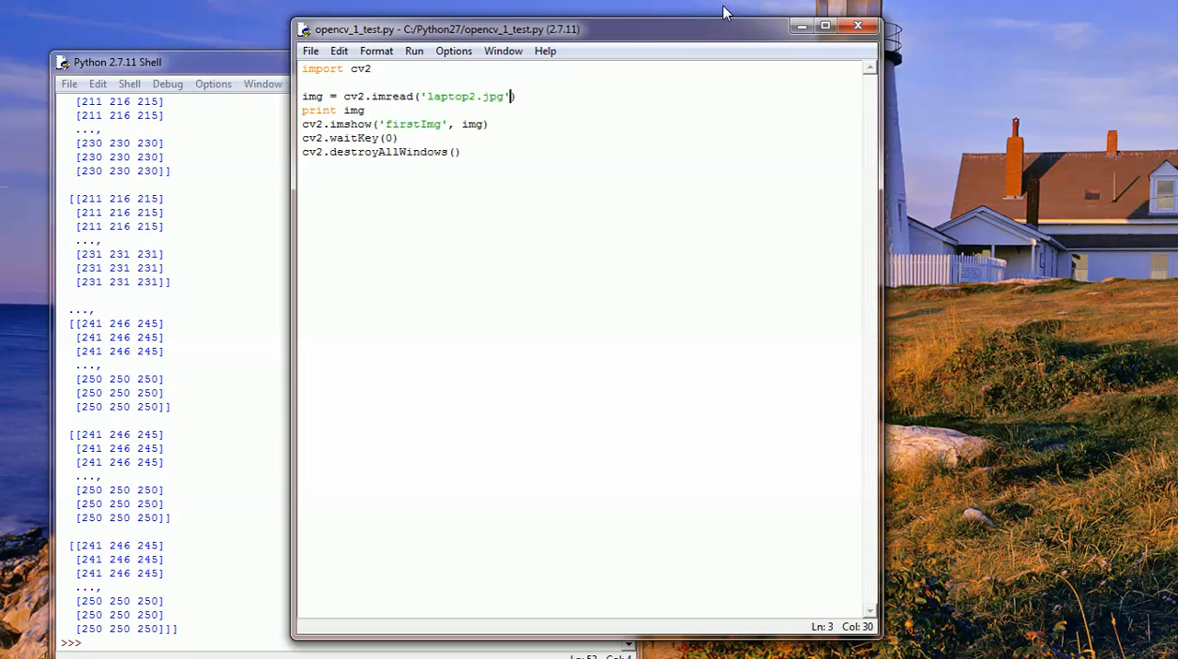
Add cv2.IMREAD_COLOR as the second argument of the imread call.
{"action": "type", "text": ","}
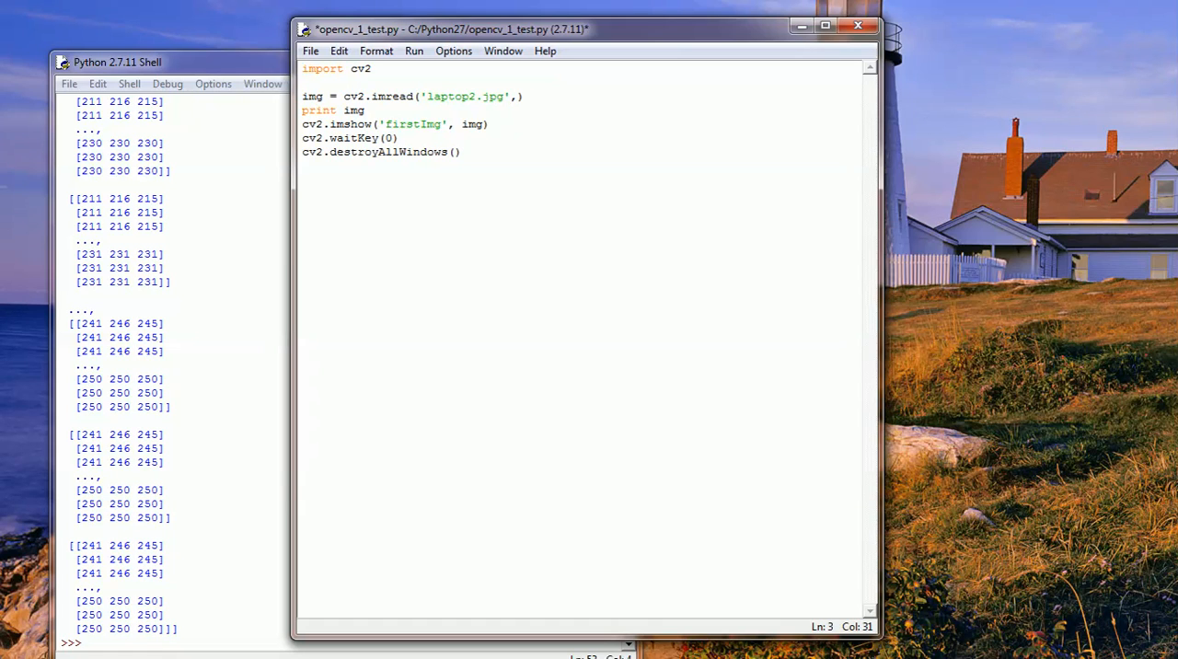
{"action": "mouse_move", "coordinate": [1149, 12]}
{"action": "type", "text": " cv2"}
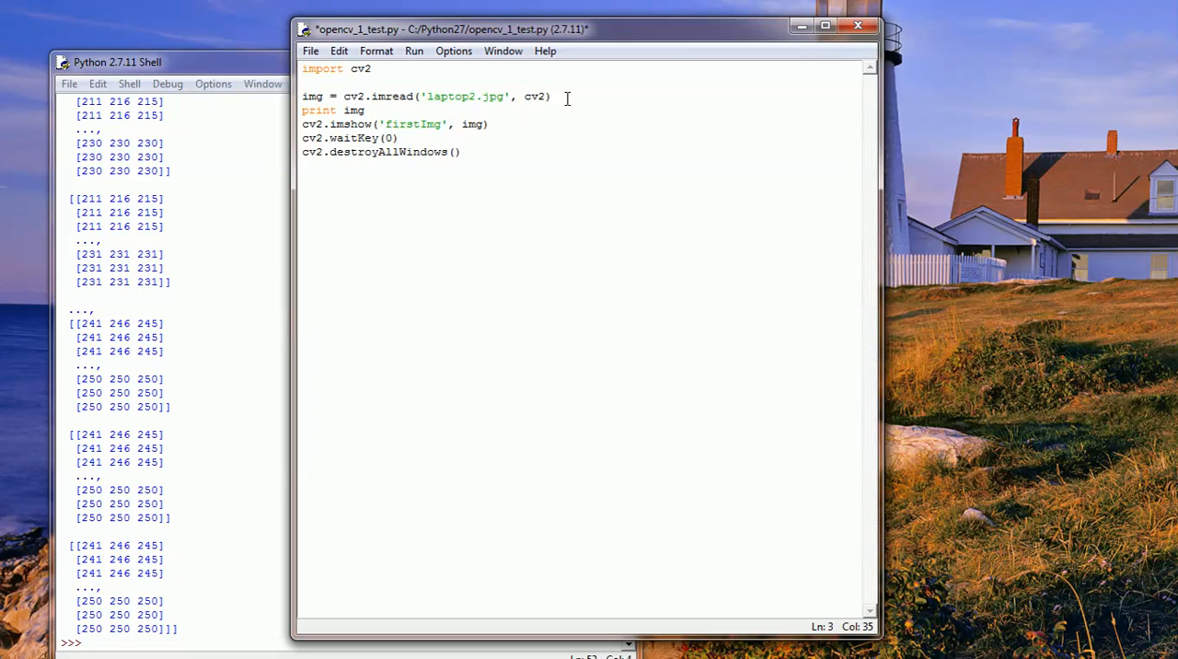
{"action": "type", "text": "."}
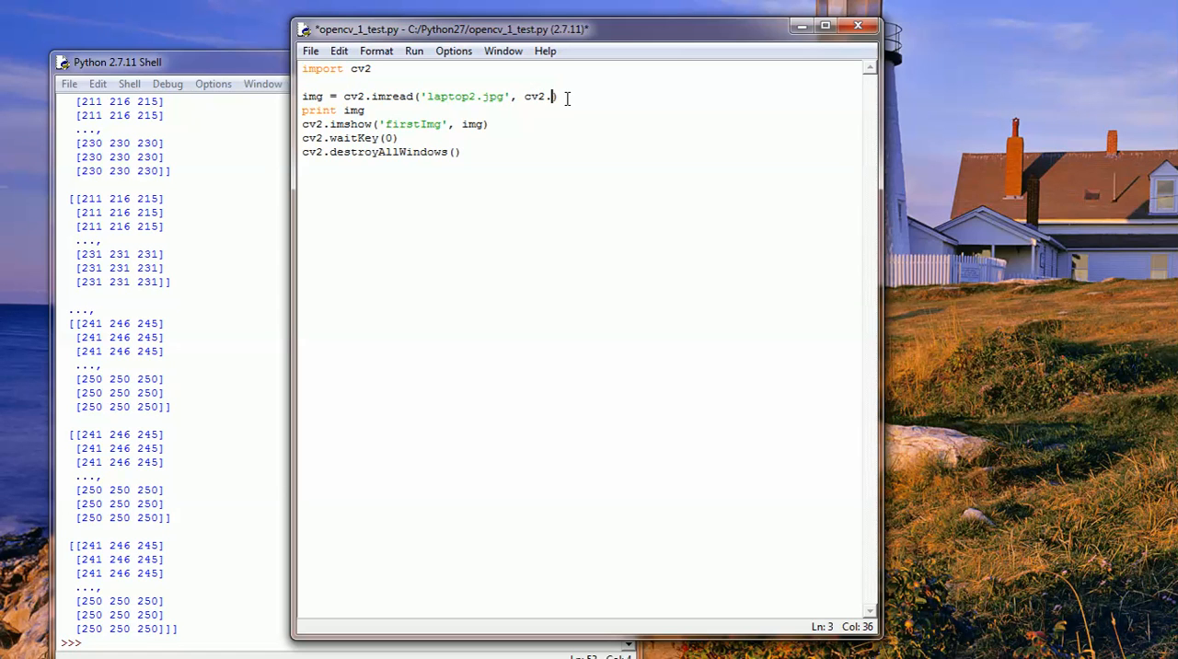
{"action": "type", "text": "IMREAD"}
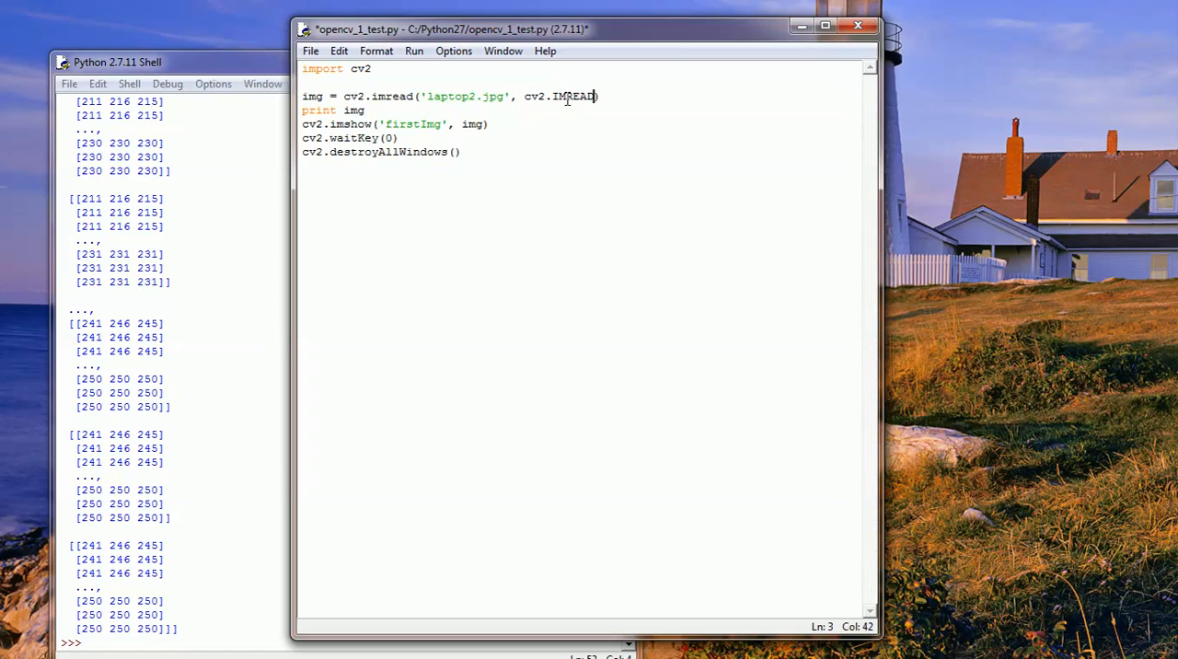
{"action": "type", "text": "_"}
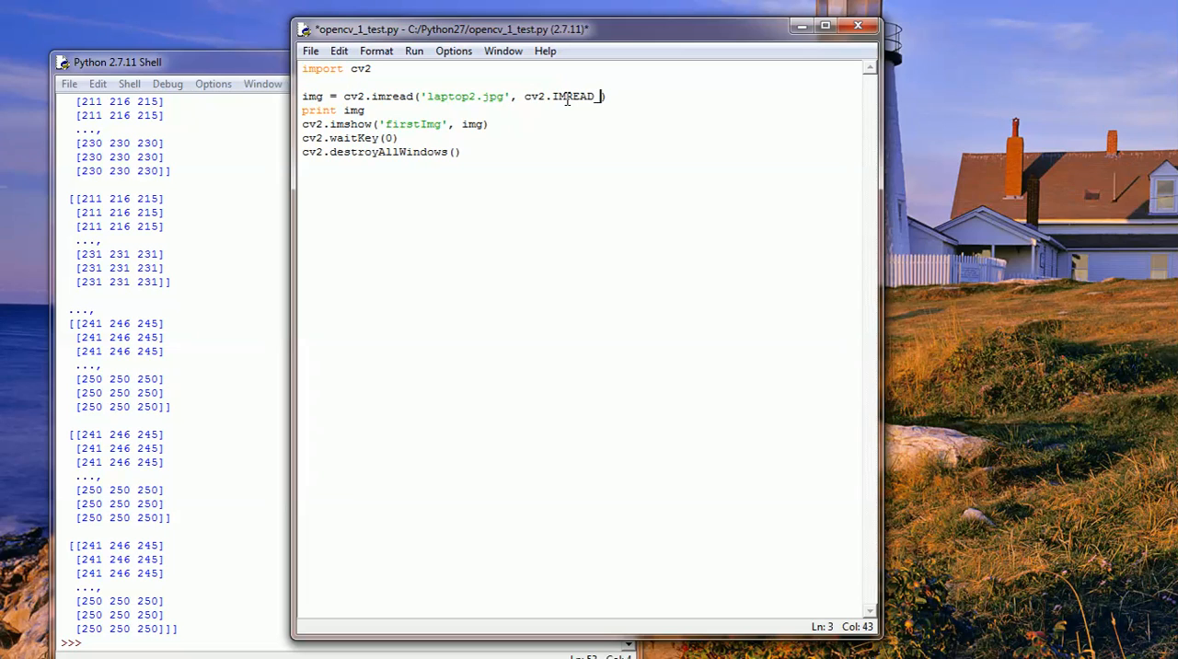
{"action": "type", "text": "CO"}
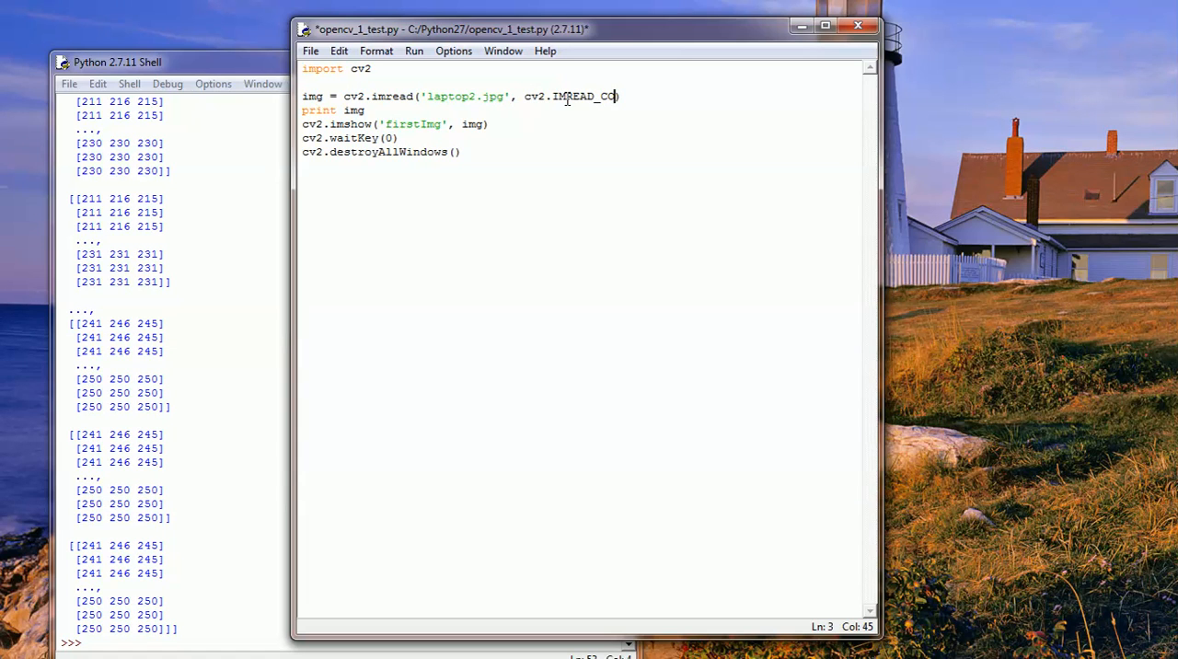
{"action": "type", "text": "LOR"}
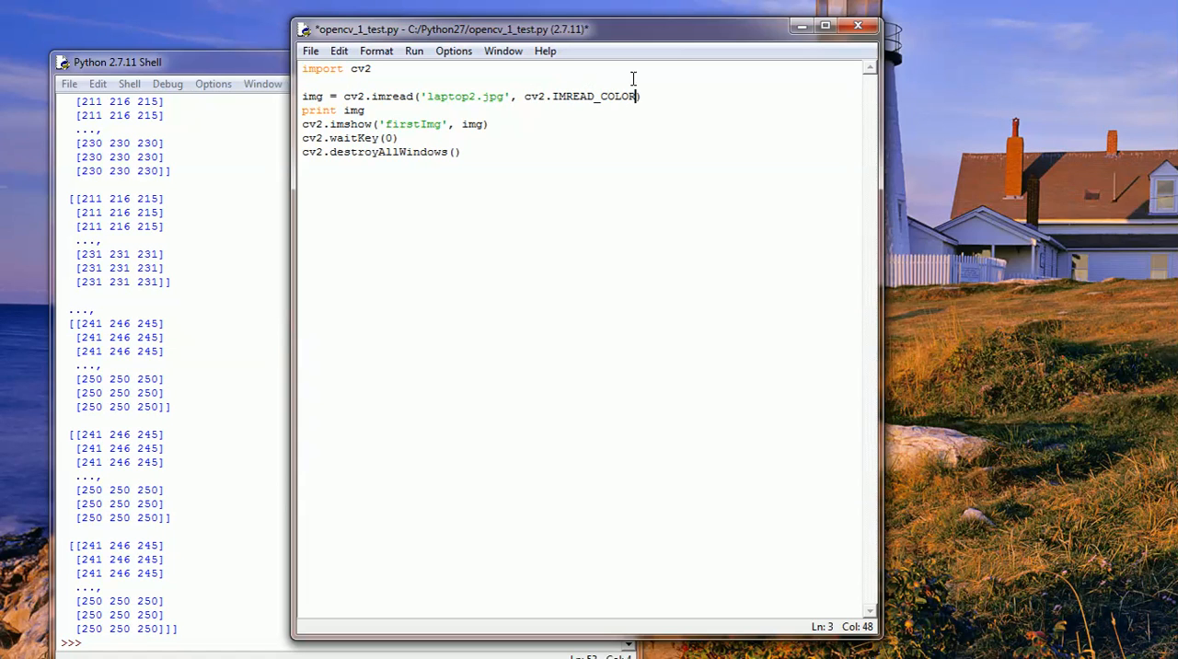
{"action": "mouse_move", "coordinate": [626, 108]}
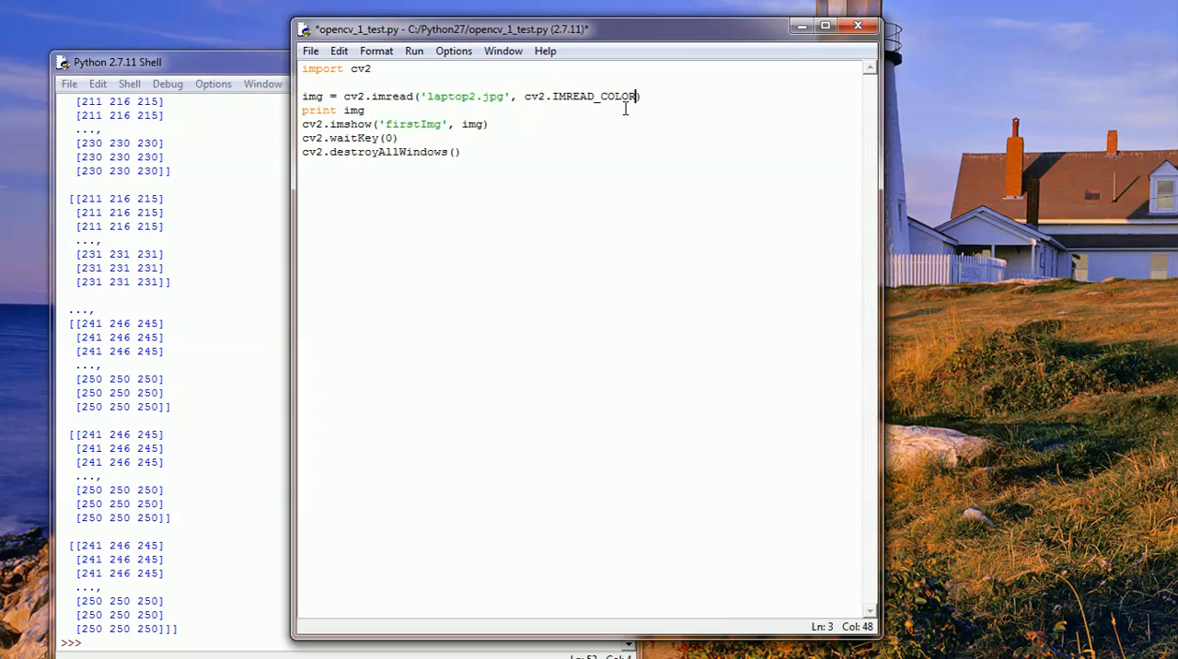
{"action": "left_click", "coordinate": [414, 51]}
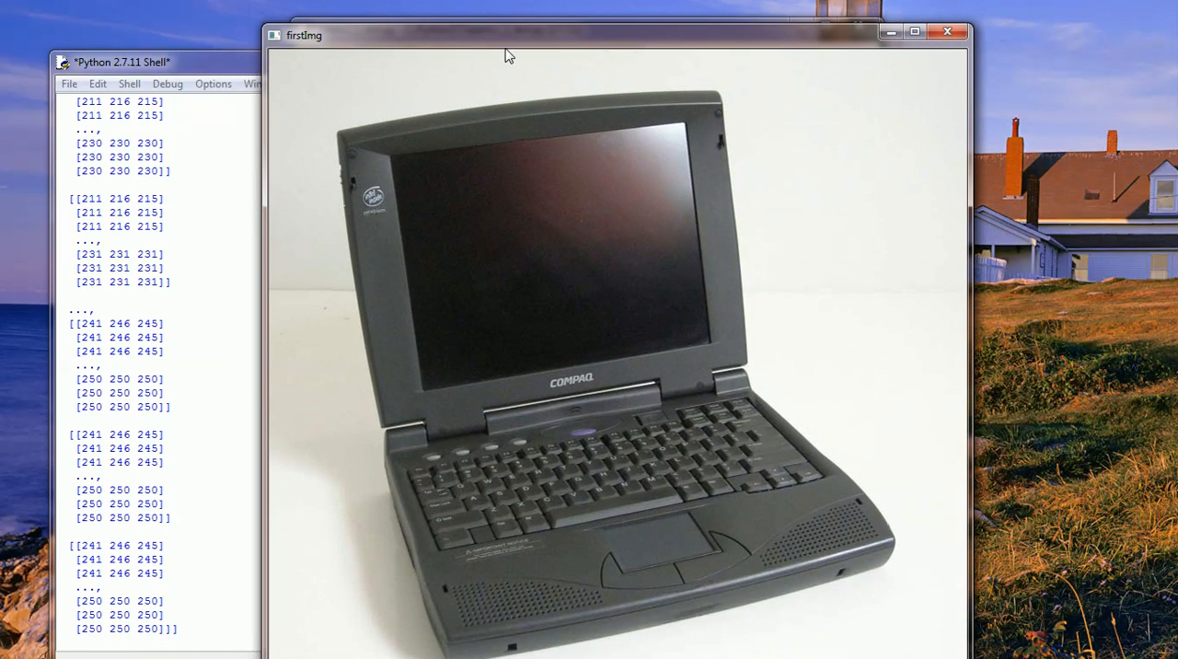
{"action": "mouse_move", "coordinate": [1089, 173]}
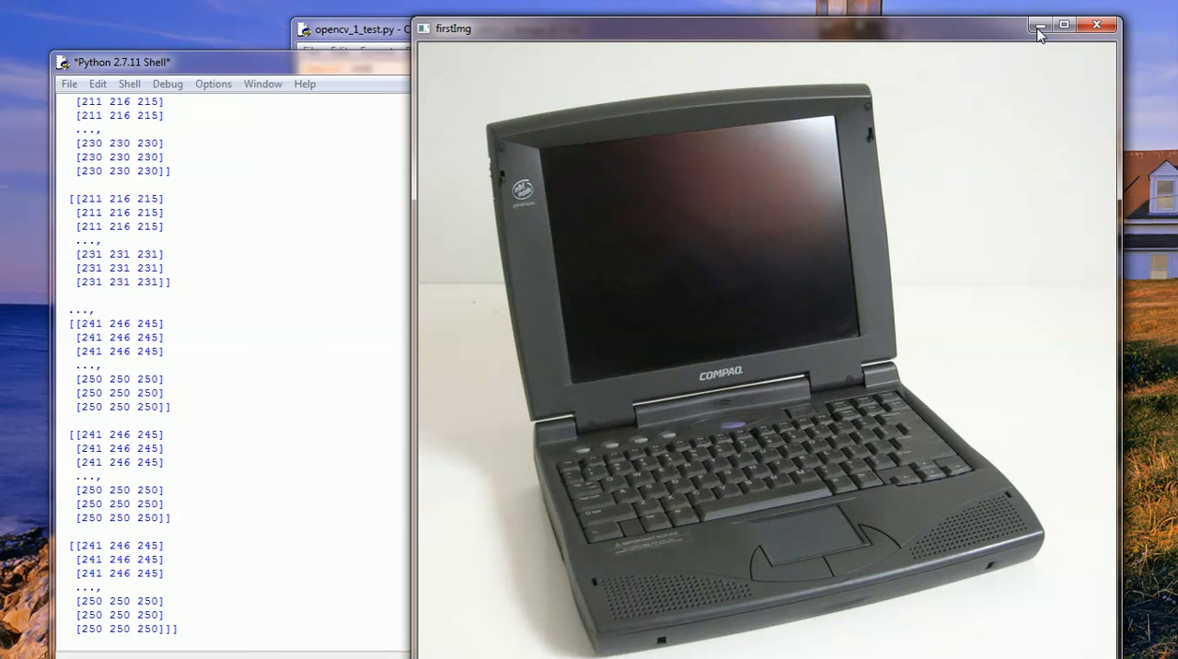
Close the colour laptop window and switch the imread flag to cv2.IMREAD_GRAYSCALE.
{"action": "left_click", "coordinate": [1097, 25]}
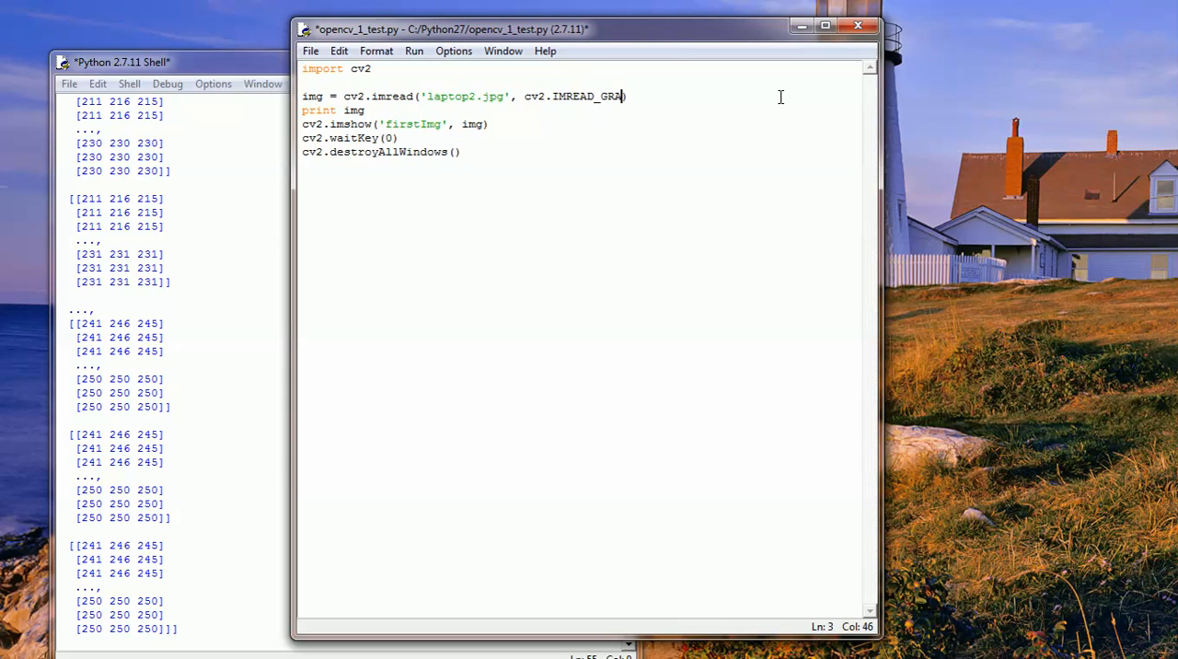
{"action": "type", "text": "YSCALE"}
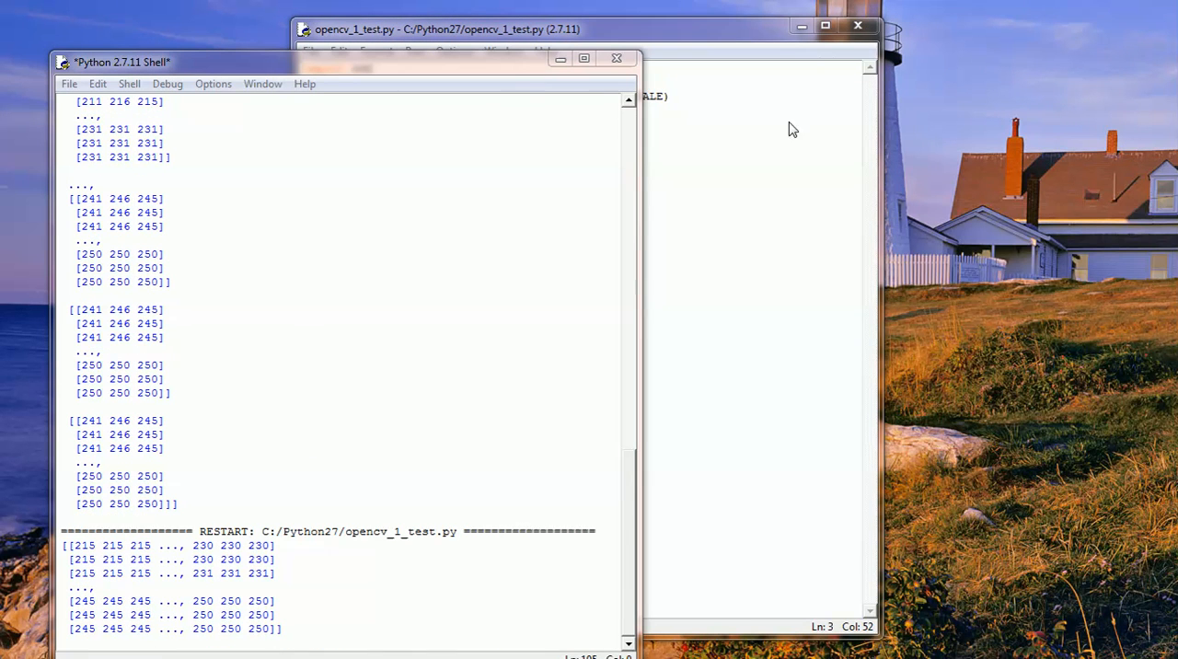
{"action": "mouse_move", "coordinate": [1149, 175]}
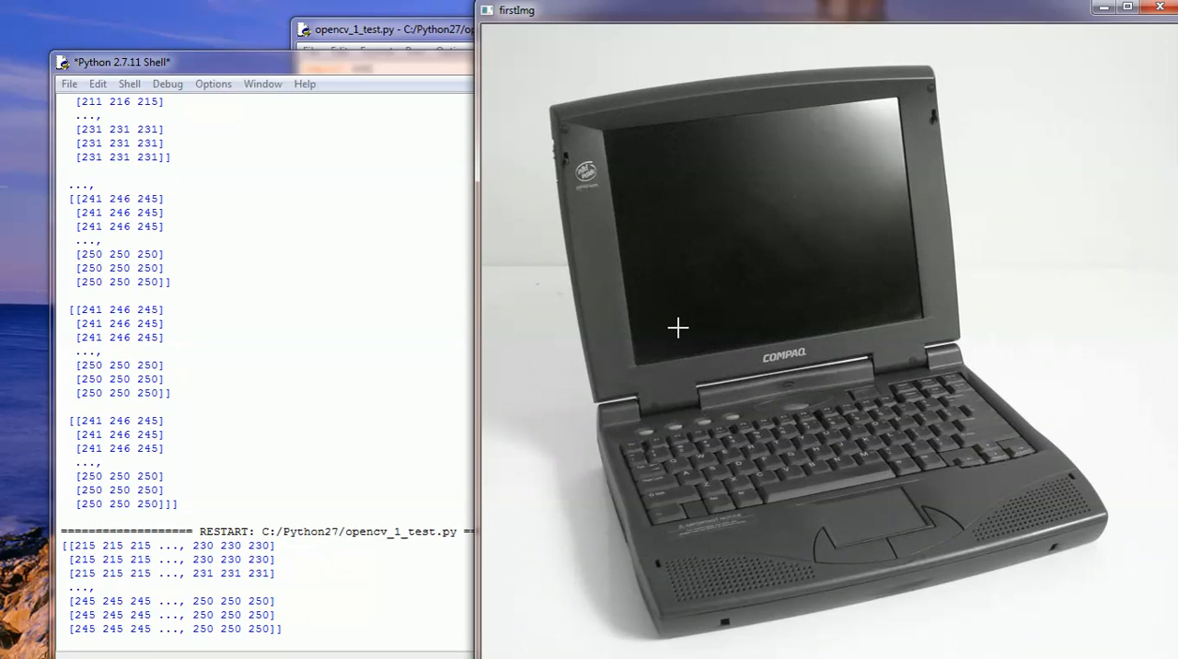
{"action": "mouse_move", "coordinate": [757, 377]}
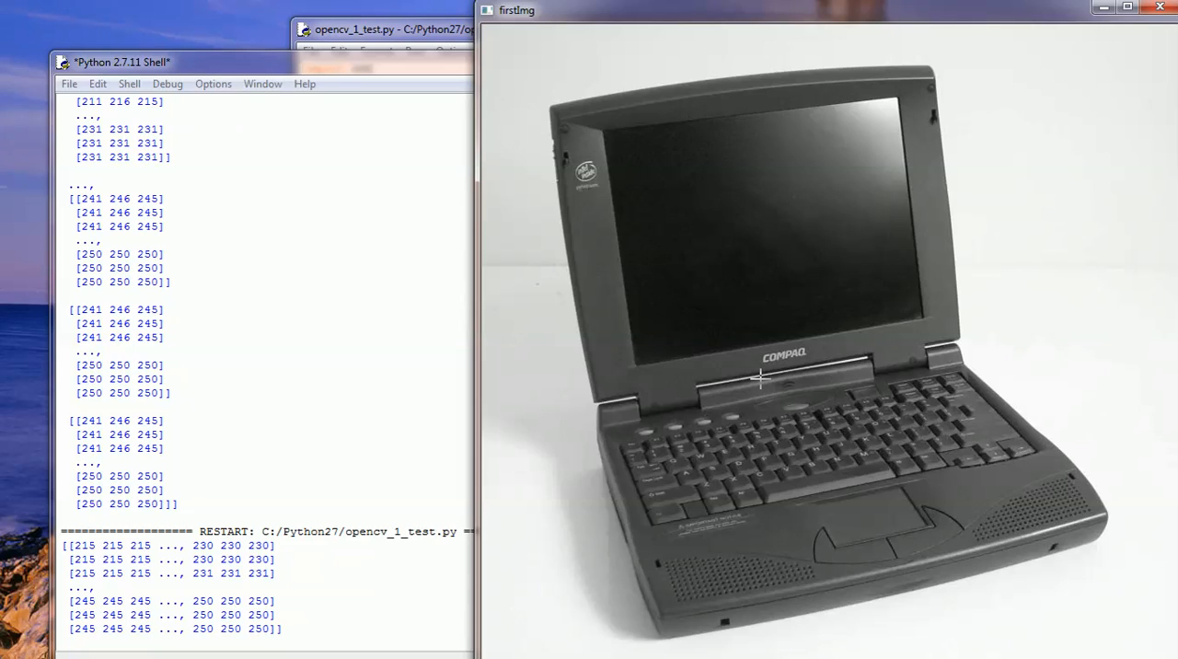
{"action": "mouse_move", "coordinate": [1102, 325]}
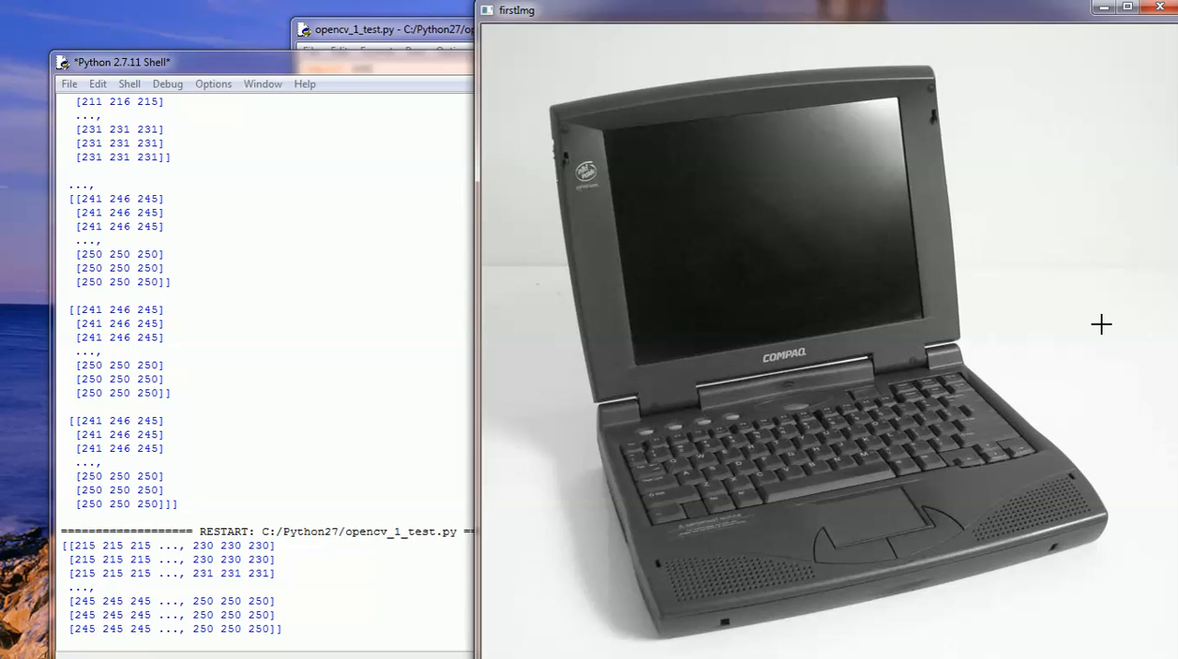
{"action": "mouse_move", "coordinate": [580, 332]}
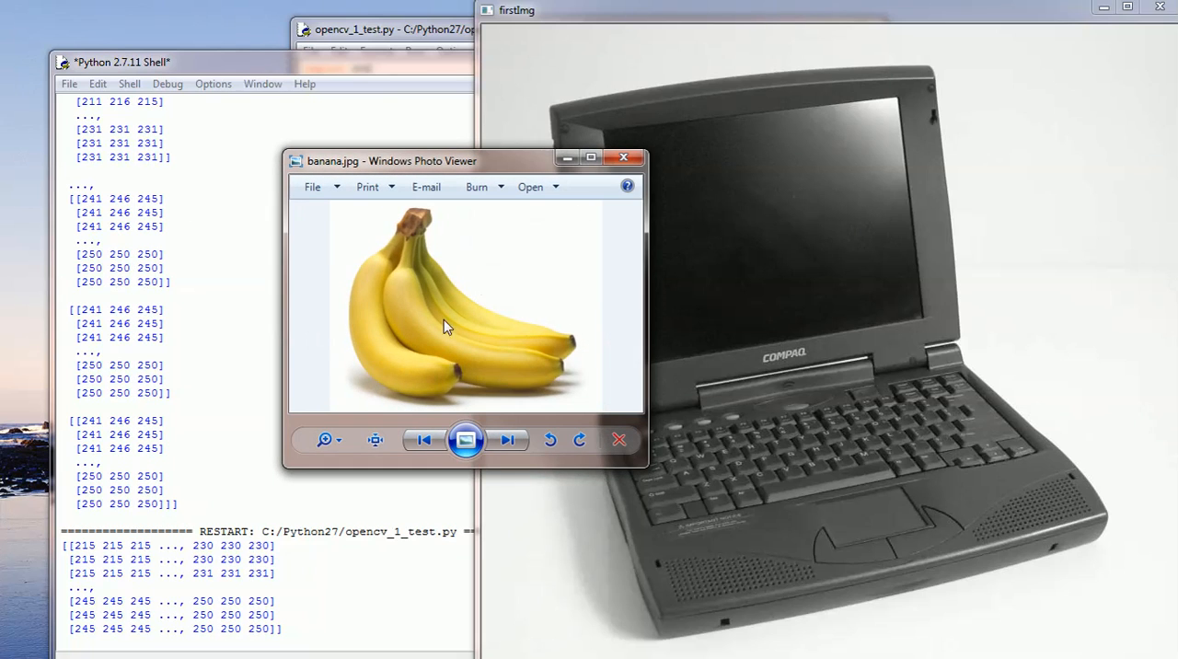
{"action": "mouse_move", "coordinate": [516, 178]}
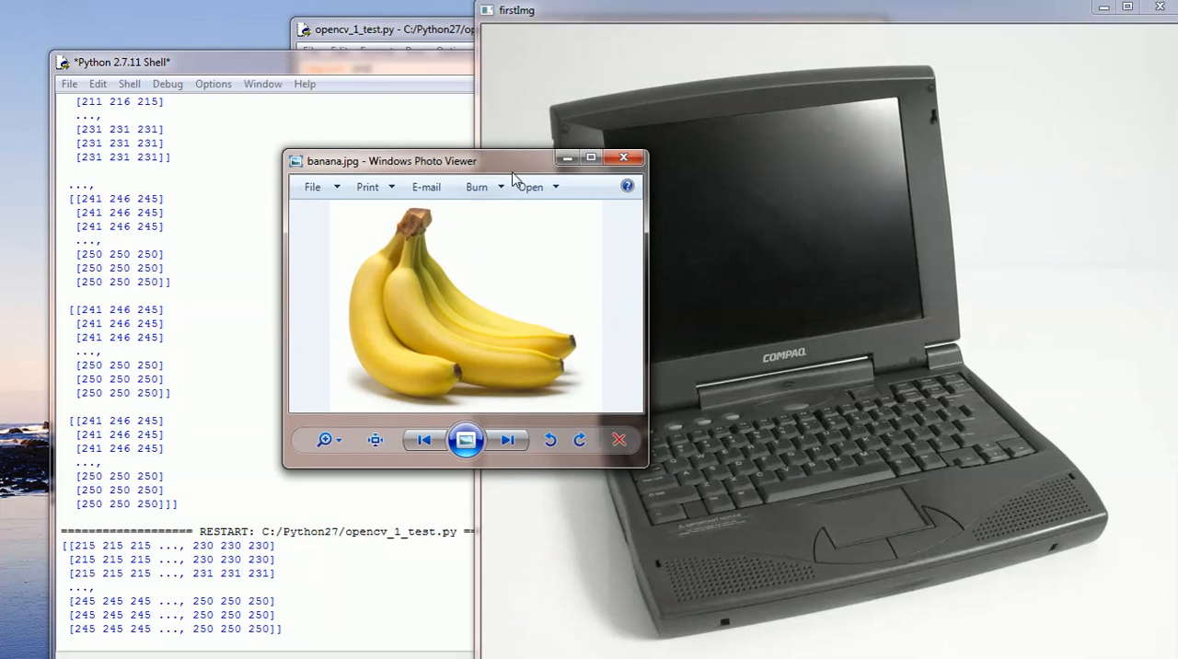
Close the banana photo viewer and return to the script window.
{"action": "left_click", "coordinate": [623, 157]}
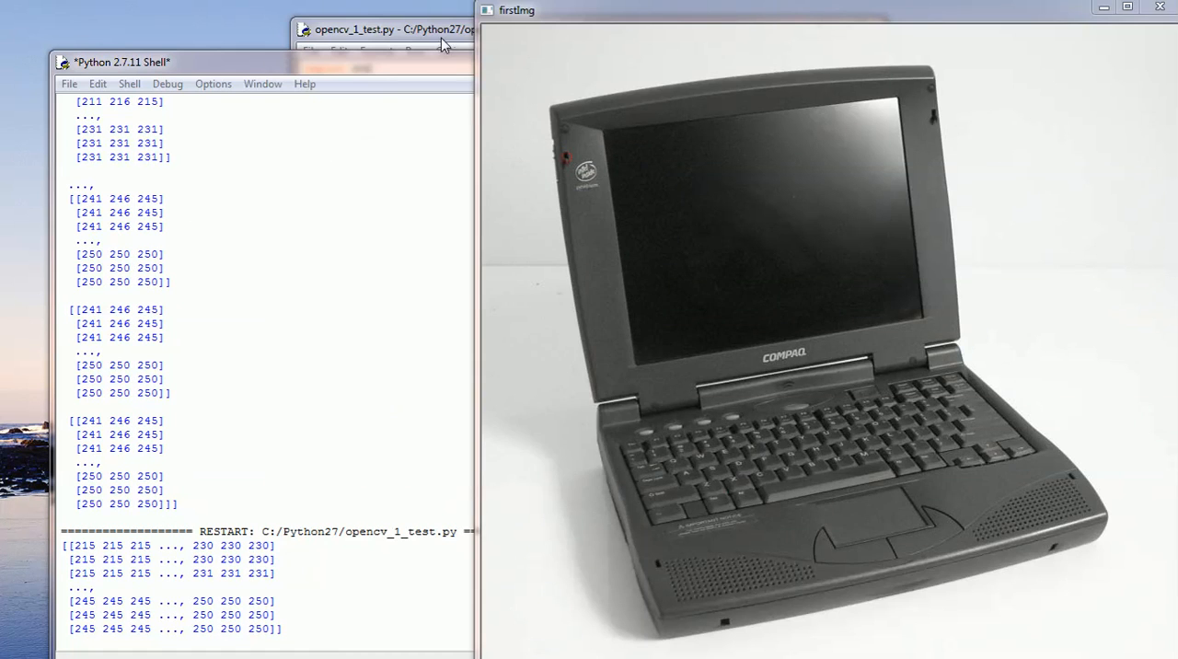
{"action": "left_click", "coordinate": [396, 28]}
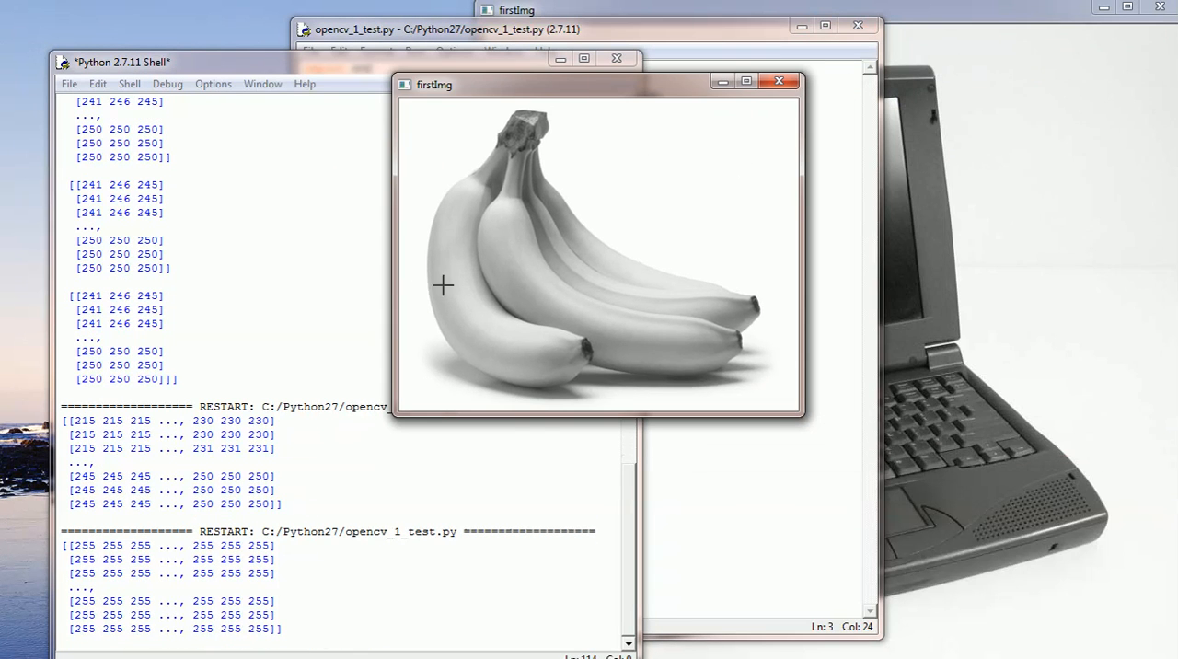
{"action": "mouse_move", "coordinate": [529, 270]}
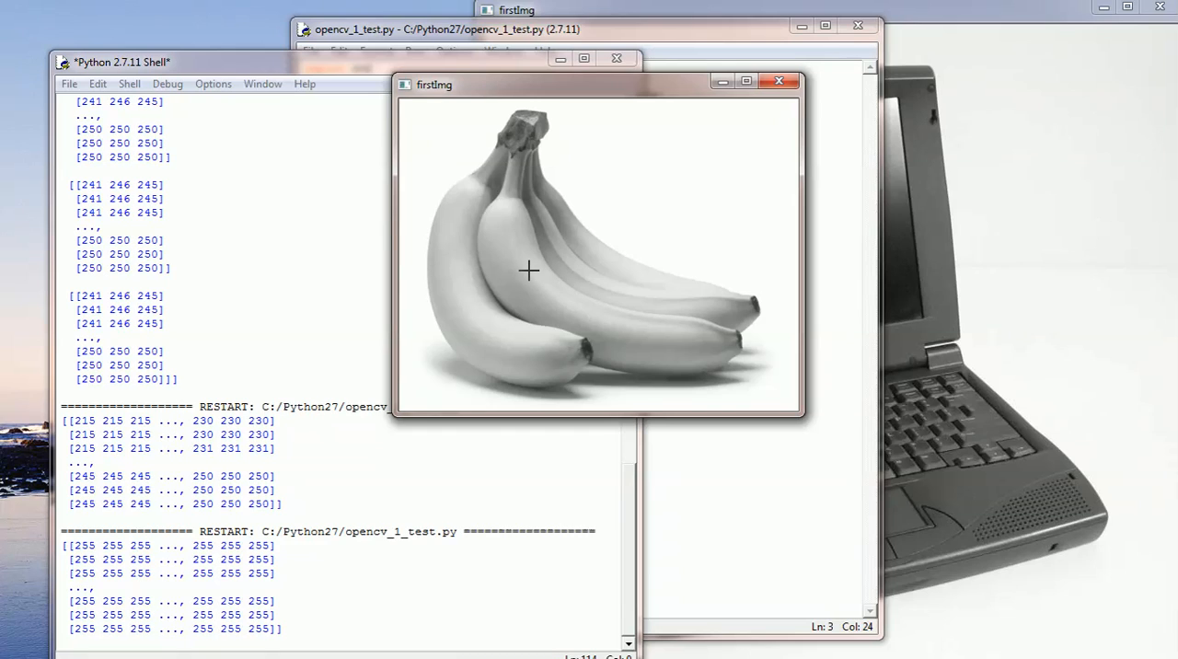
{"action": "mouse_move", "coordinate": [515, 472]}
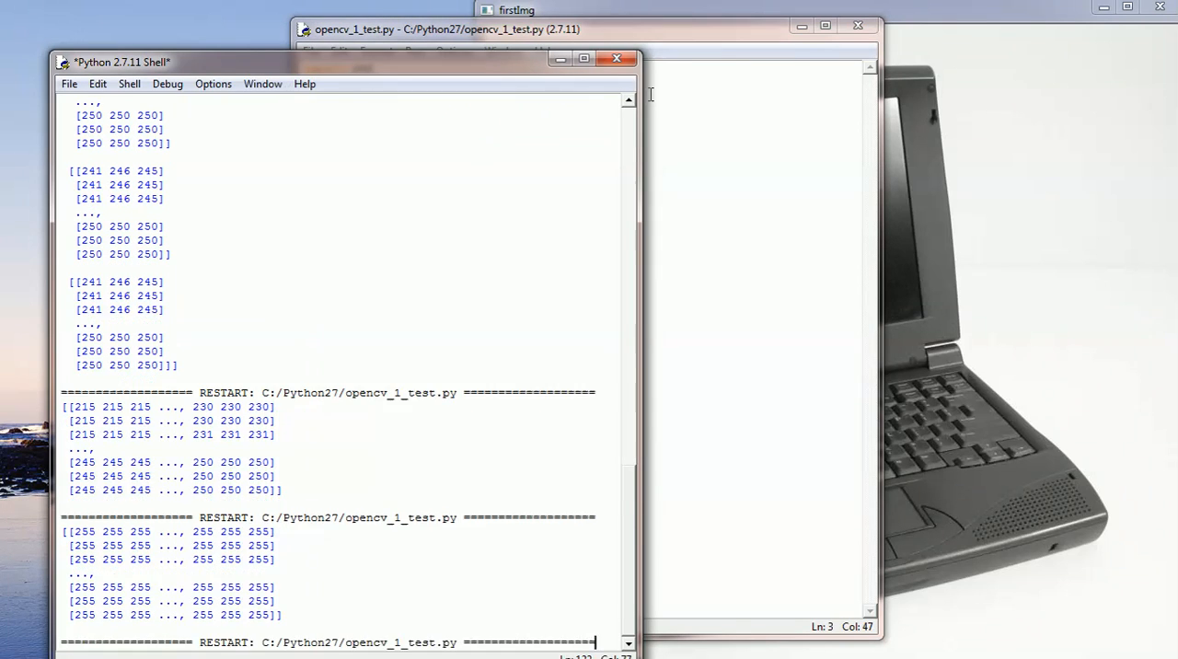
Minimize the colour banana window and bring the opencv_1_test.py code into view.
{"action": "scroll", "scroll_direction": "down", "scroll_amount": 3}
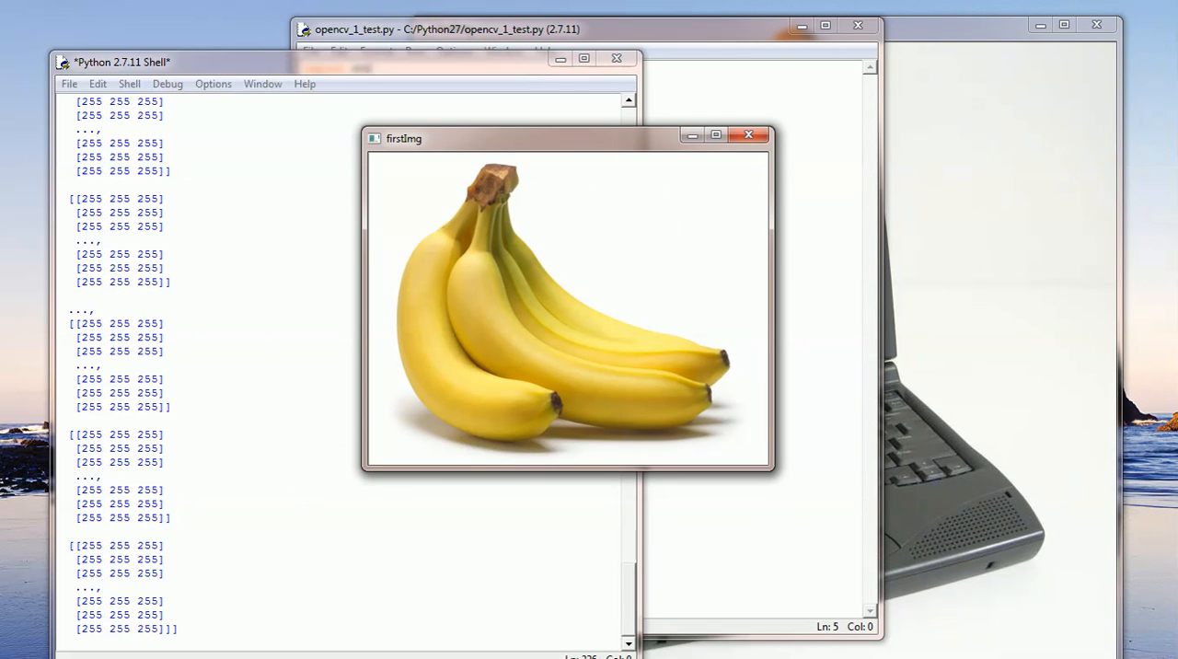
{"action": "mouse_move", "coordinate": [675, 197]}
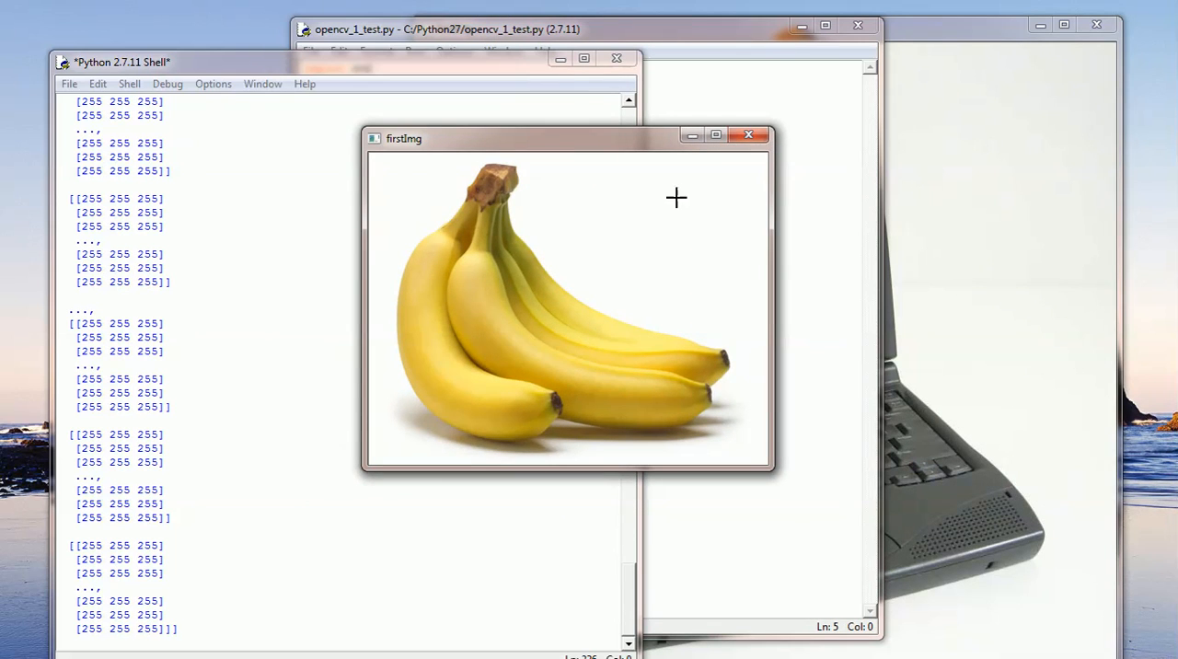
{"action": "mouse_move", "coordinate": [693, 136]}
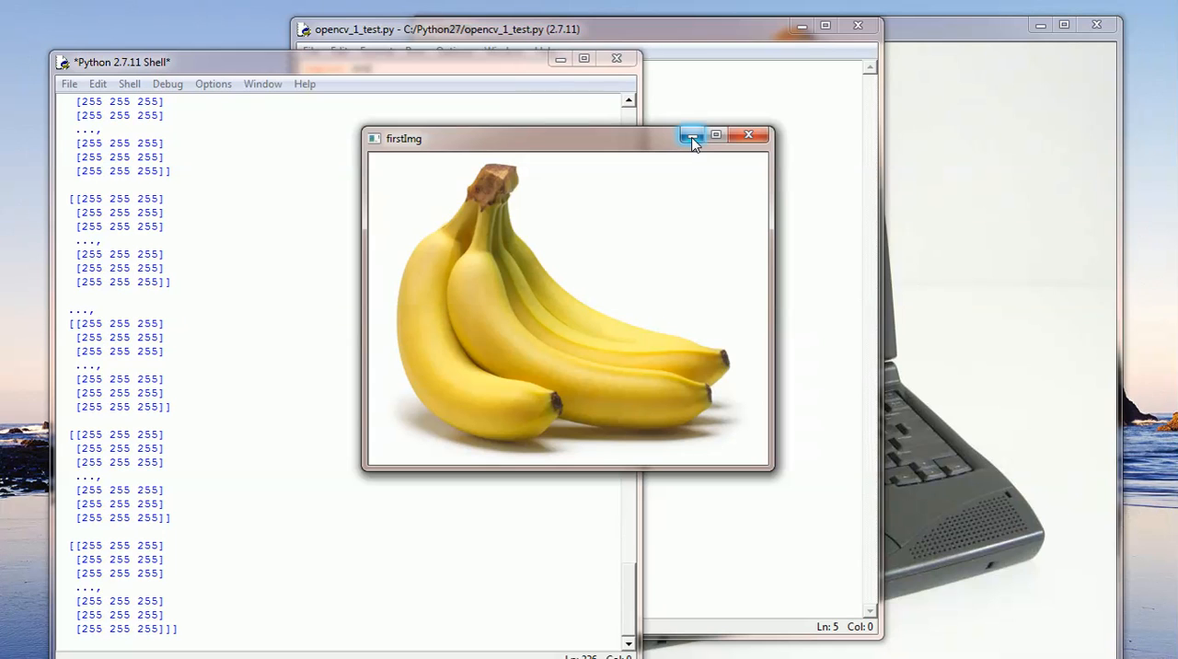
{"action": "left_click", "coordinate": [717, 135]}
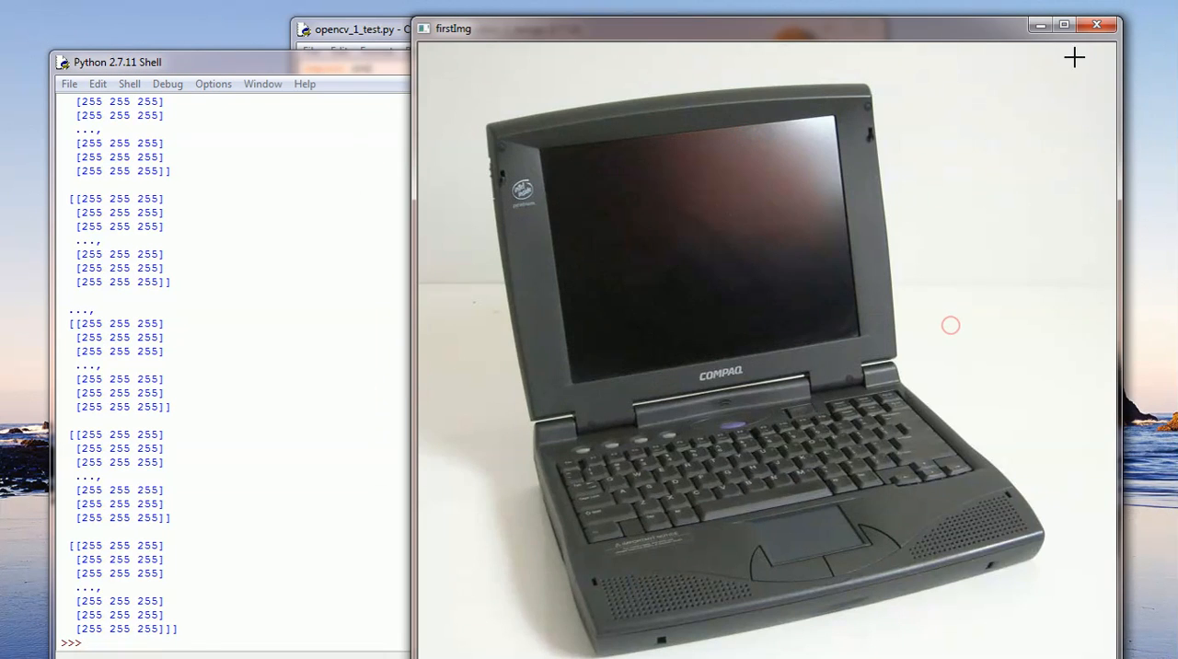
{"action": "left_click", "coordinate": [359, 28]}
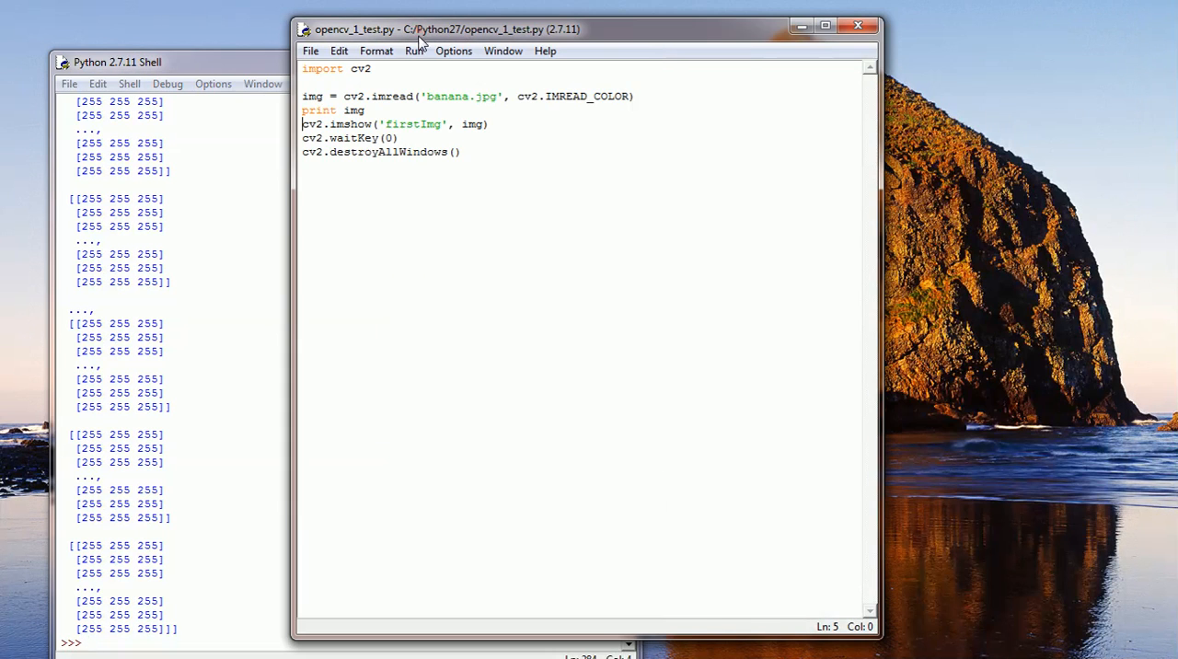
{"action": "mouse_move", "coordinate": [342, 109]}
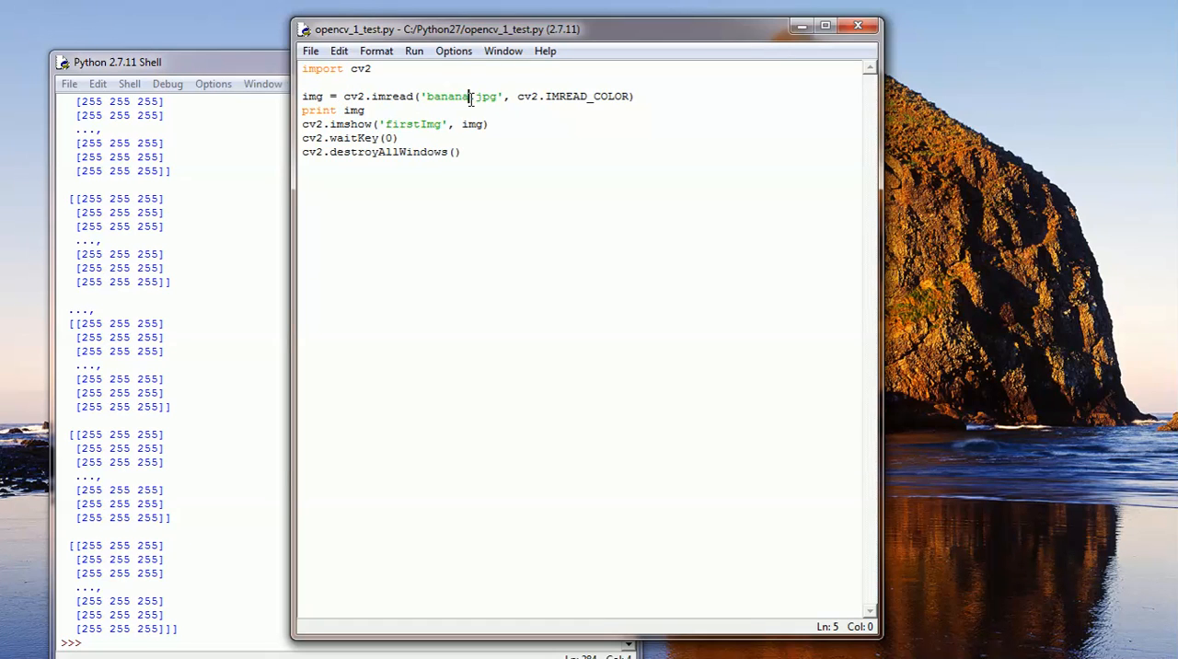
Change the loaded image file from banana.jpg to banana2.jpg.
{"action": "left_click", "coordinate": [488, 123]}
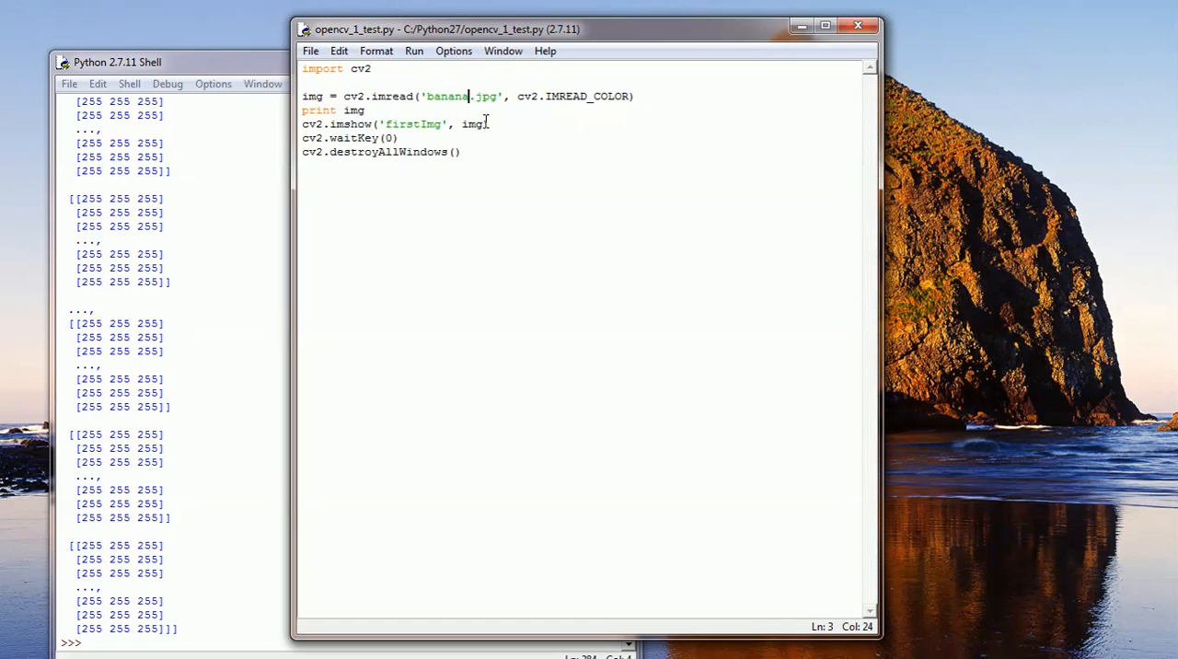
{"action": "type", "text": "2"}
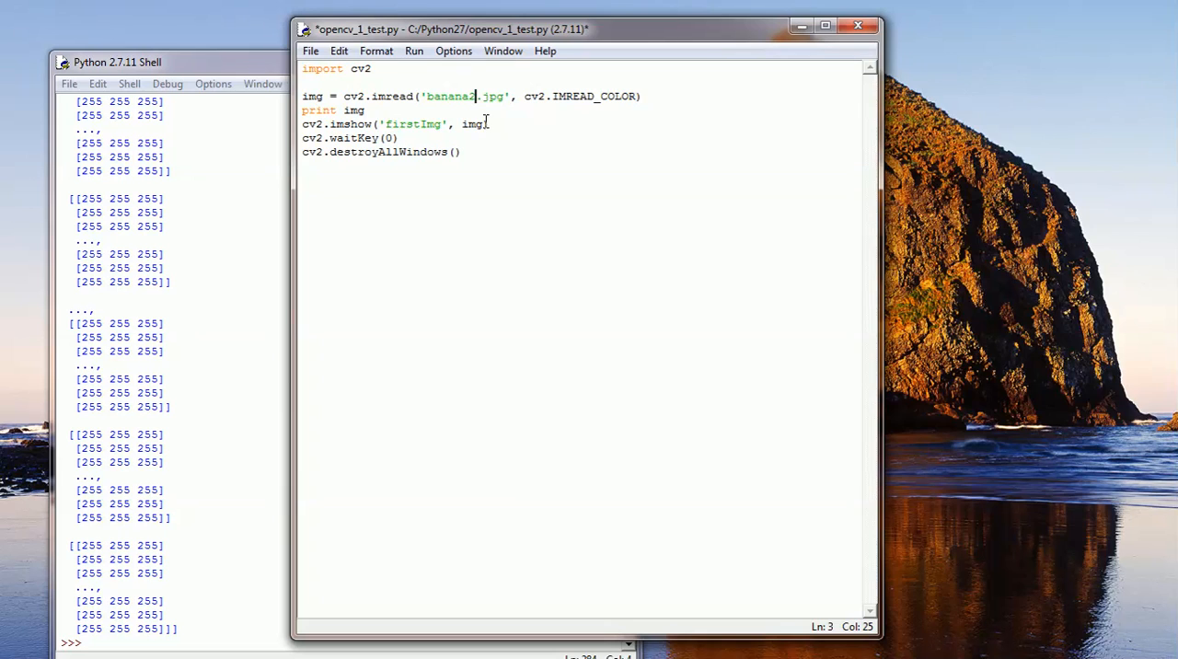
{"action": "mouse_move", "coordinate": [451, 101]}
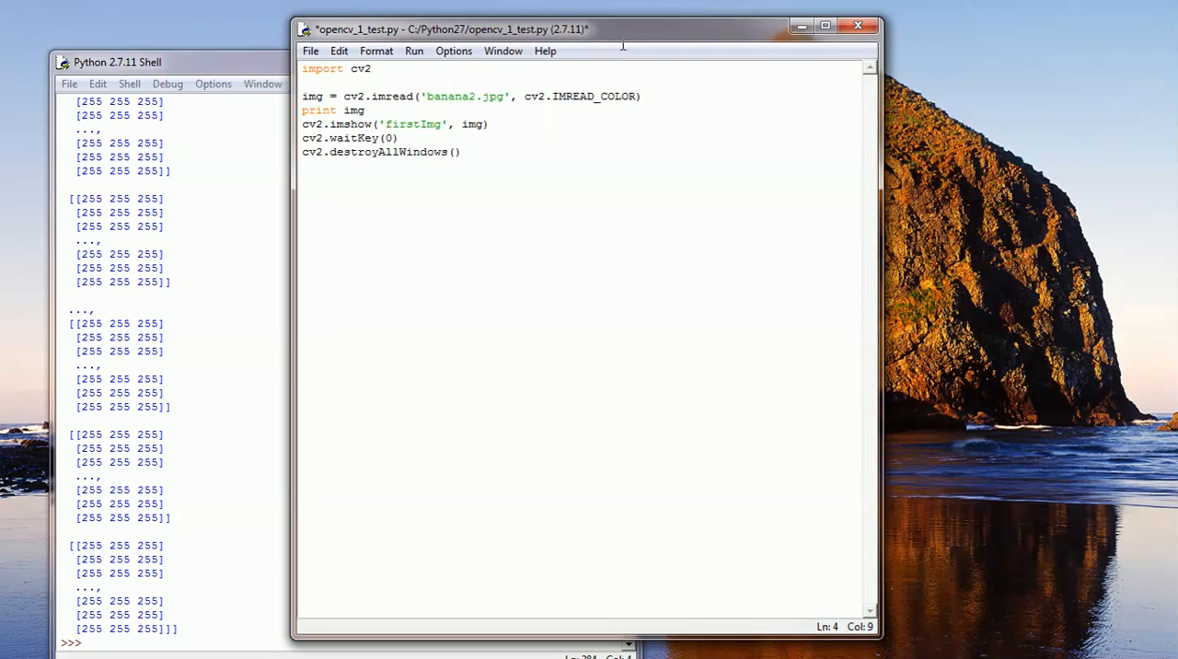
{"action": "type", "text": "of"}
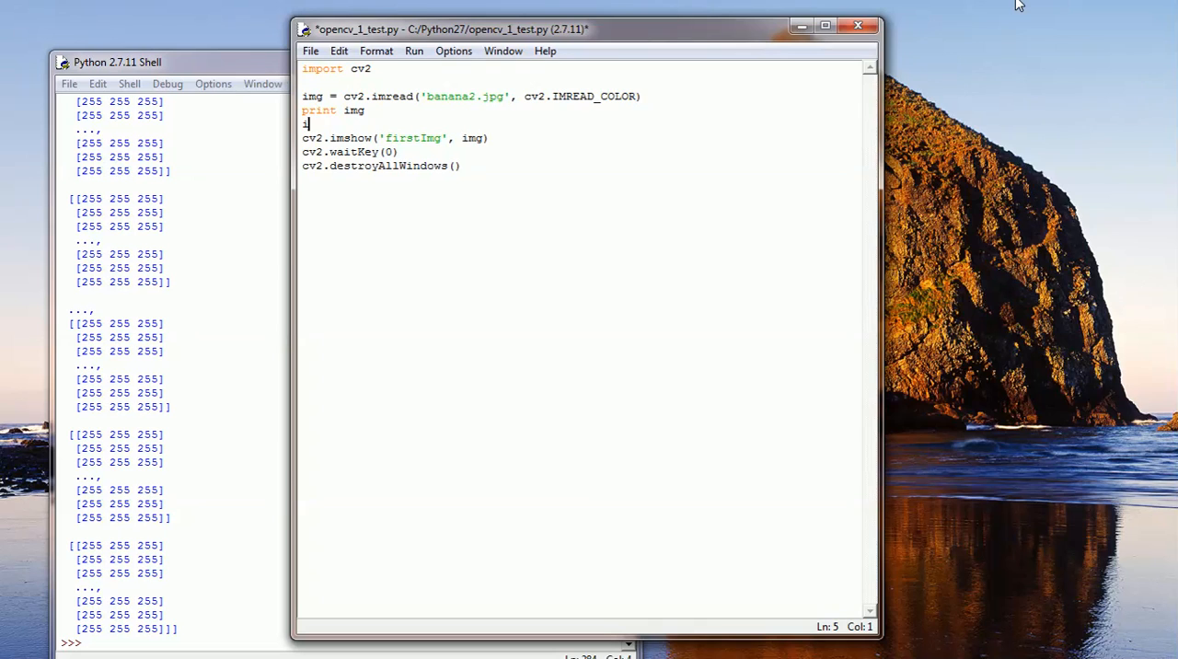
Add 'if img is None: print "Object does not exist"' with else, indenting the display lines.
{"action": "type", "text": "if img is None:"}
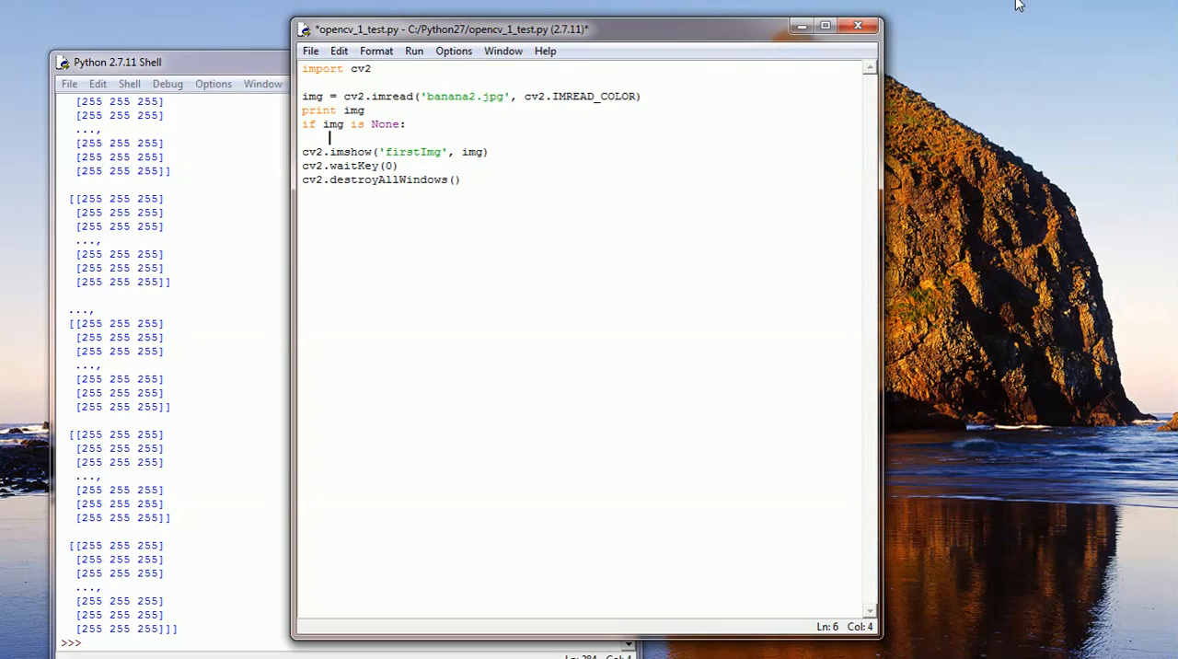
{"action": "type", "text": "print \""}
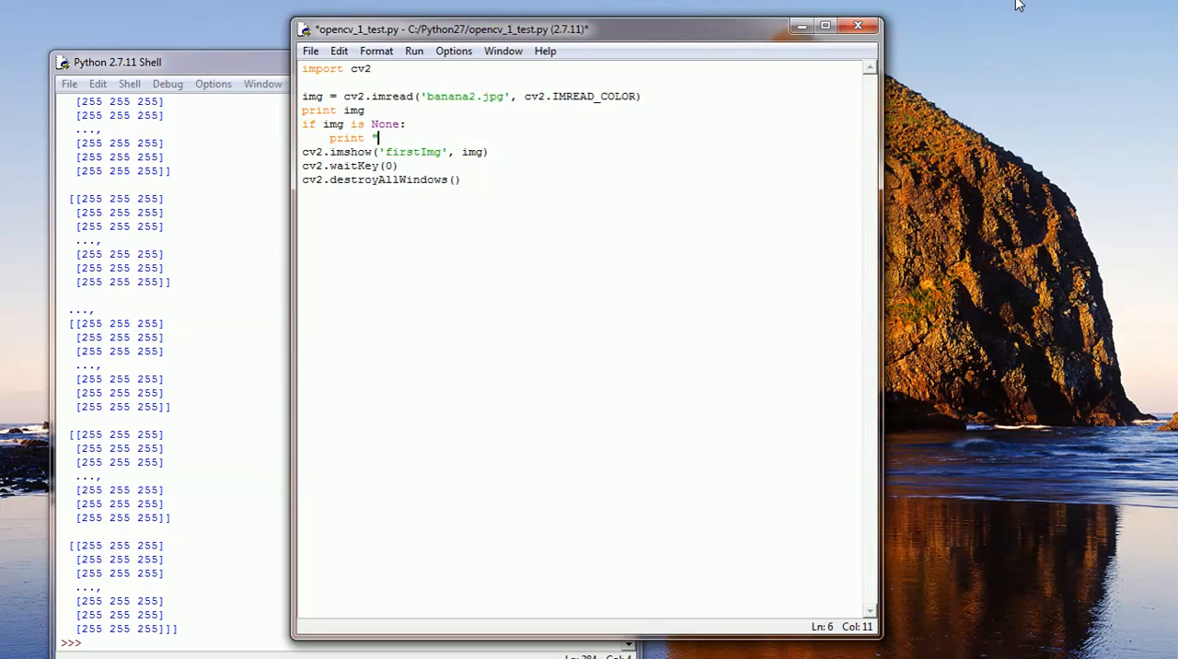
{"action": "type", "text": "Object does"}
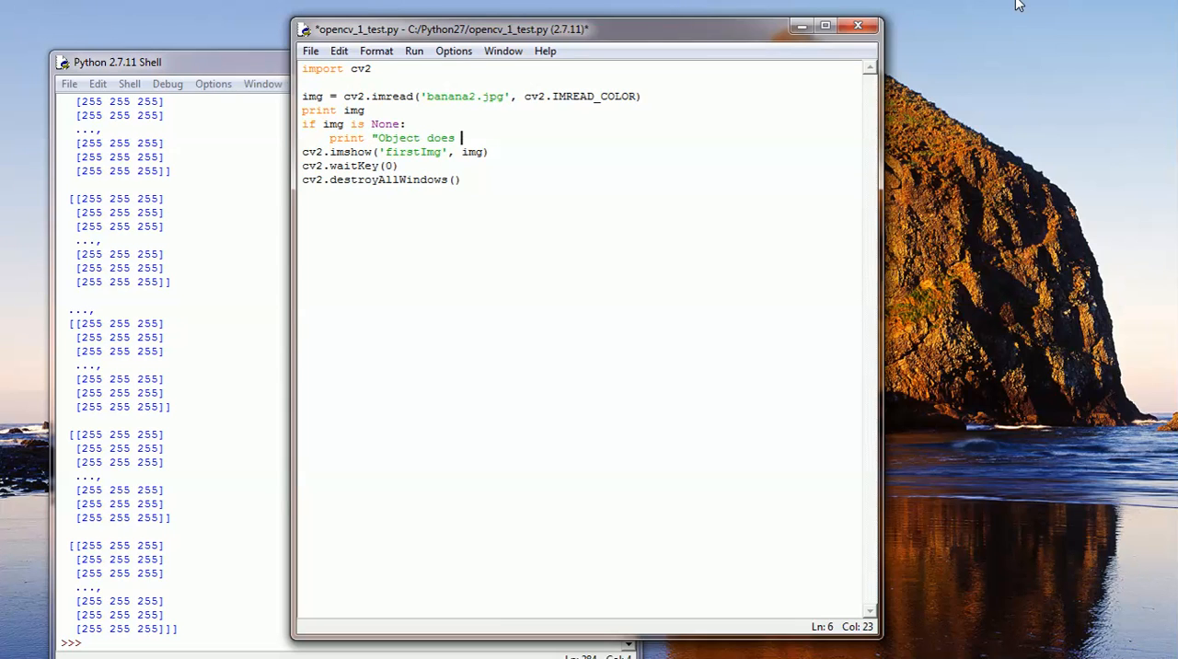
{"action": "type", "text": "not exist\""}
{"action": "type", "text": "else:"}
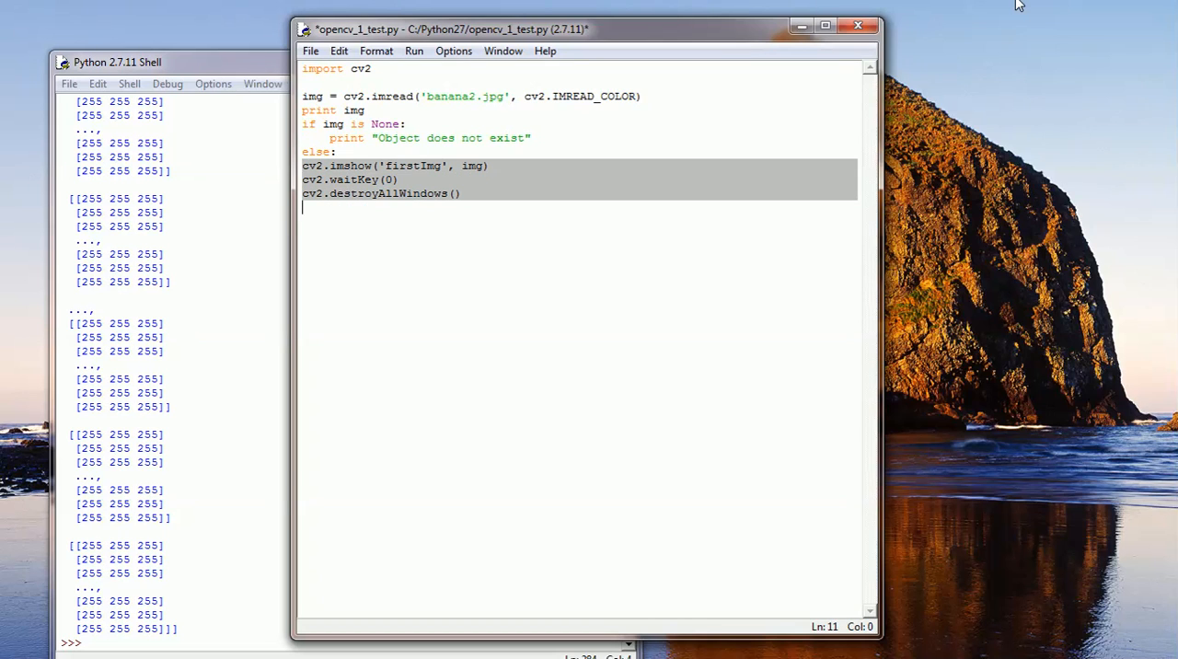
{"action": "key", "text": "Tab"}
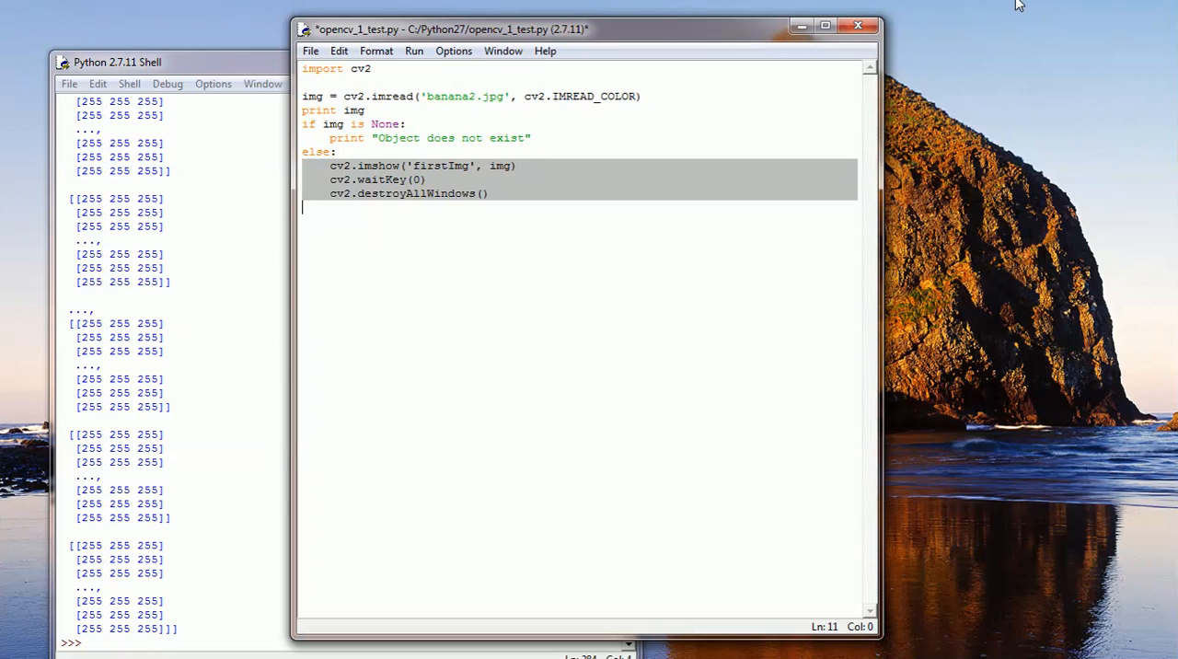
Run the module so the shell prints None and "Object does not exist".
{"action": "left_click", "coordinate": [414, 50]}
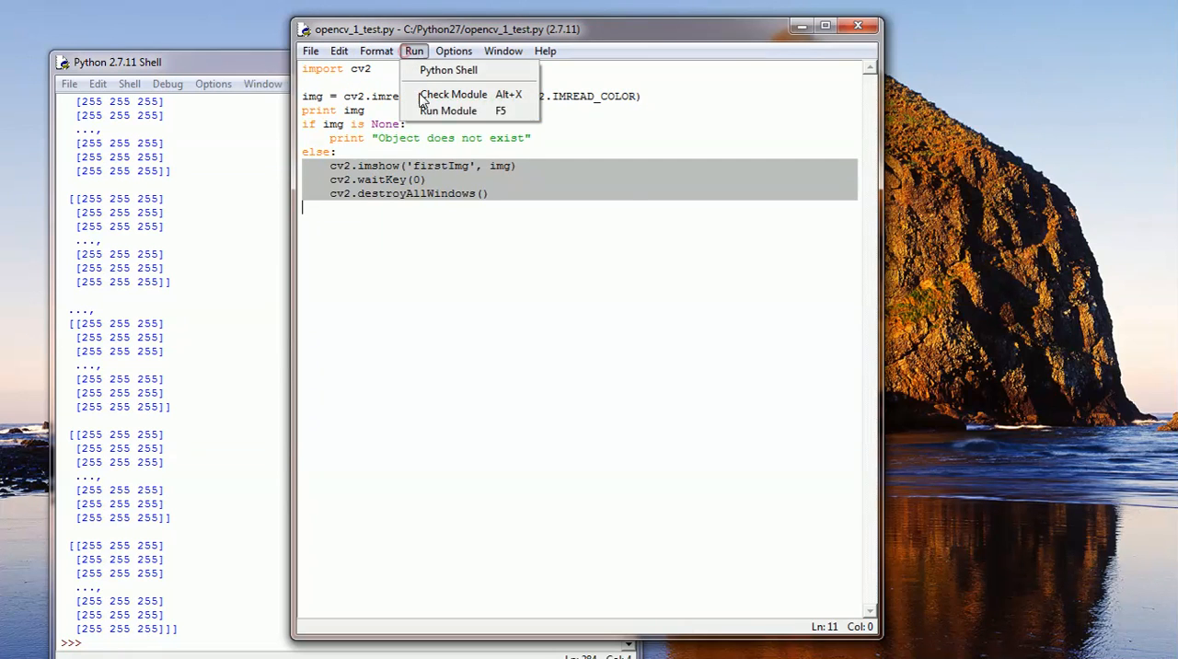
{"action": "left_click", "coordinate": [449, 111]}
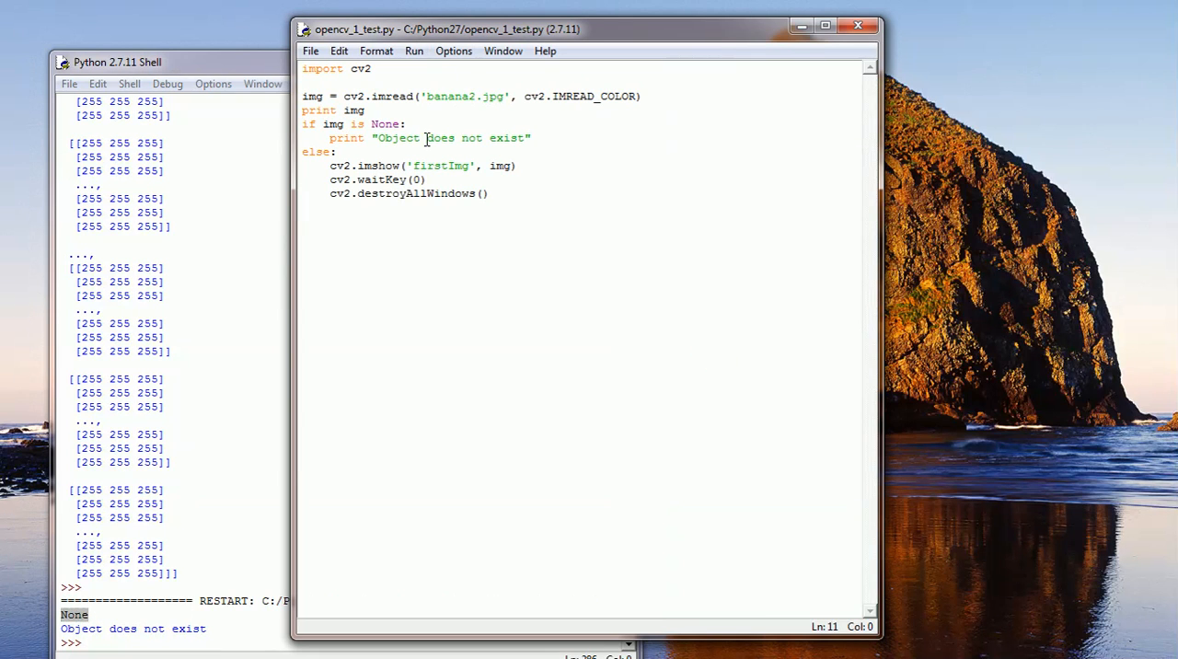
{"action": "mouse_move", "coordinate": [762, 210]}
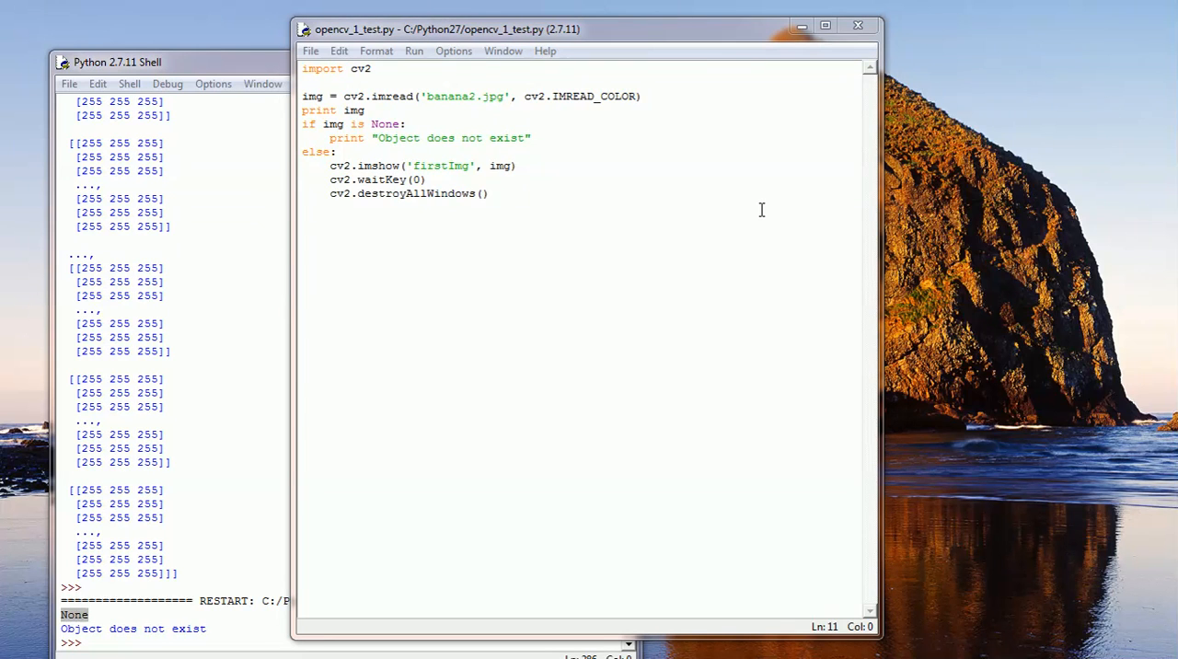
{"action": "left_click", "coordinate": [413, 51]}
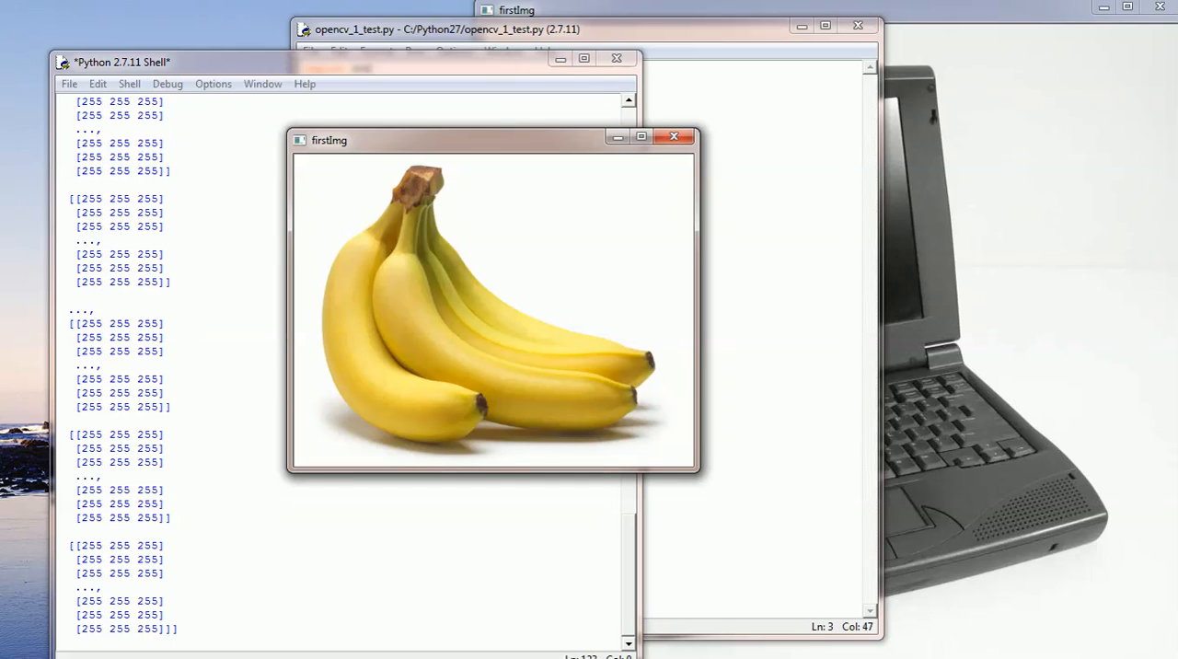
{"action": "mouse_move", "coordinate": [460, 152]}
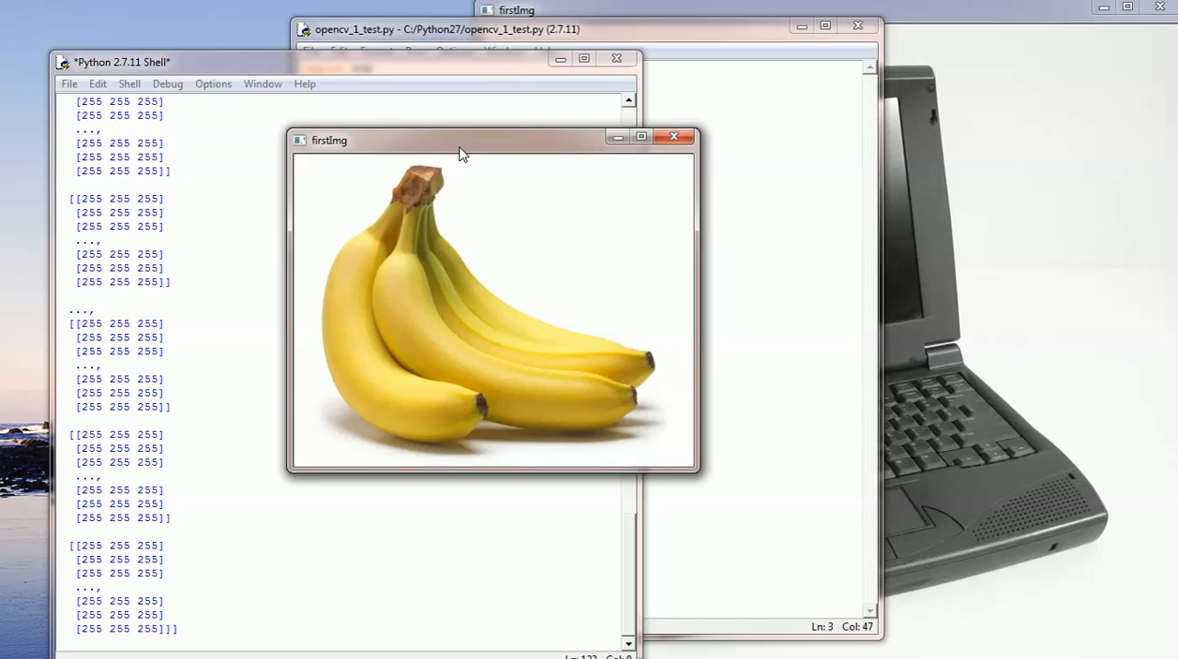